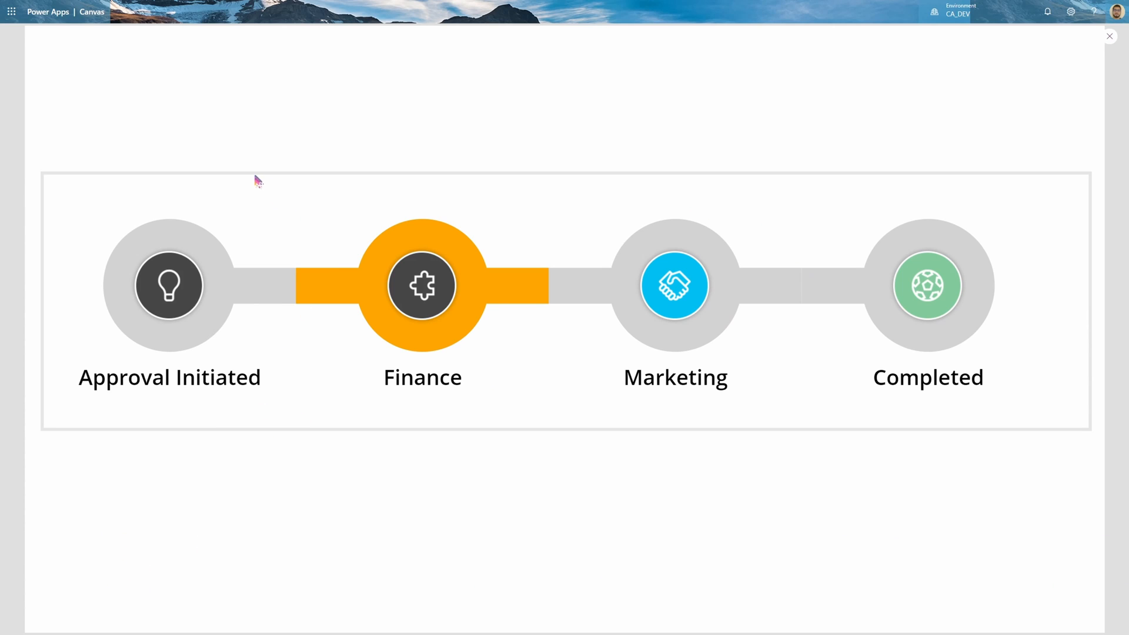
mouse_move(531, 202)
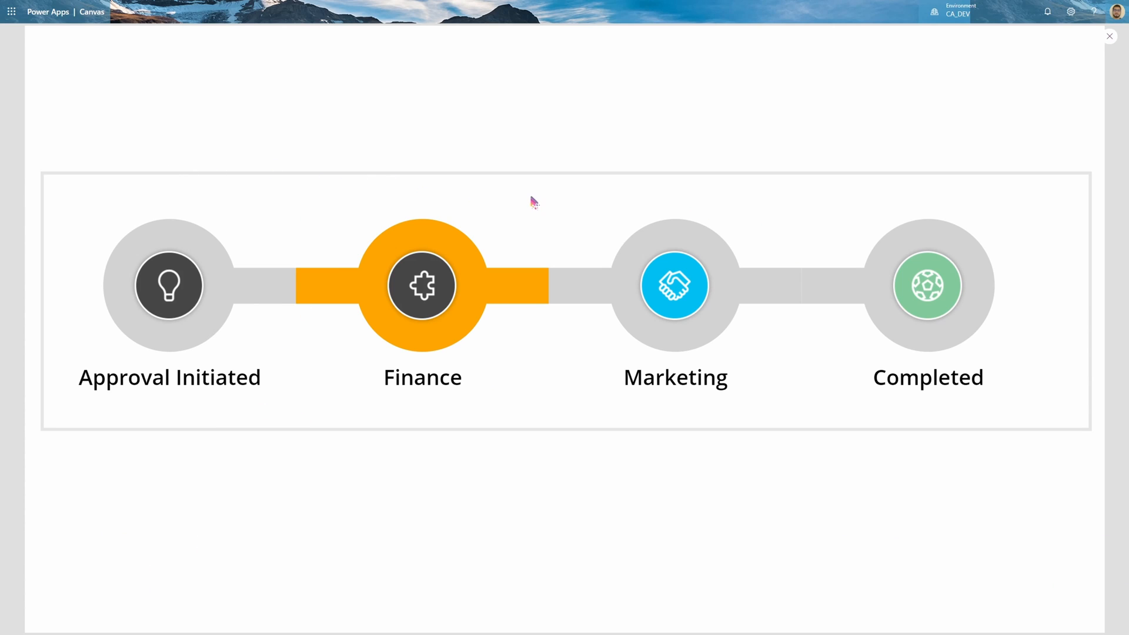
mouse_move(563, 328)
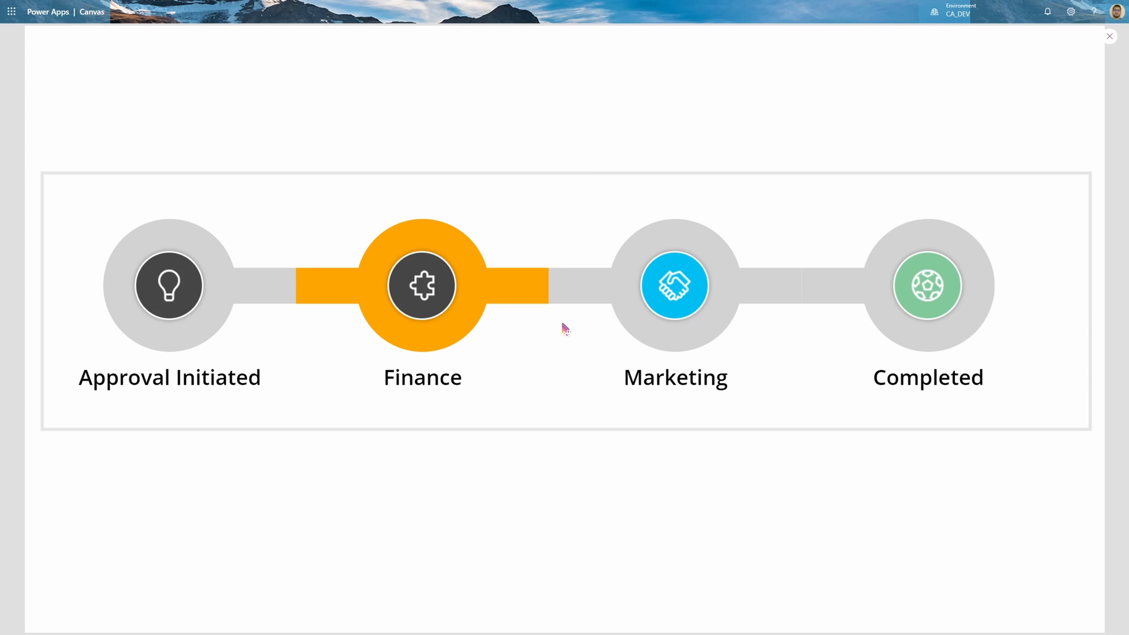
mouse_move(616, 380)
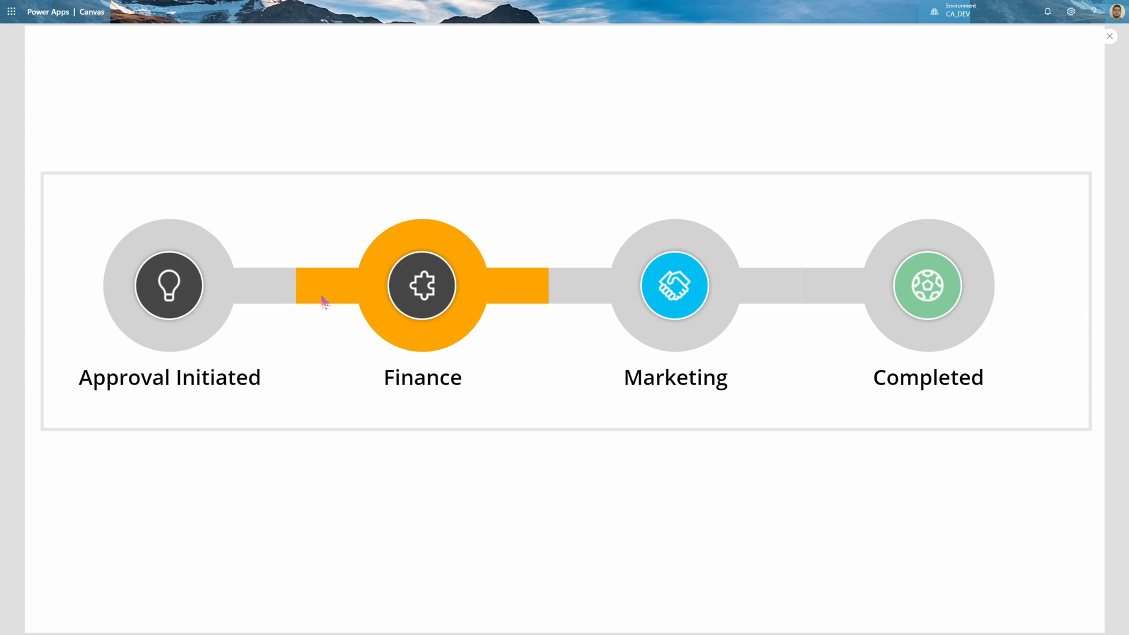
mouse_move(172, 306)
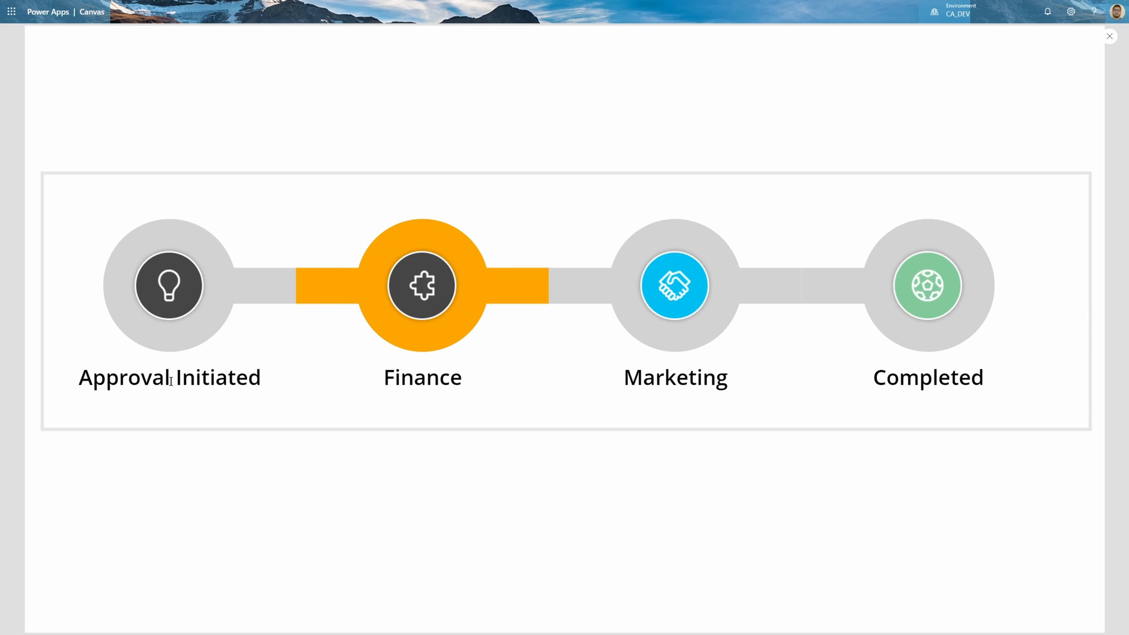
mouse_move(705, 387)
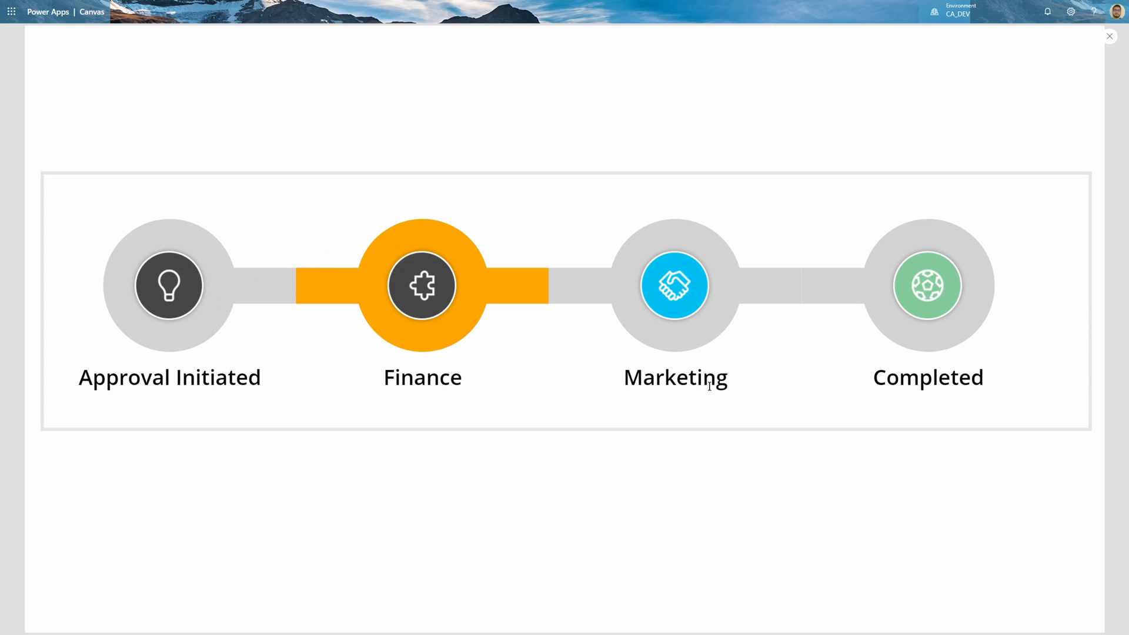
mouse_move(919, 346)
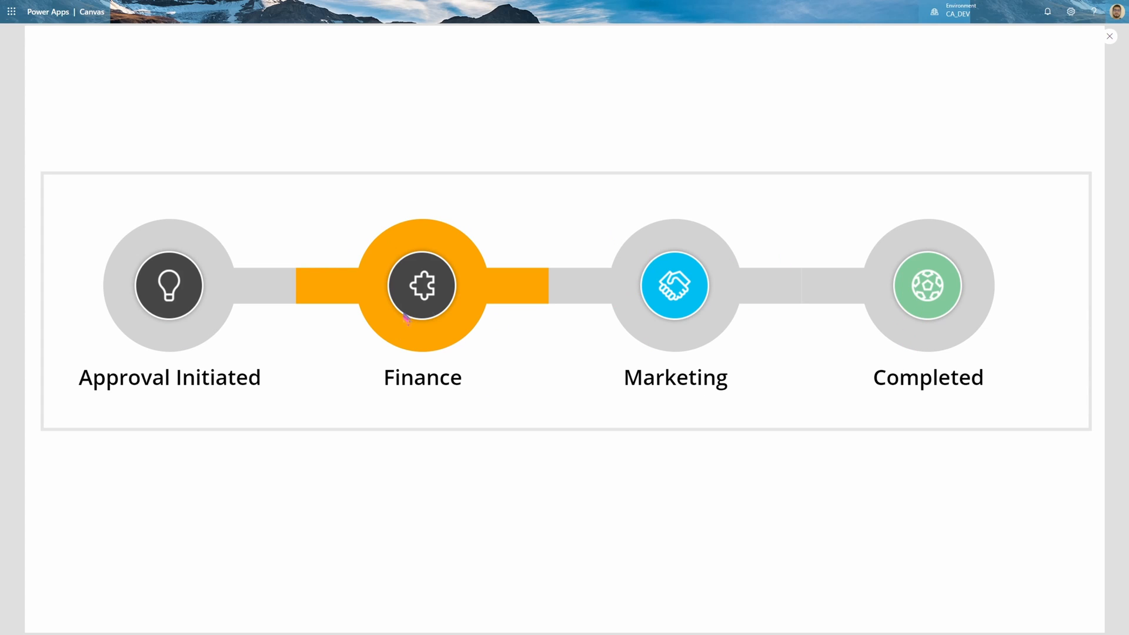
mouse_move(885, 545)
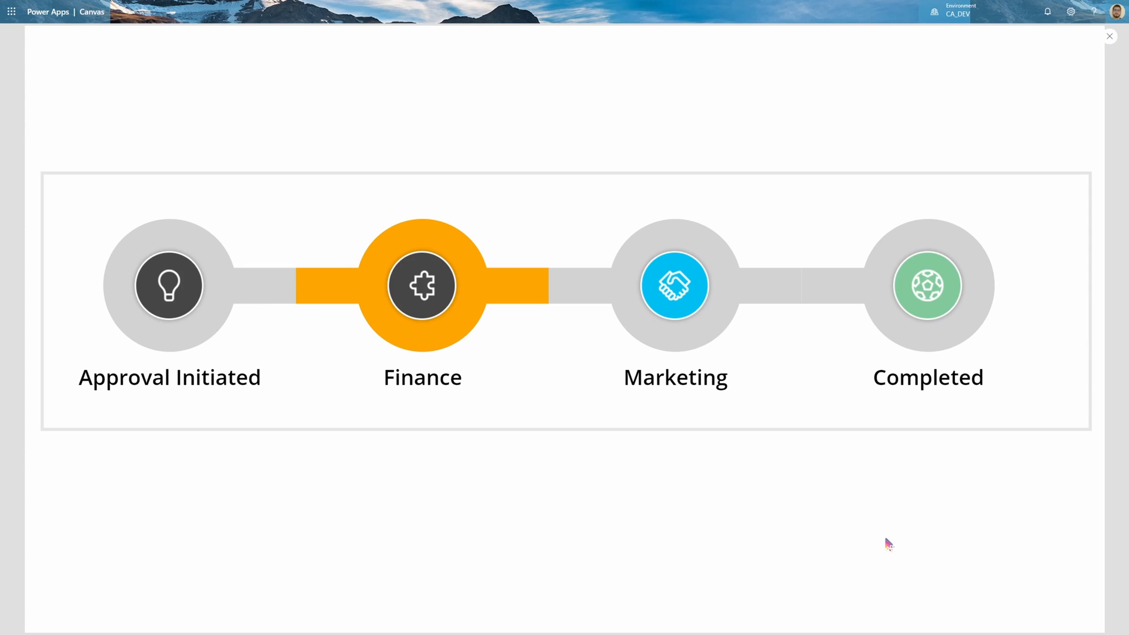
mouse_move(484, 362)
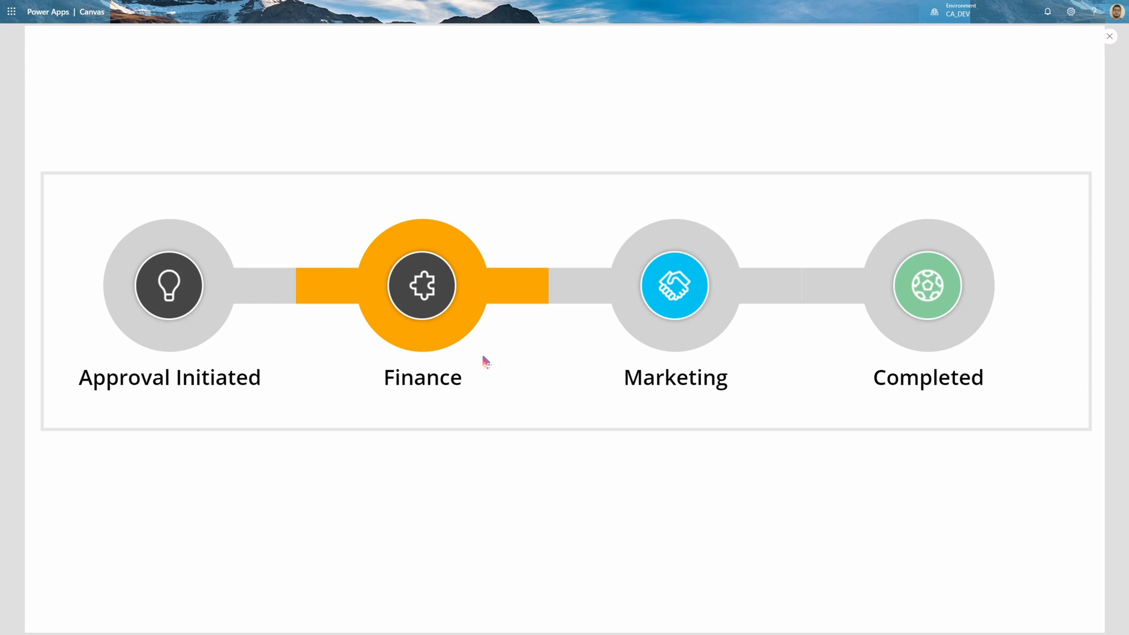
mouse_move(163, 298)
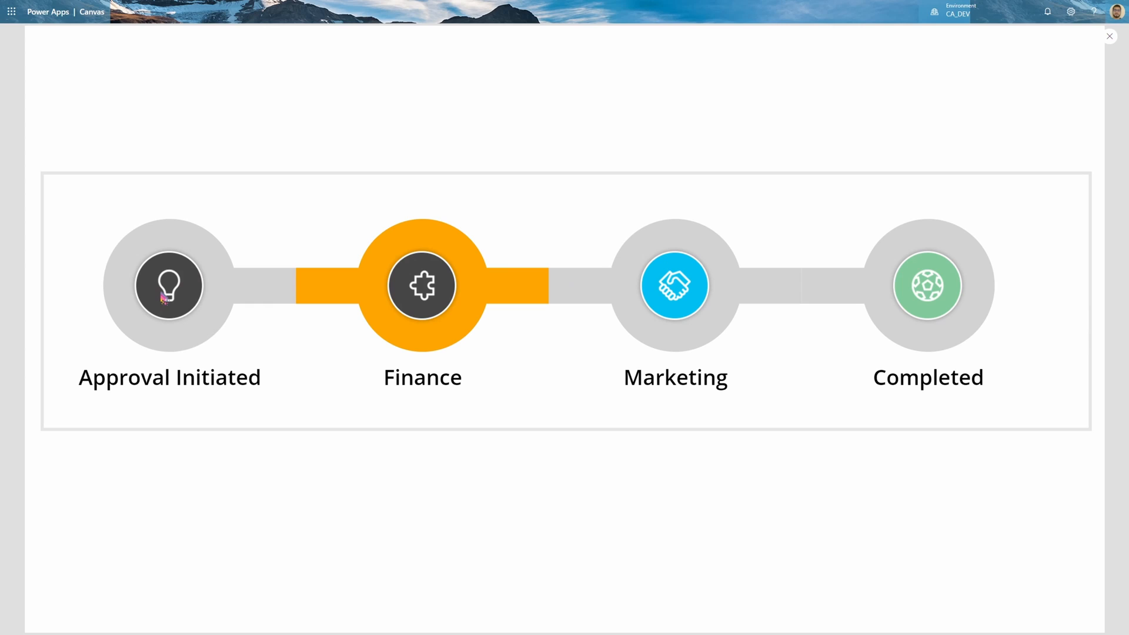
- Make Approval Initiated the current stage in the preview, then close the preview
left_click(168, 298)
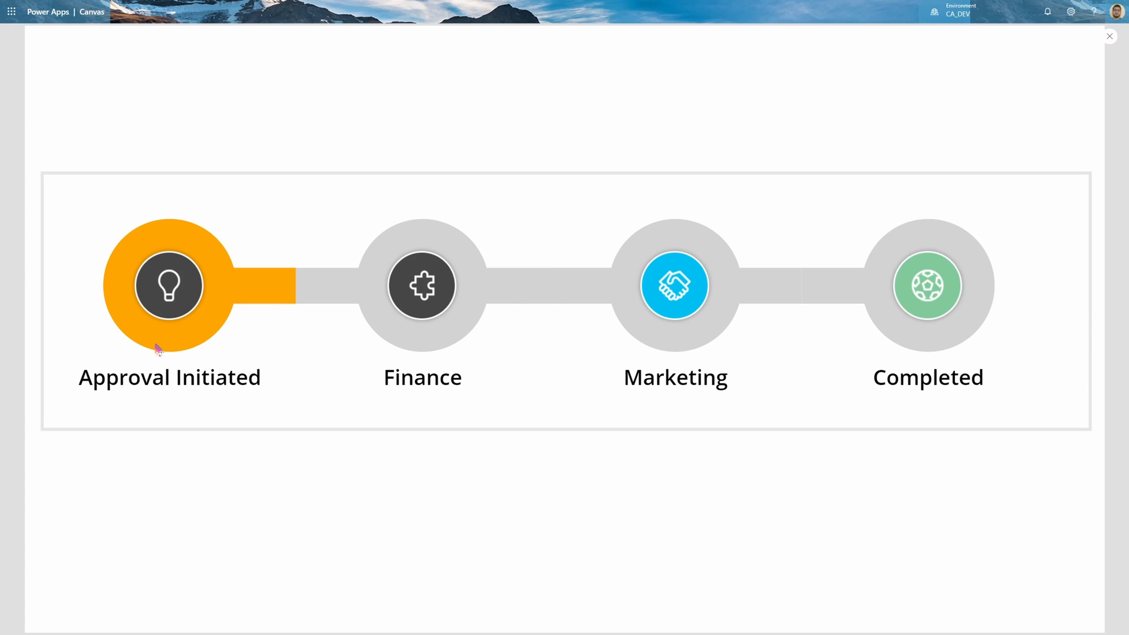
mouse_move(383, 330)
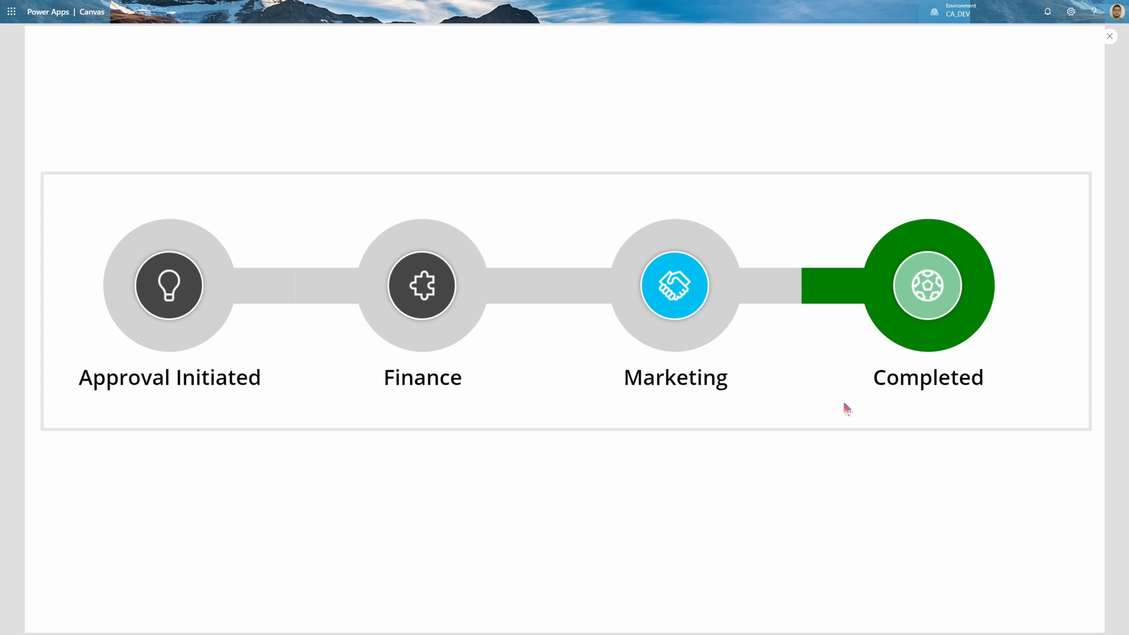
left_click(1110, 36)
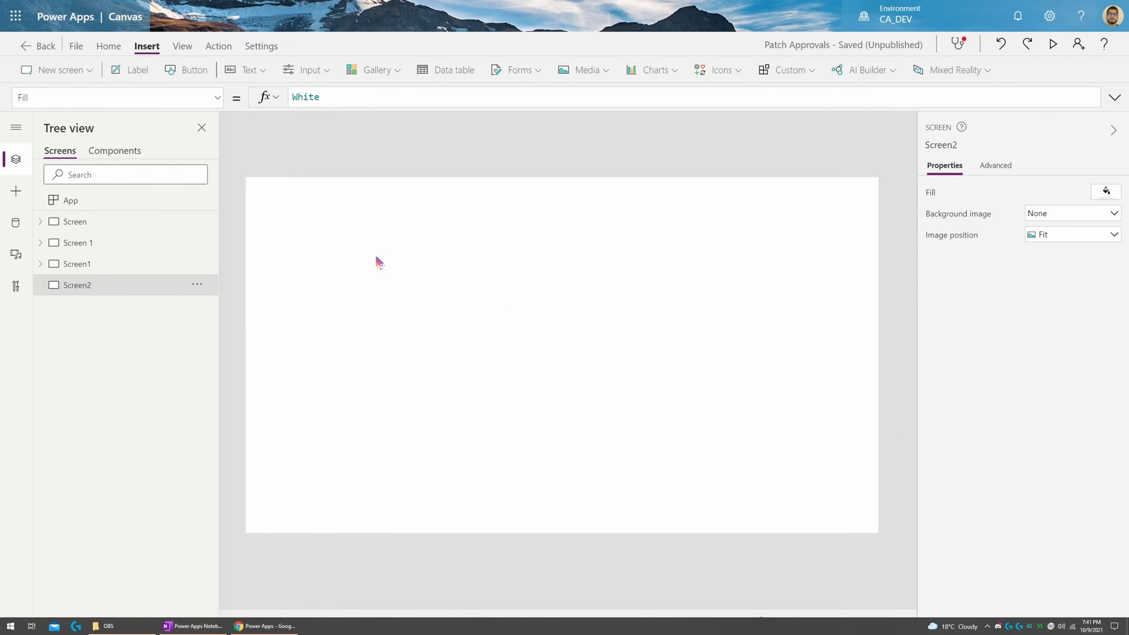
mouse_move(364, 254)
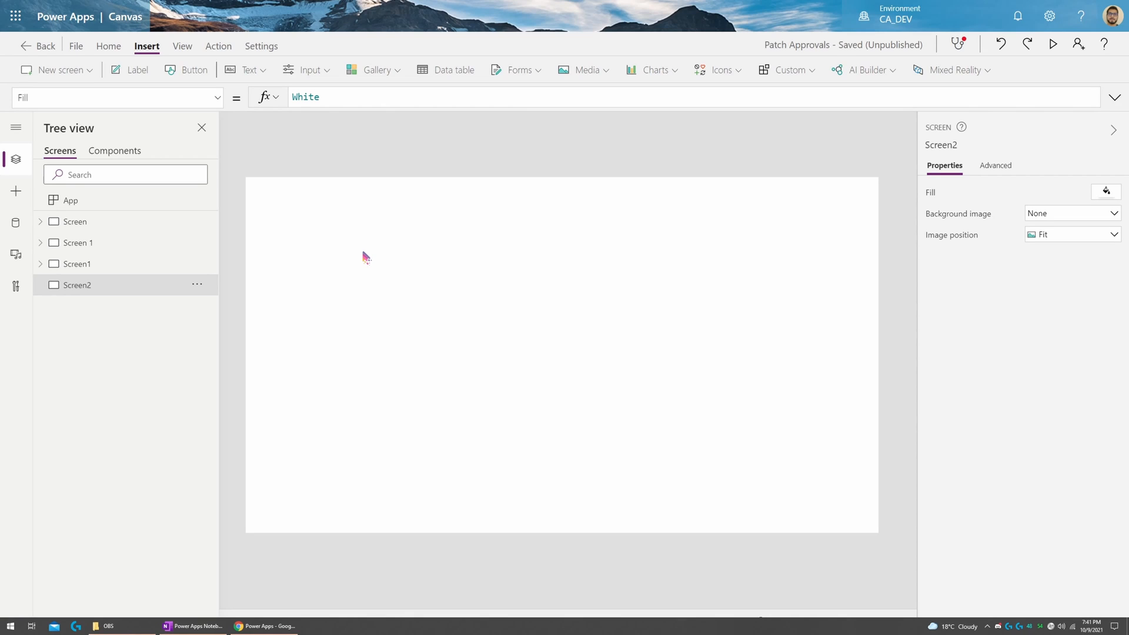
mouse_move(189, 70)
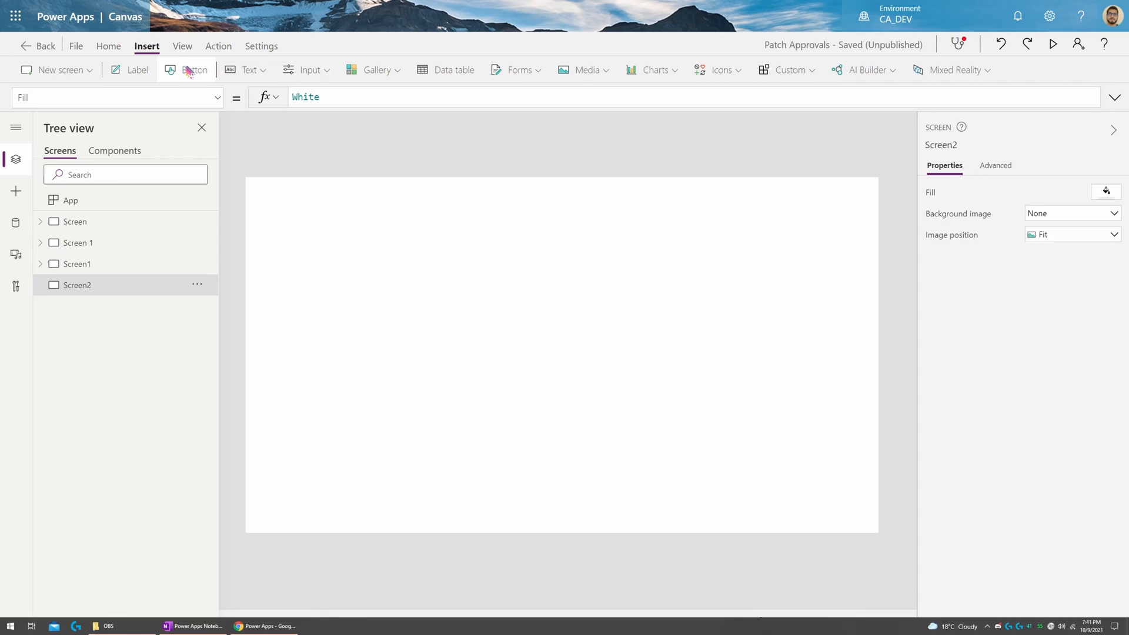
- Insert a button onto the blank Screen2
left_click(190, 70)
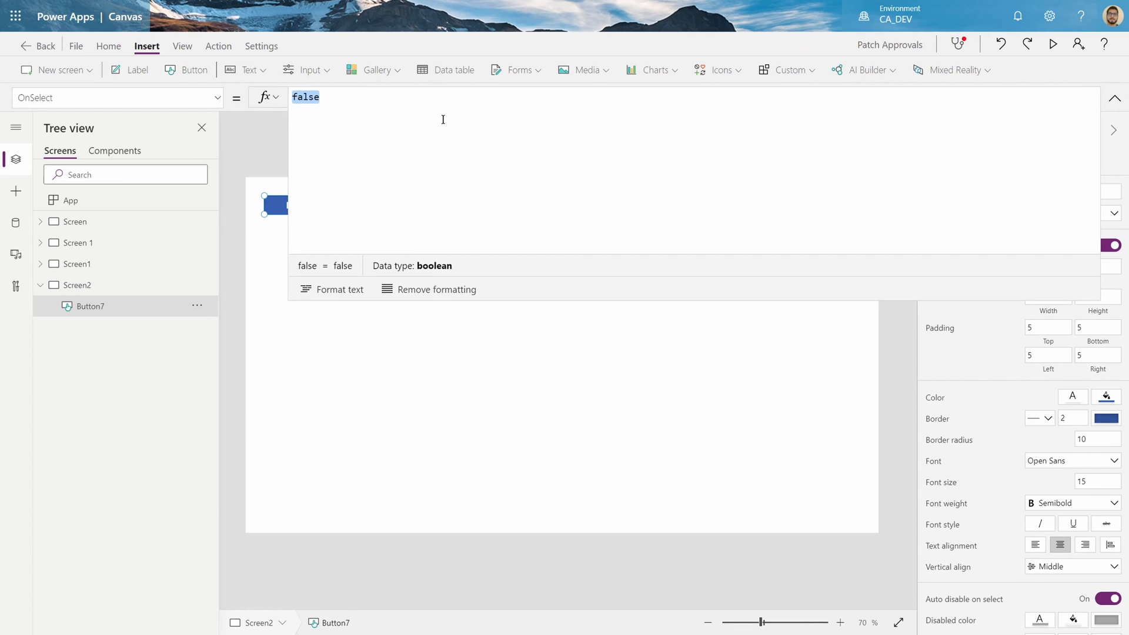
- Begin the button's OnSelect with Set(varBreadcrumbs, followed by a new line
type("Set(")
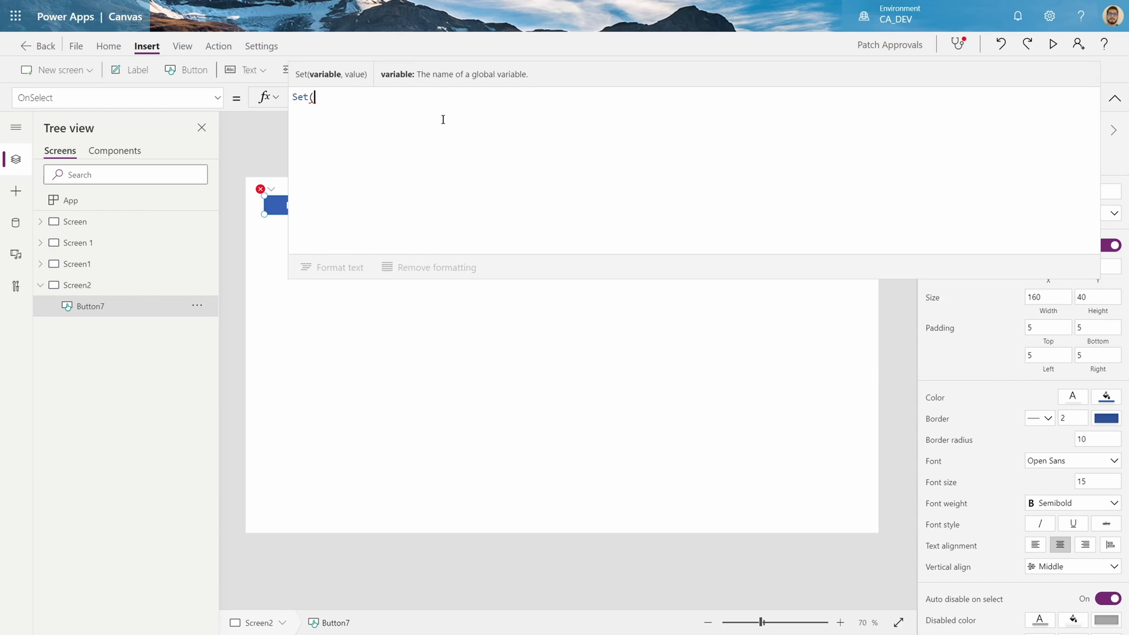
type("varBrea")
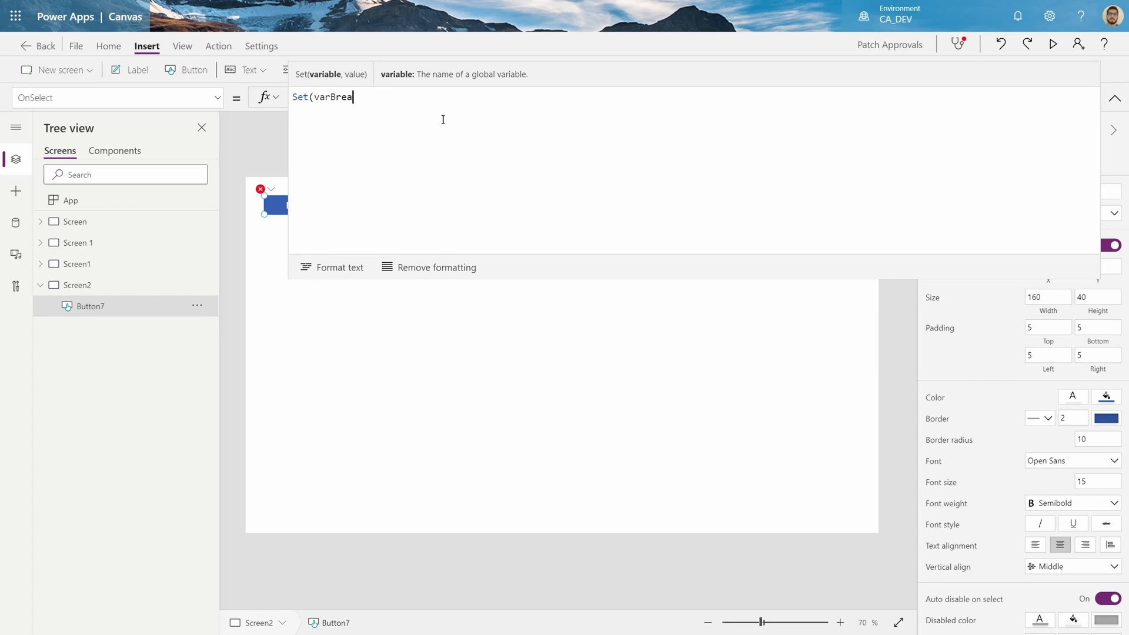
type("dcrumbs,")
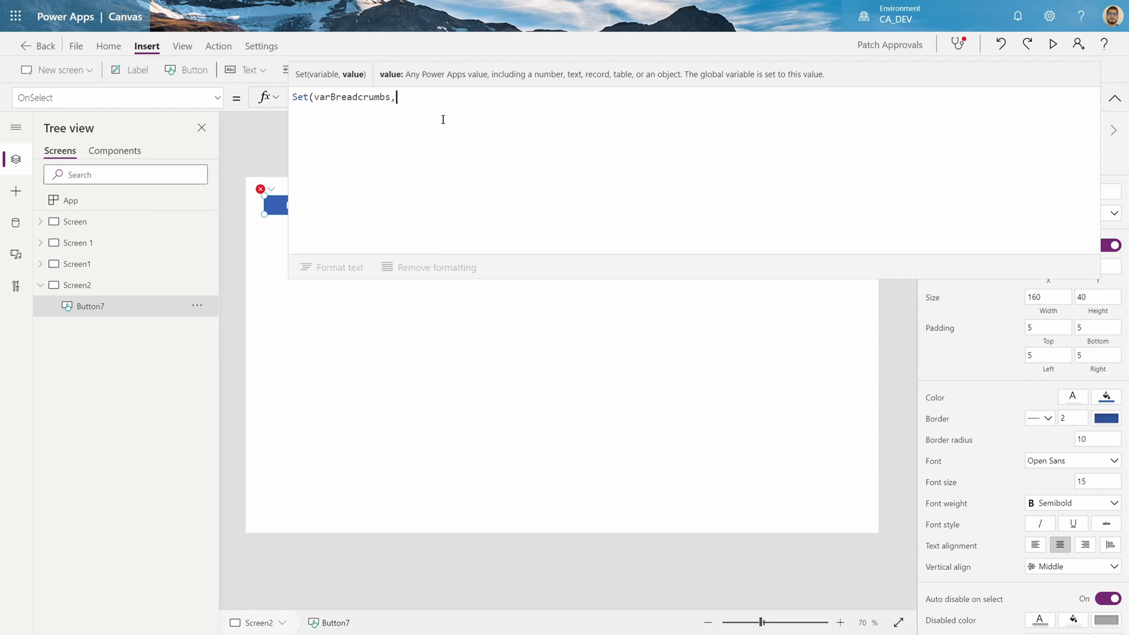
key("Enter")
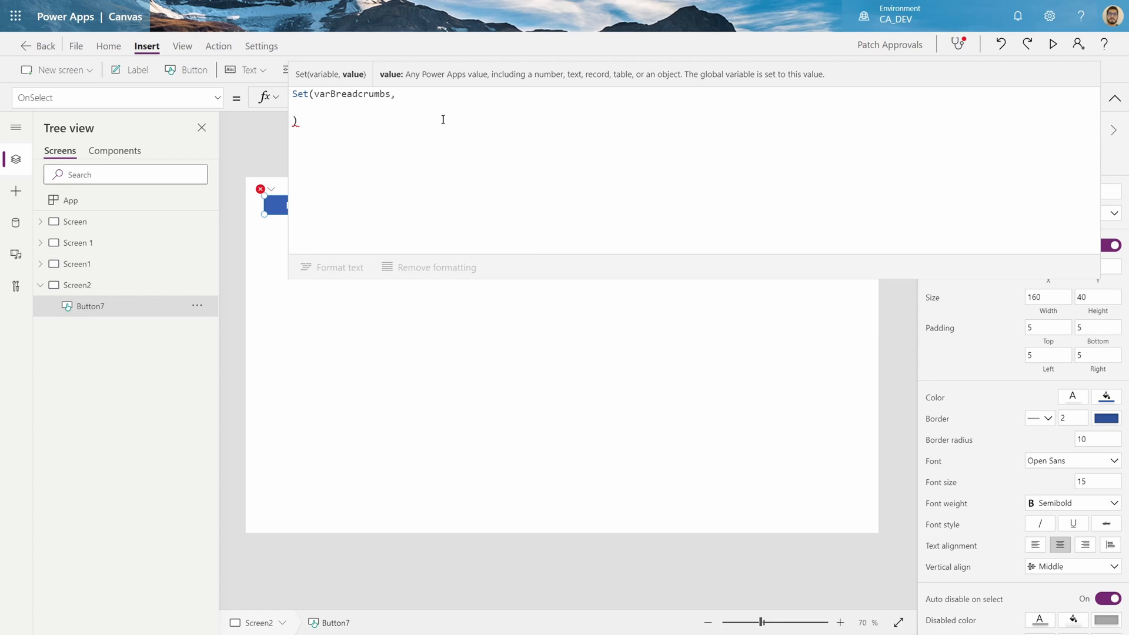
- Start a Table whose first record is Stage 1, Title "Approval Initiated", Icon pending
type("Table(")
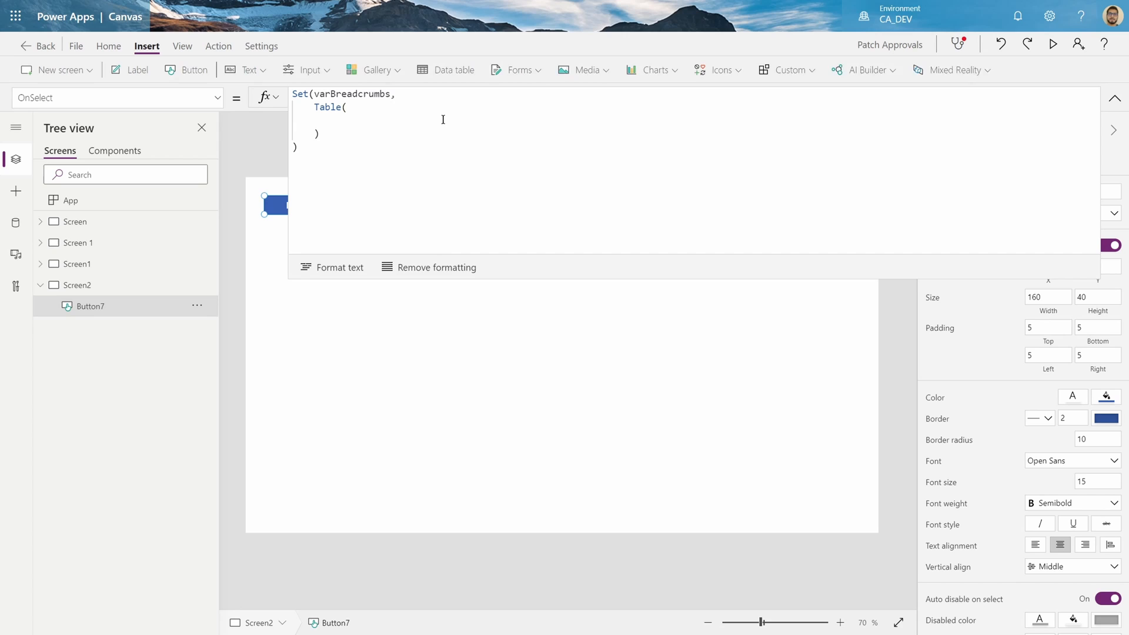
type("{")
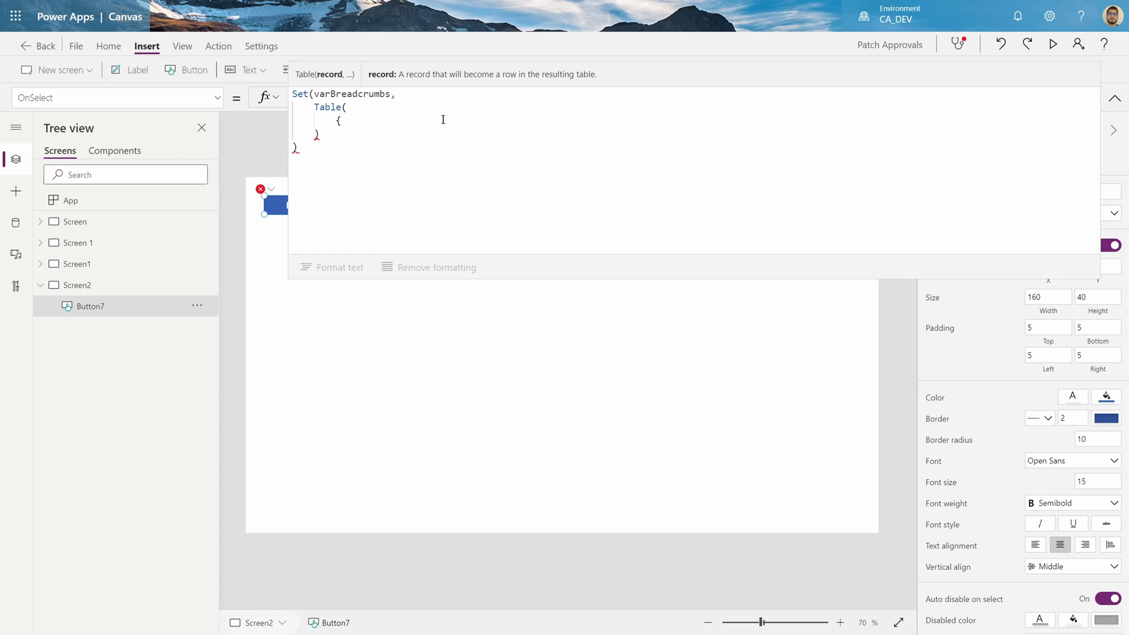
type("Stage")
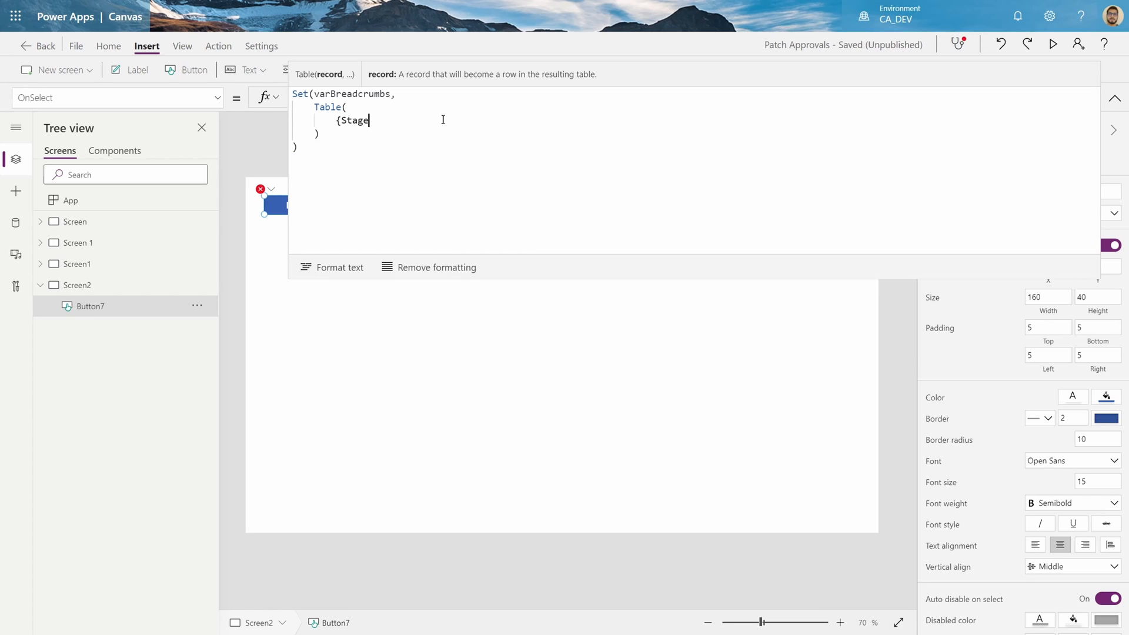
type(":1,")
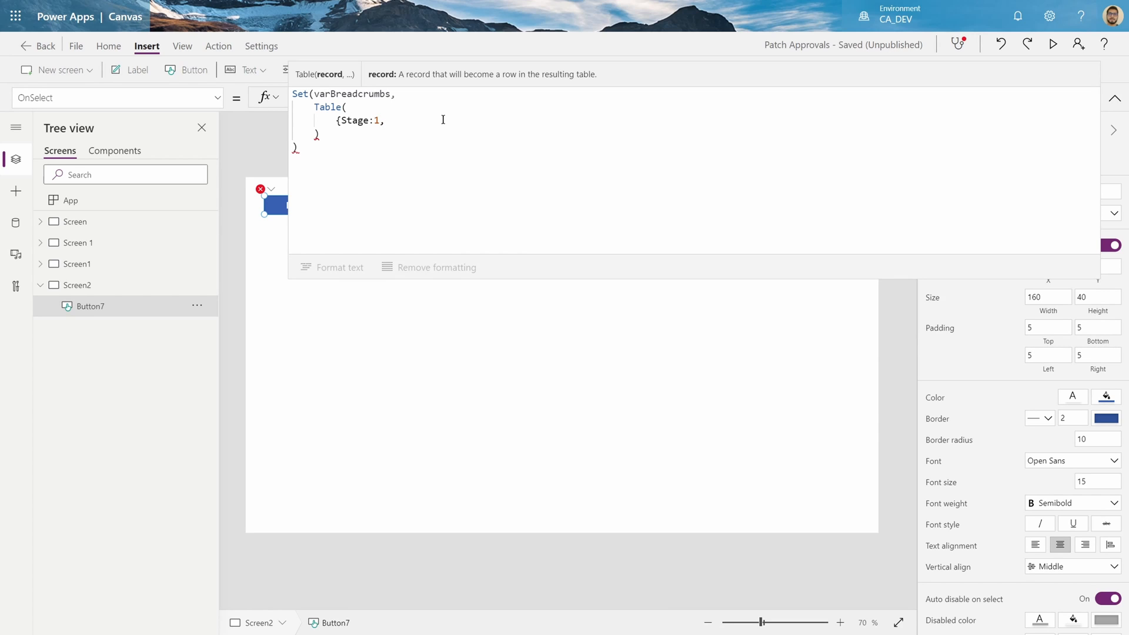
type("TitleL:")
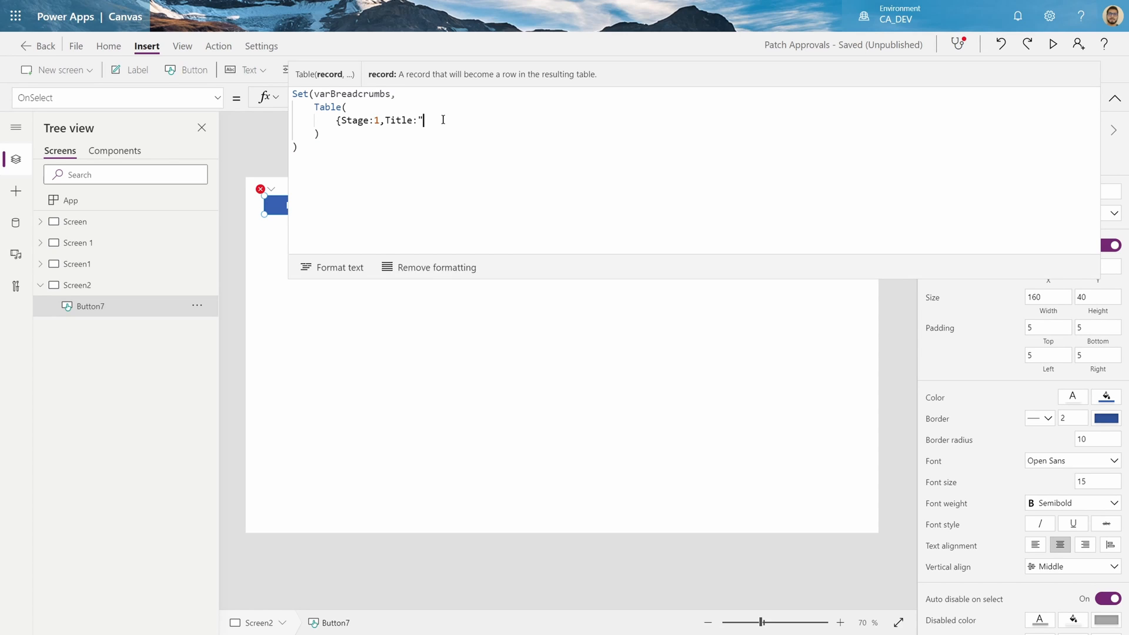
type("Approval Init")
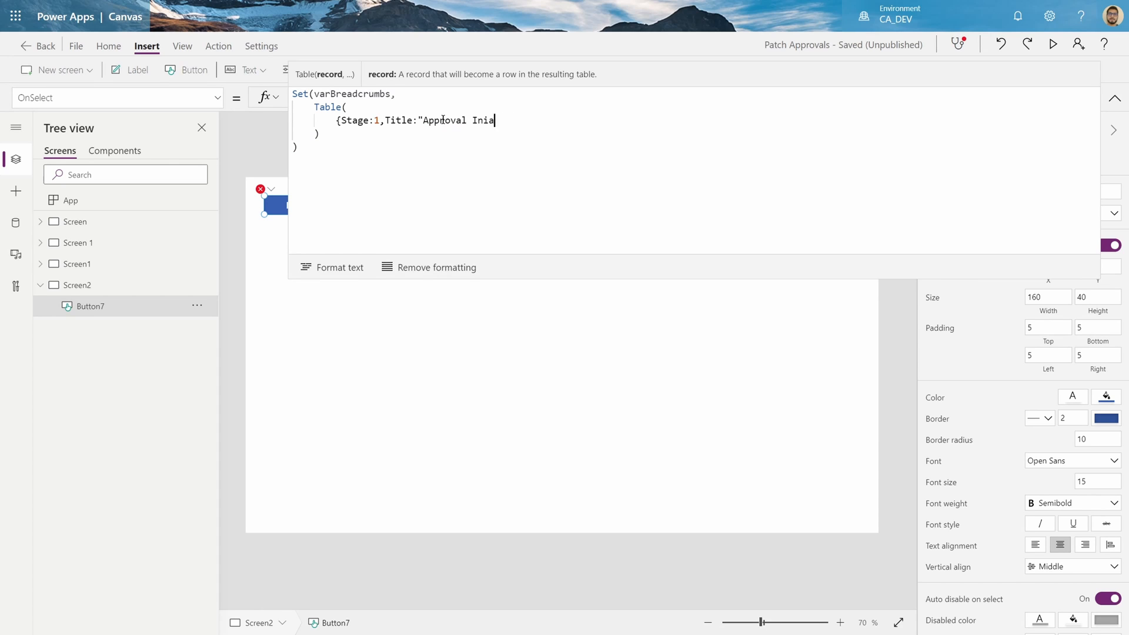
type("t")
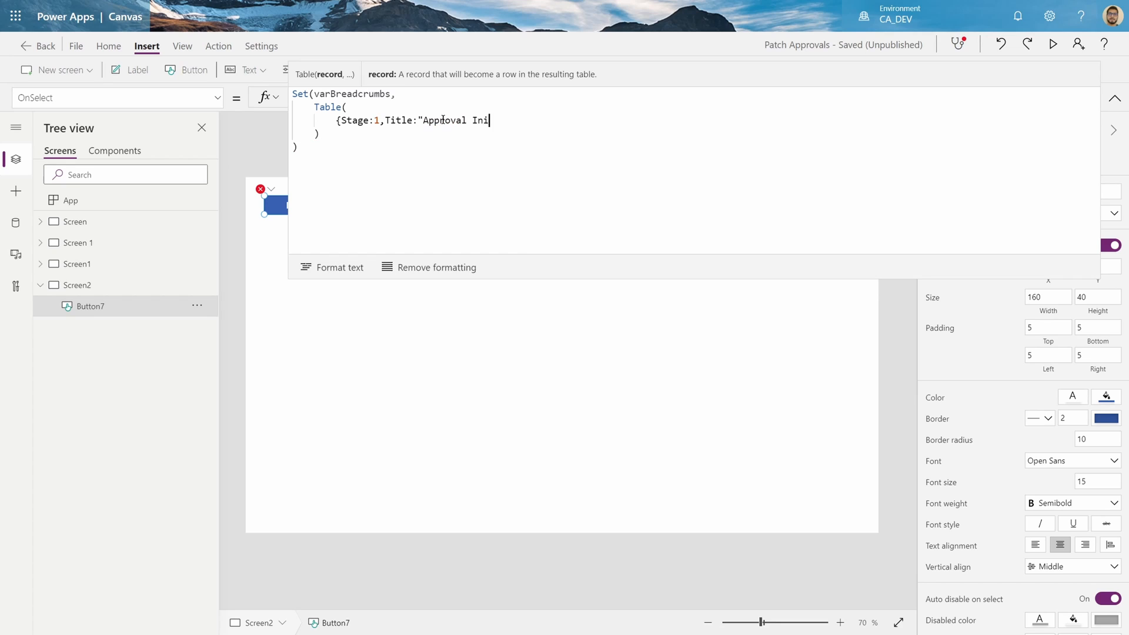
type("tiated\"")
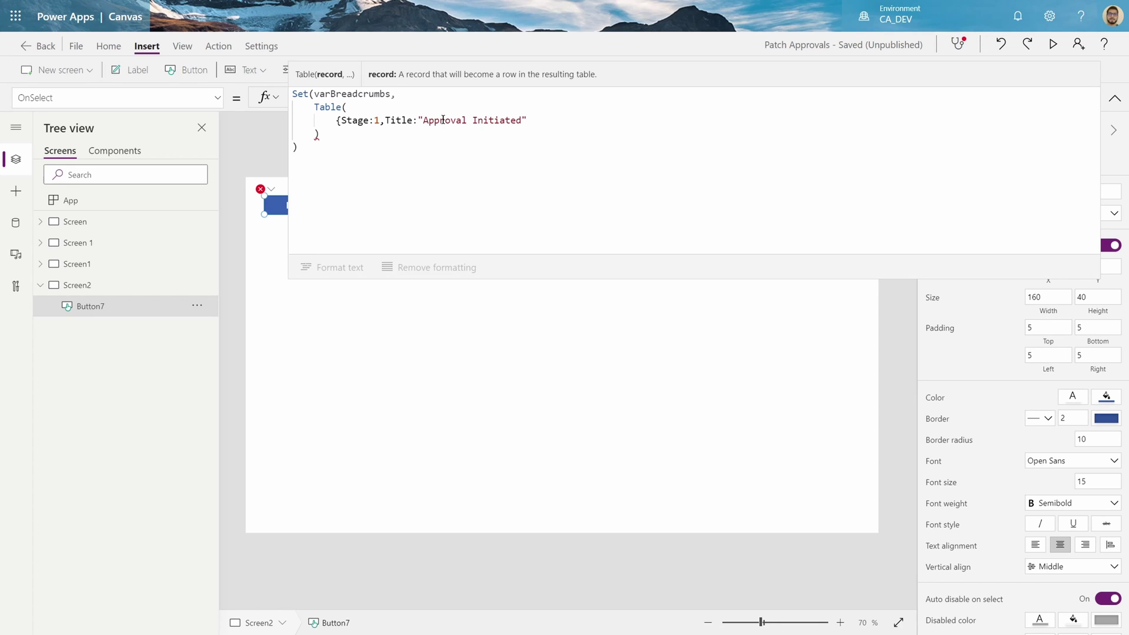
type(",")
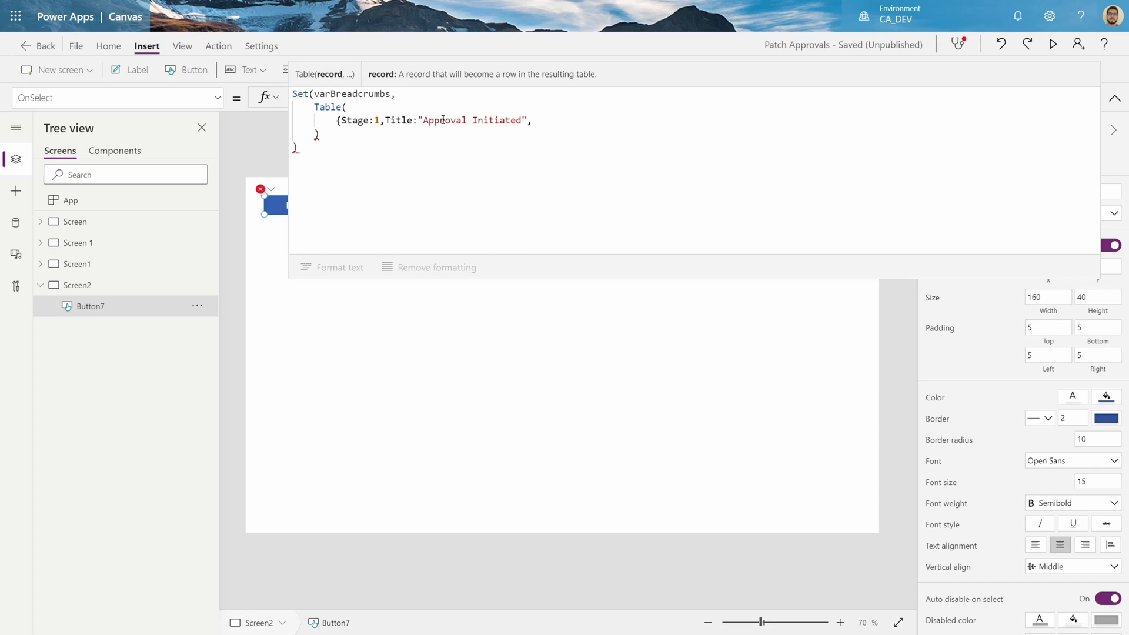
type(",Icon:")
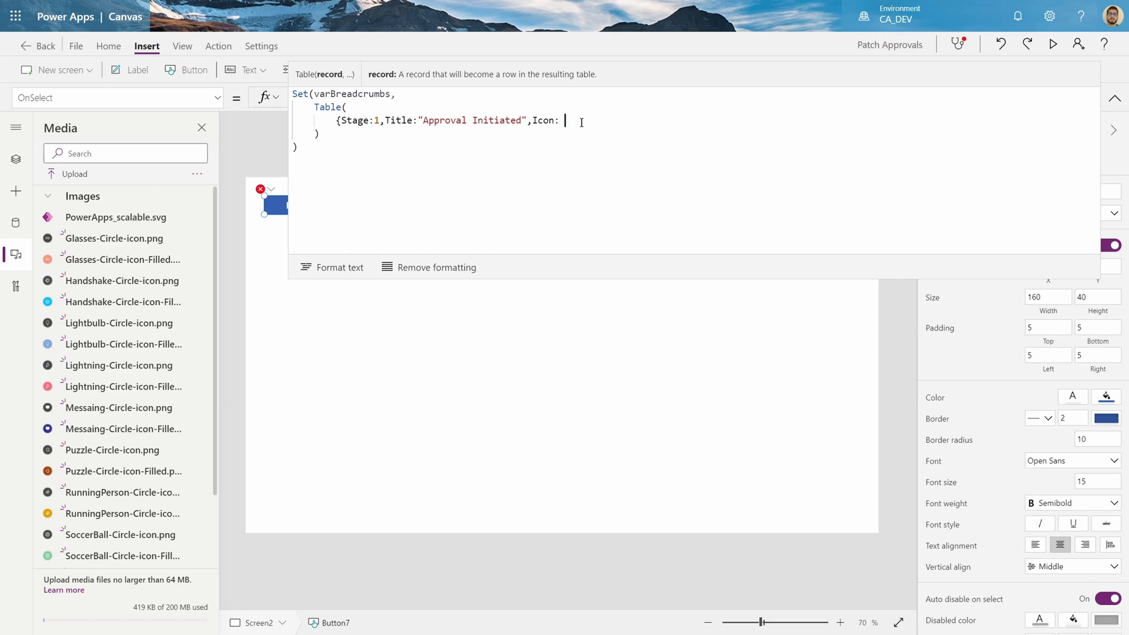
- Set the record's Icon to 'Lightbulb-Circle-icon' and paste copies for four stage records
type("'Lightbulb-Circle-icon'")
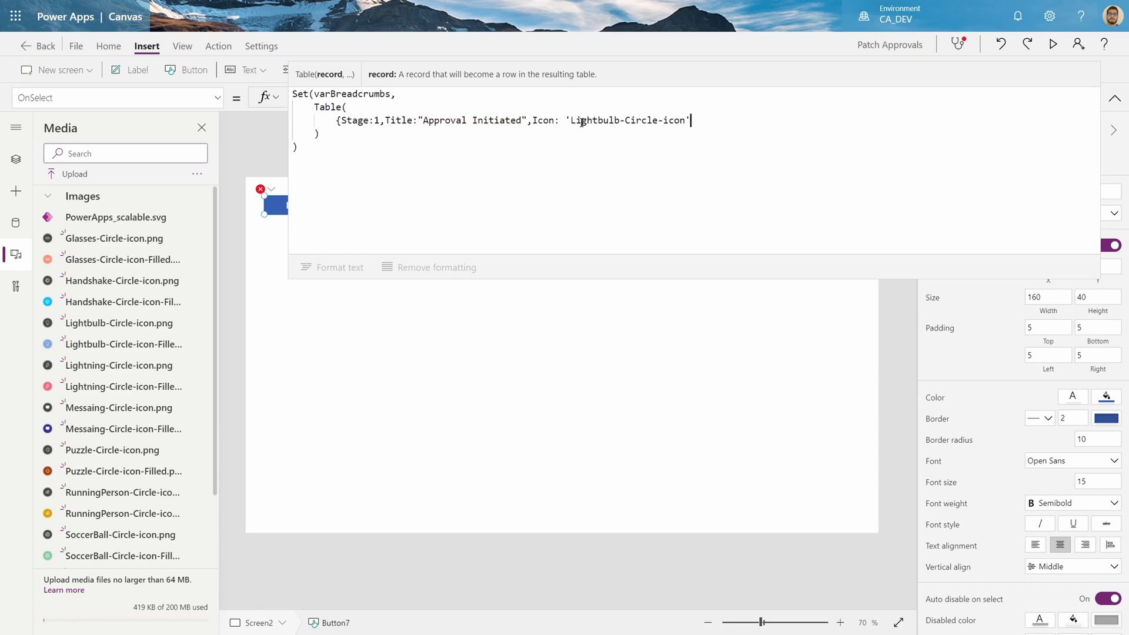
type("},")
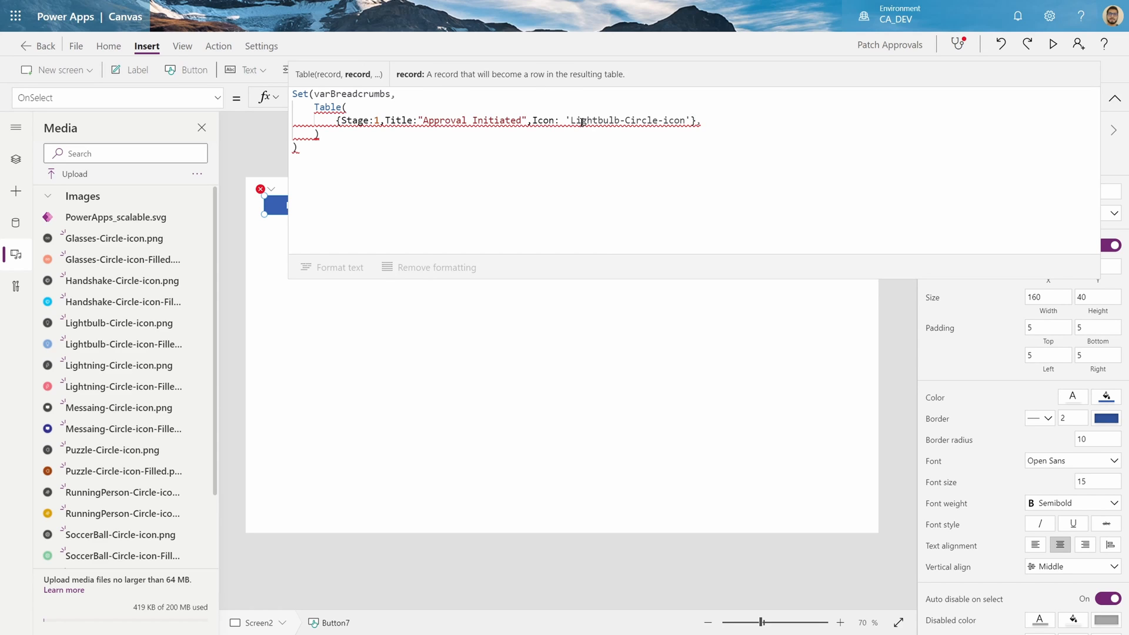
type("{Stage:1,Title:\"Approval Initiated\",Icon: 'Lightbulb-Circle-icon'},")
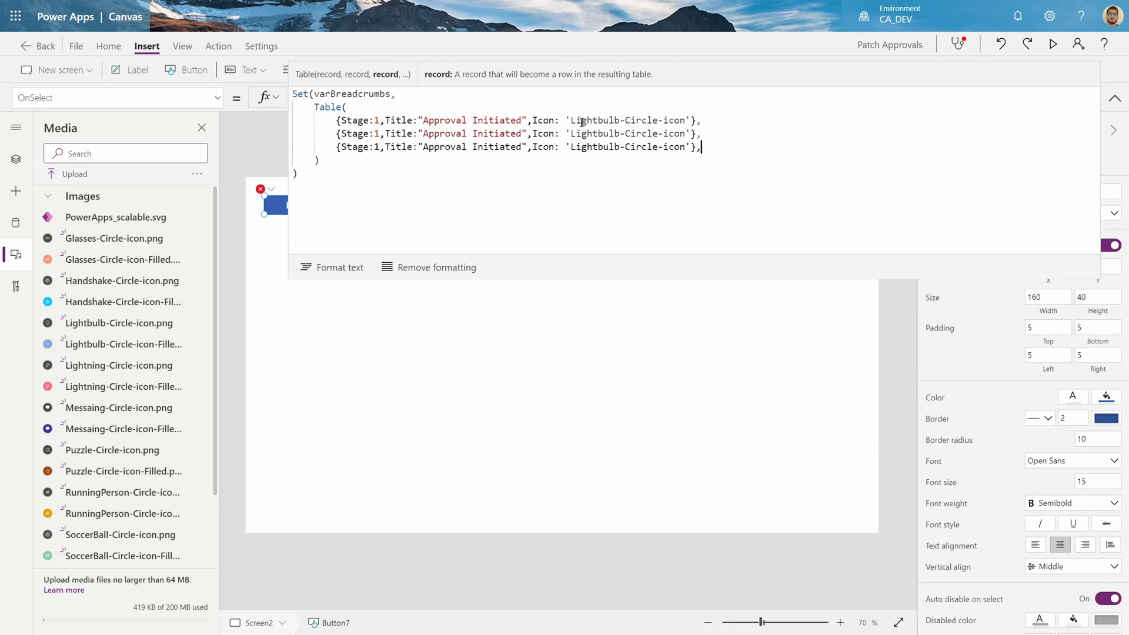
type("{Stage:1,Title:\"Approval Initiated\",Icon: 'Lightbulb-Circle-icon'}")
type("3")
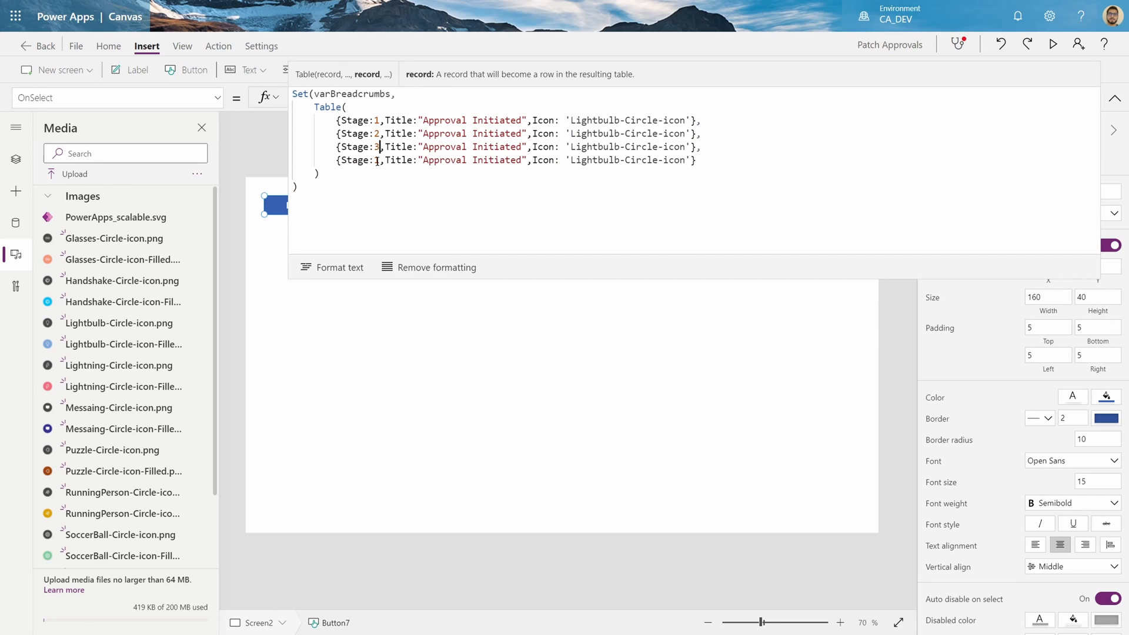
- Number the stages 1–4 and retitle stages 2–4 Finance, Marketing and Completed
type("4")
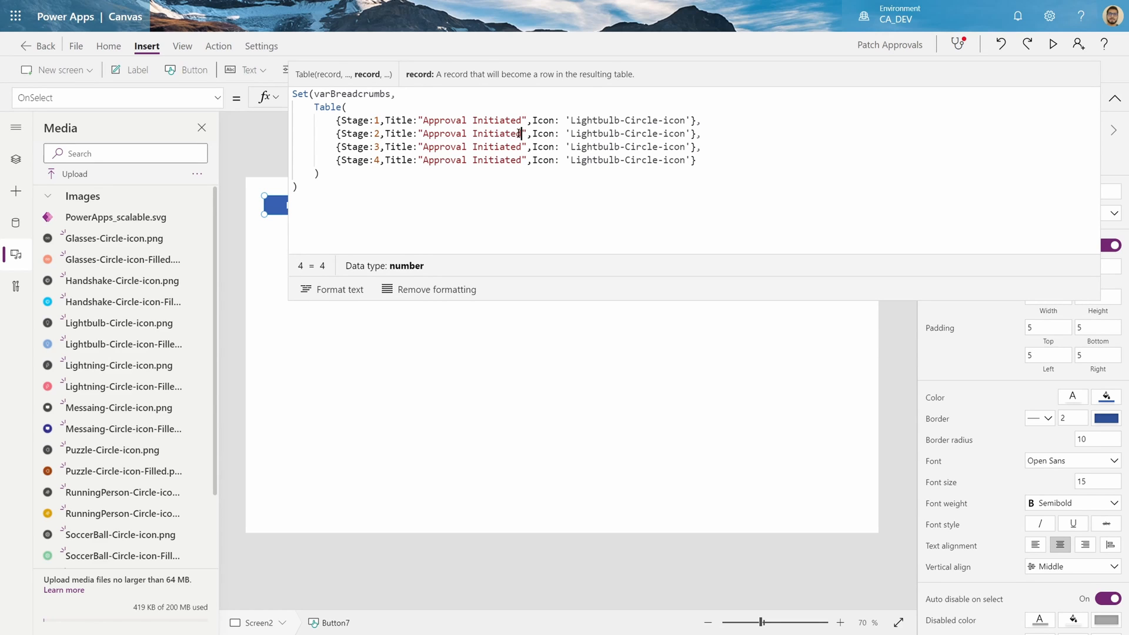
double_click(471, 133)
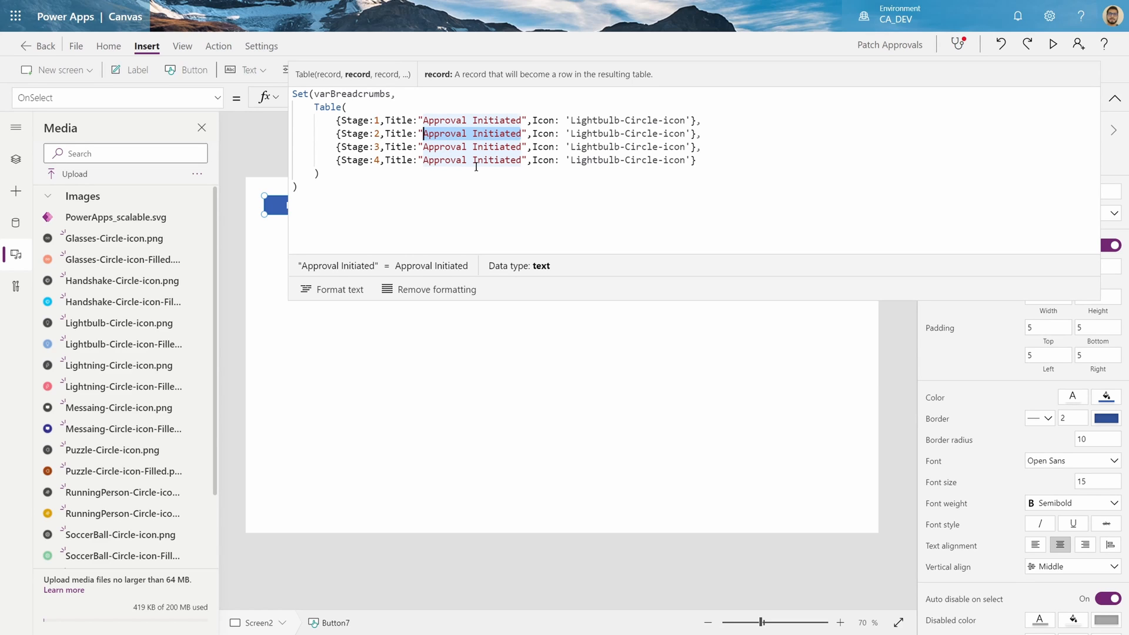
type("Finance")
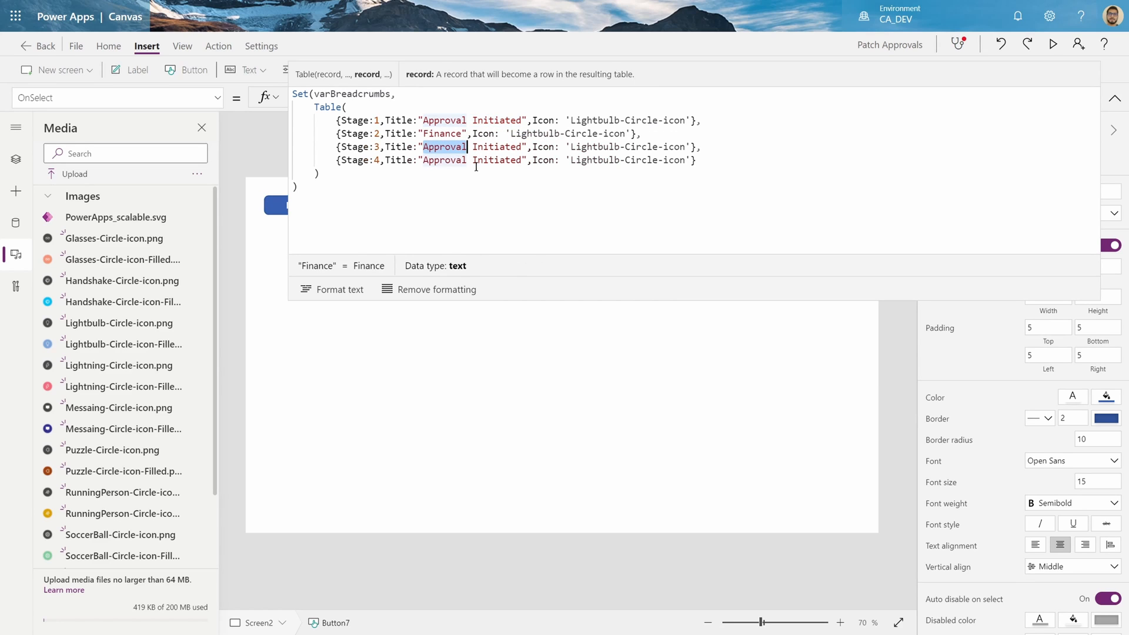
type("Marketing")
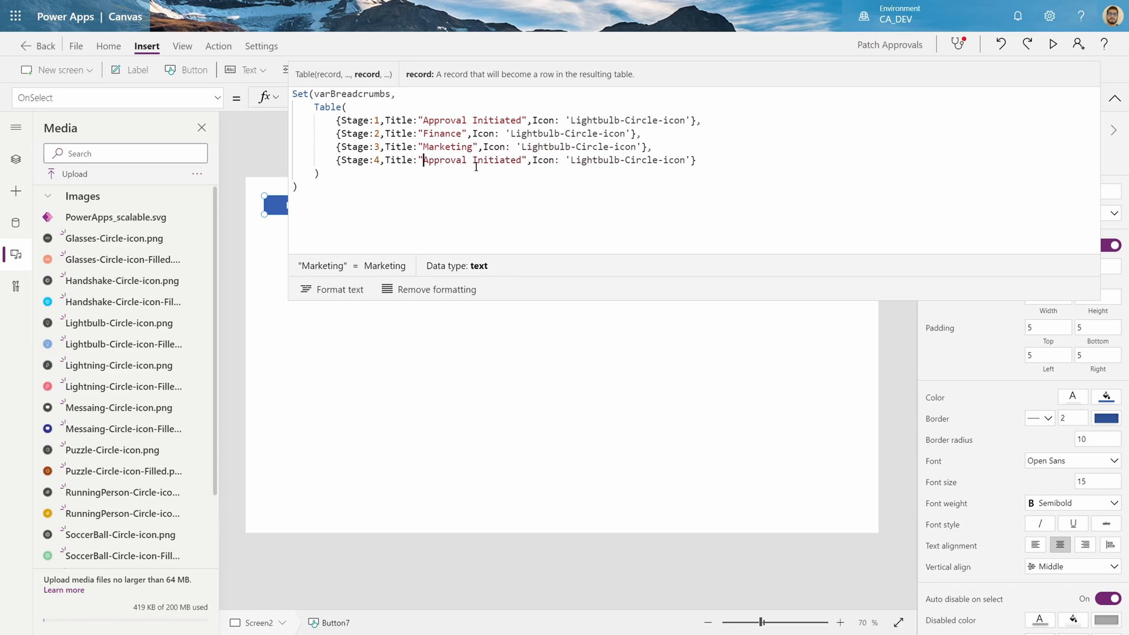
type("Completed")
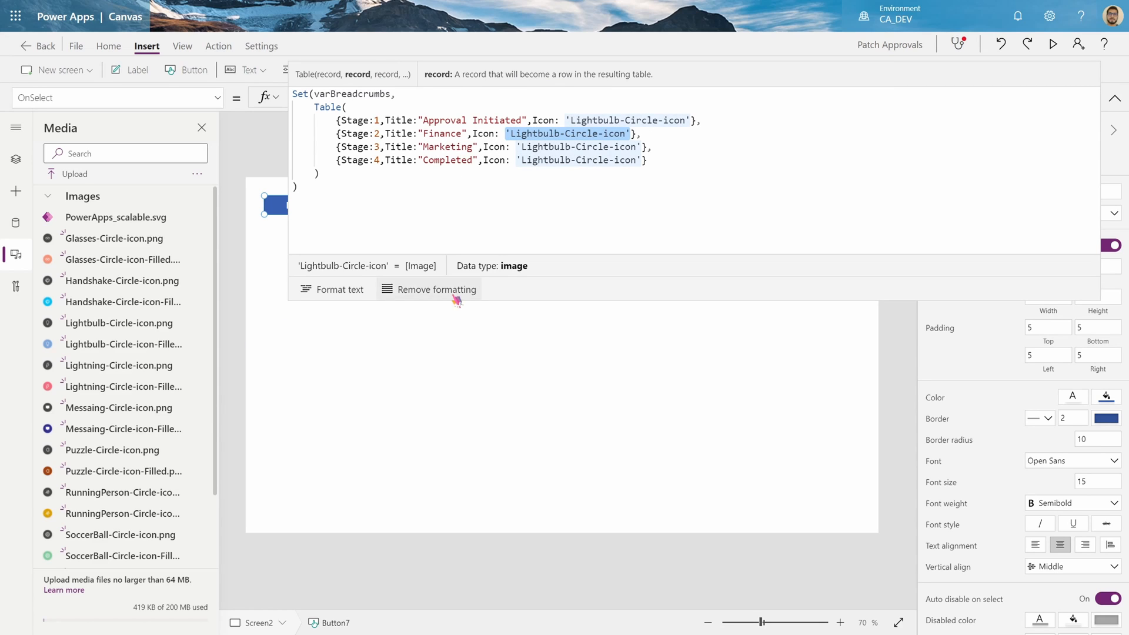
- Give stages 2–4 the Puzzle-Circle-icon, Handshake-Circle-icon-Filled and SoccerBall-Circle-icon-Filled images
type("puz")
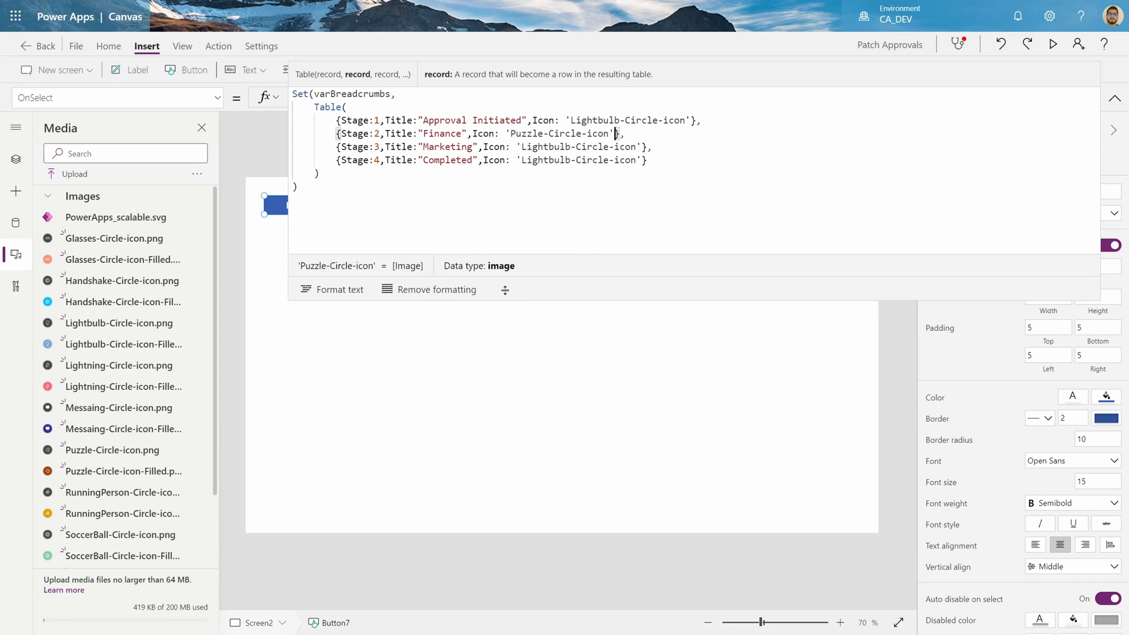
double_click(579, 147)
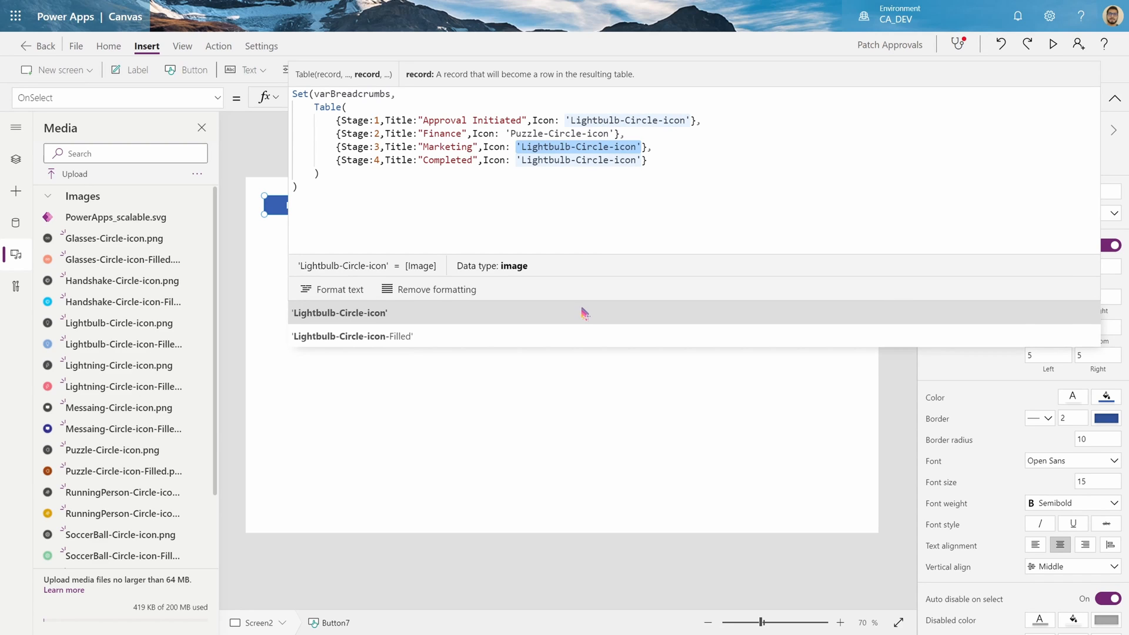
type("handsh")
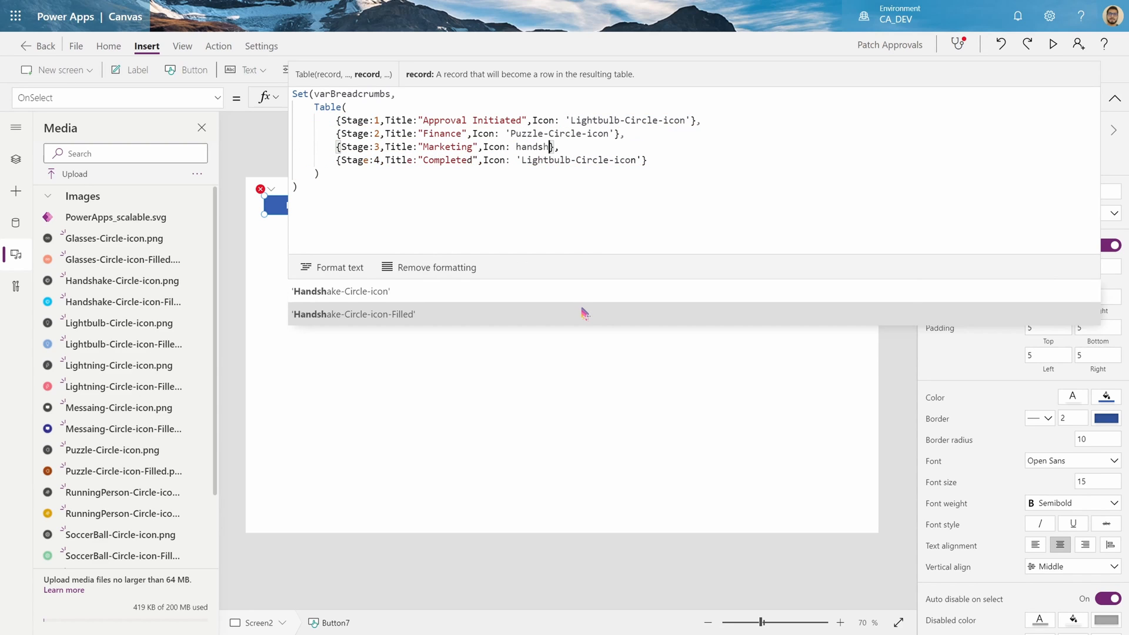
left_click(354, 314)
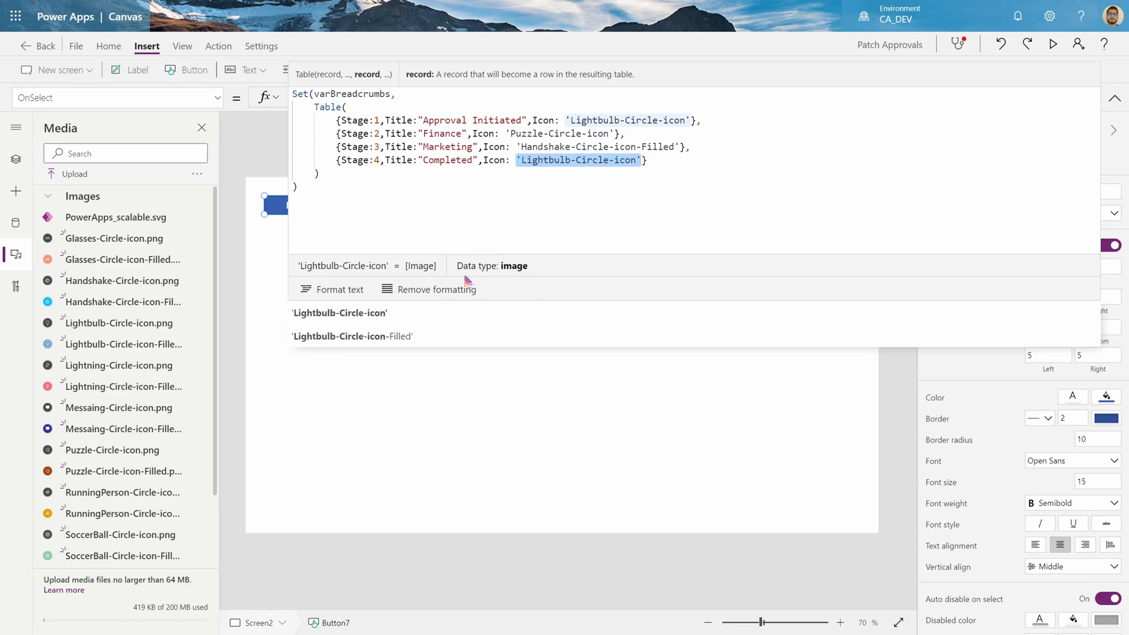
type("socce")
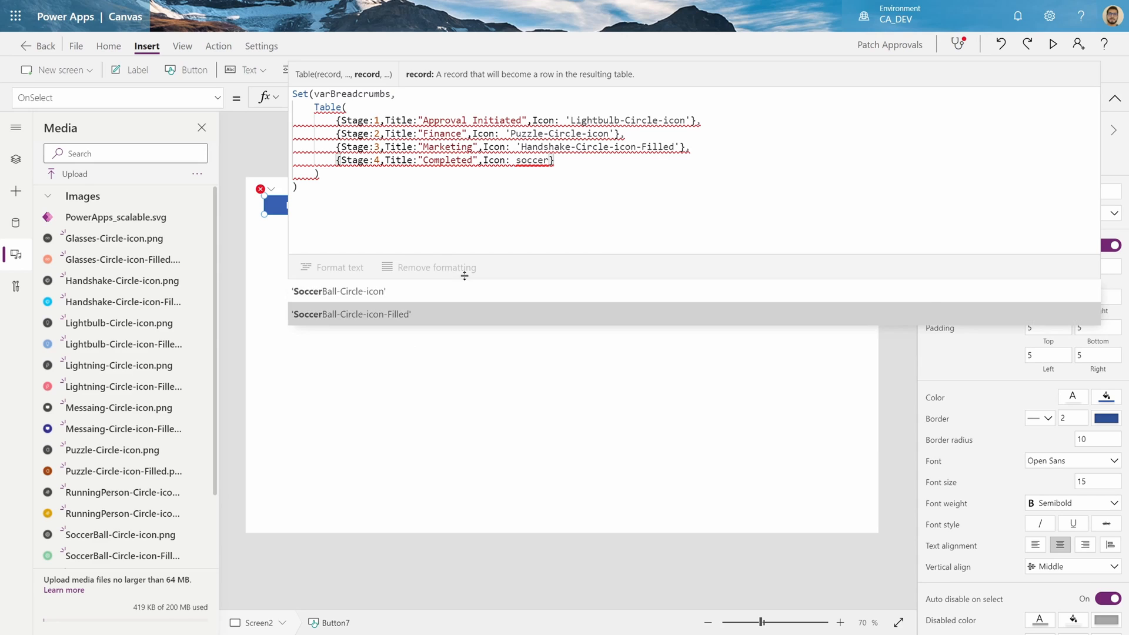
left_click(351, 314)
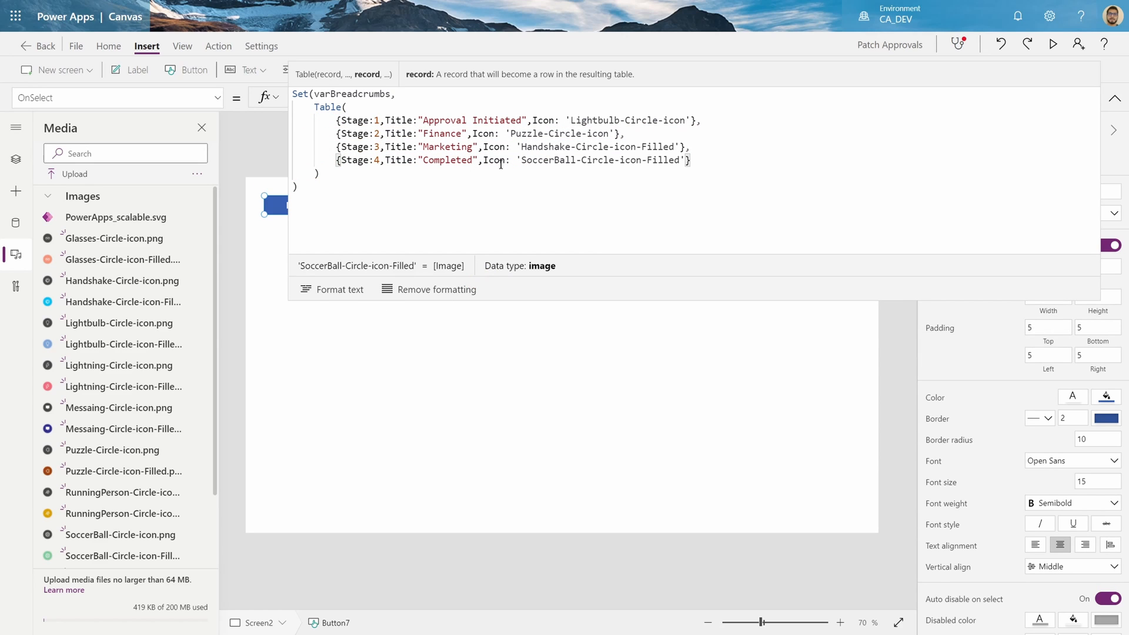
mouse_move(395, 212)
type(";")
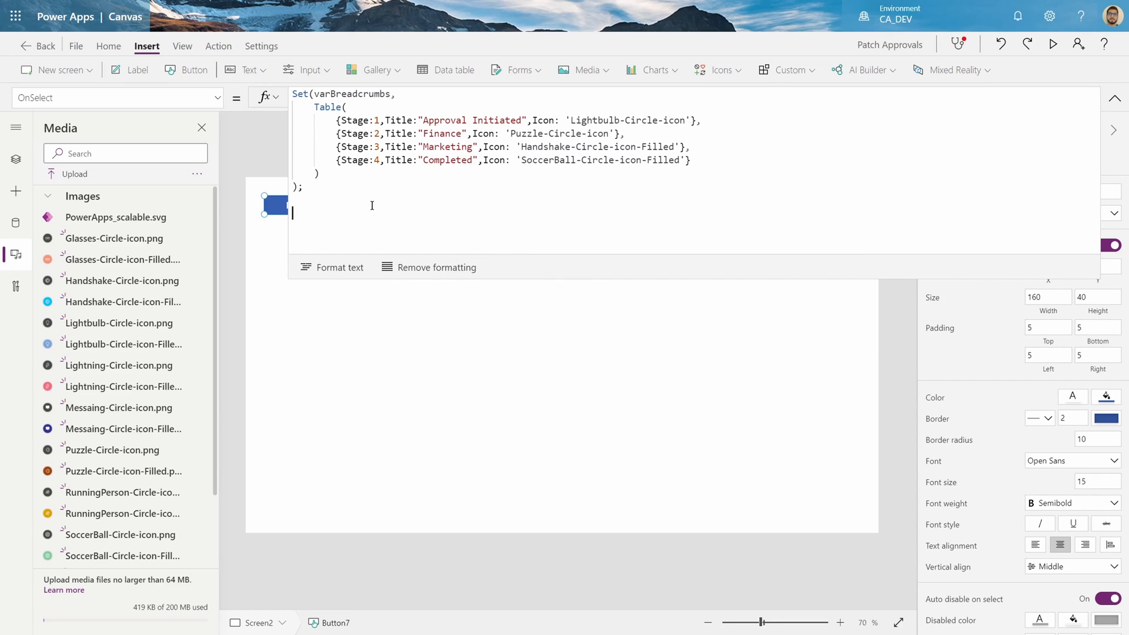
- Append Set(varCurrenStage, 2) after the breadcrumbs table formula
type("Set")
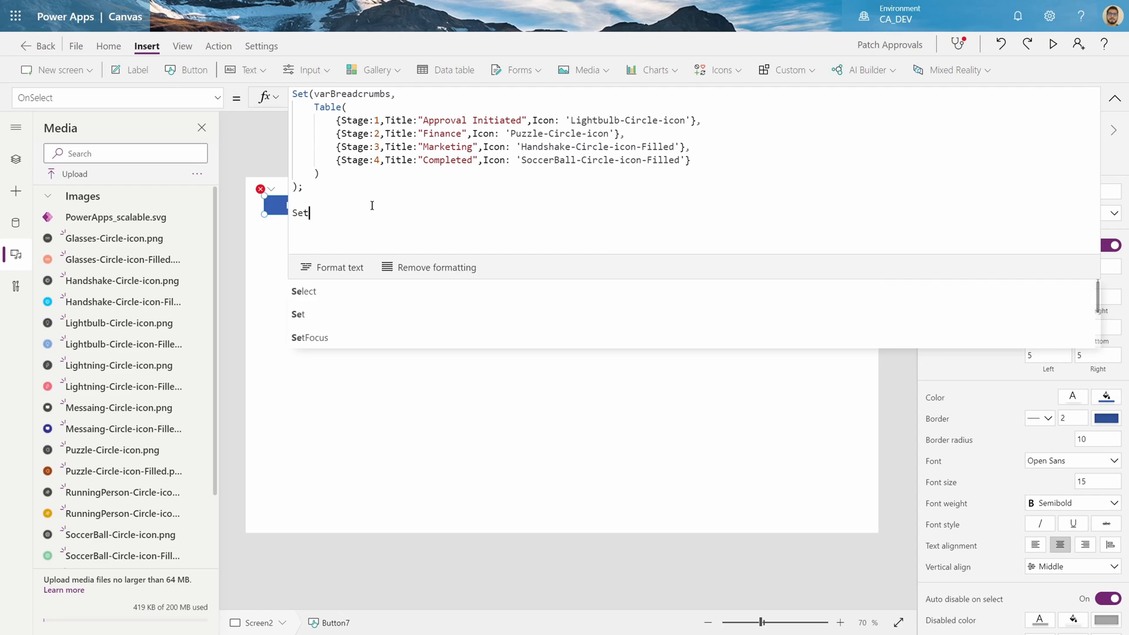
type("(")
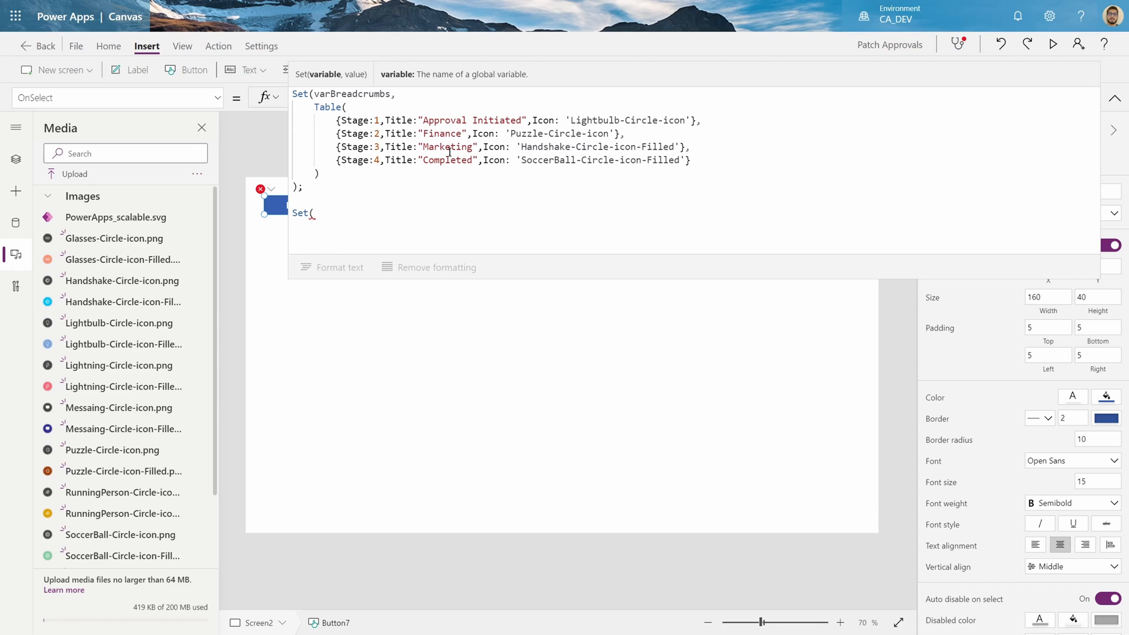
type("varCurrenStage")
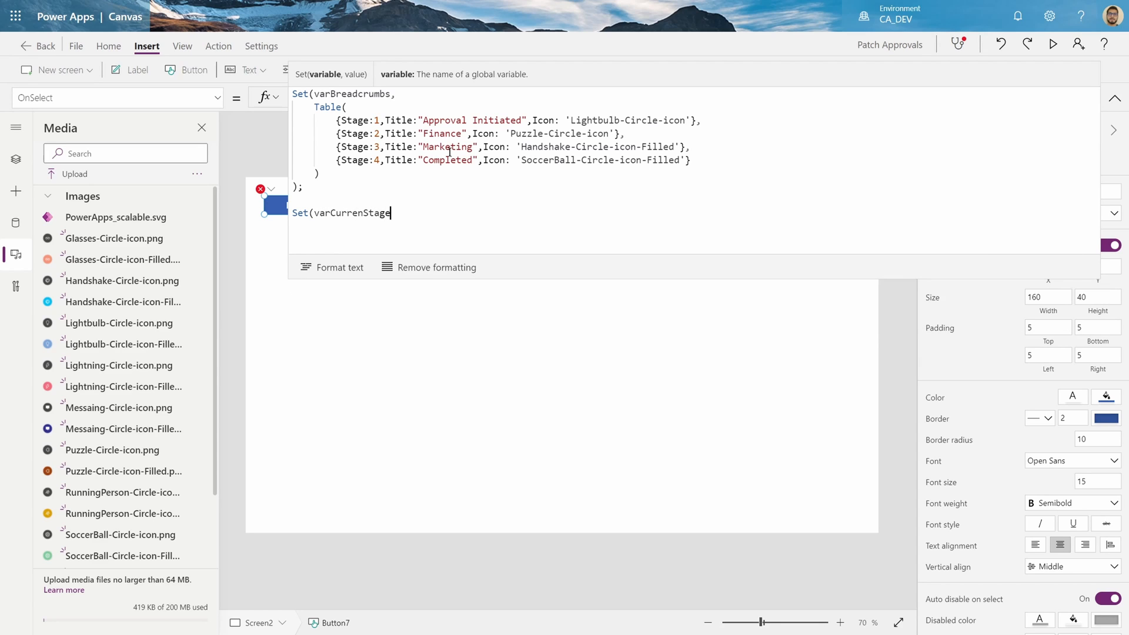
type(",")
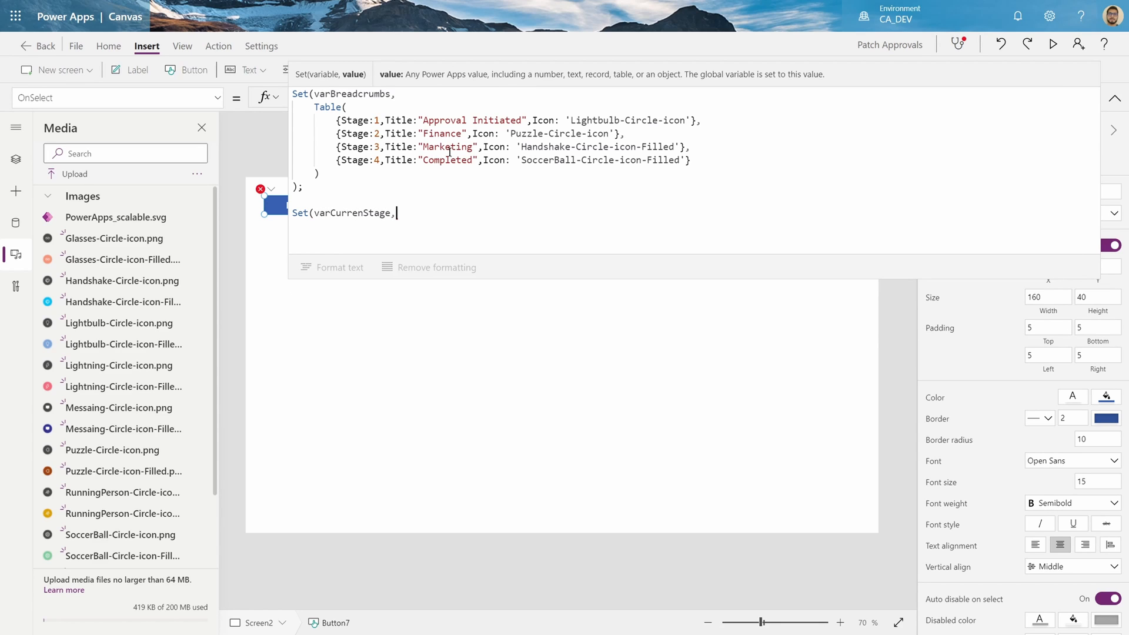
type("2)")
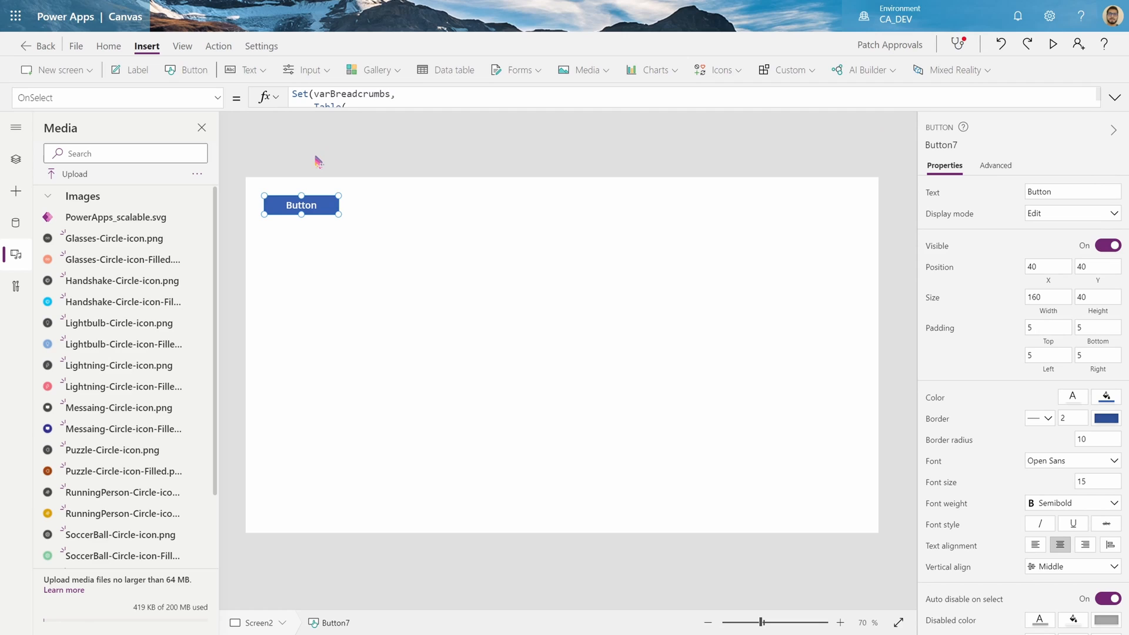
- Add a blank horizontal gallery below the button, widen and shorten it, and edit its template
left_click(16, 160)
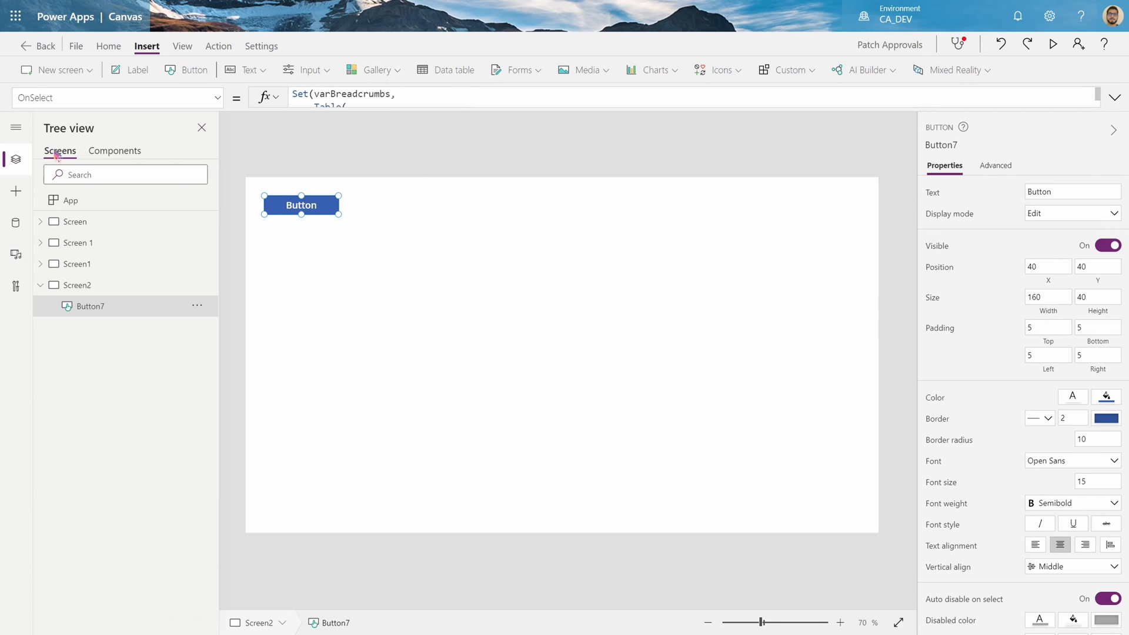
left_click(377, 70)
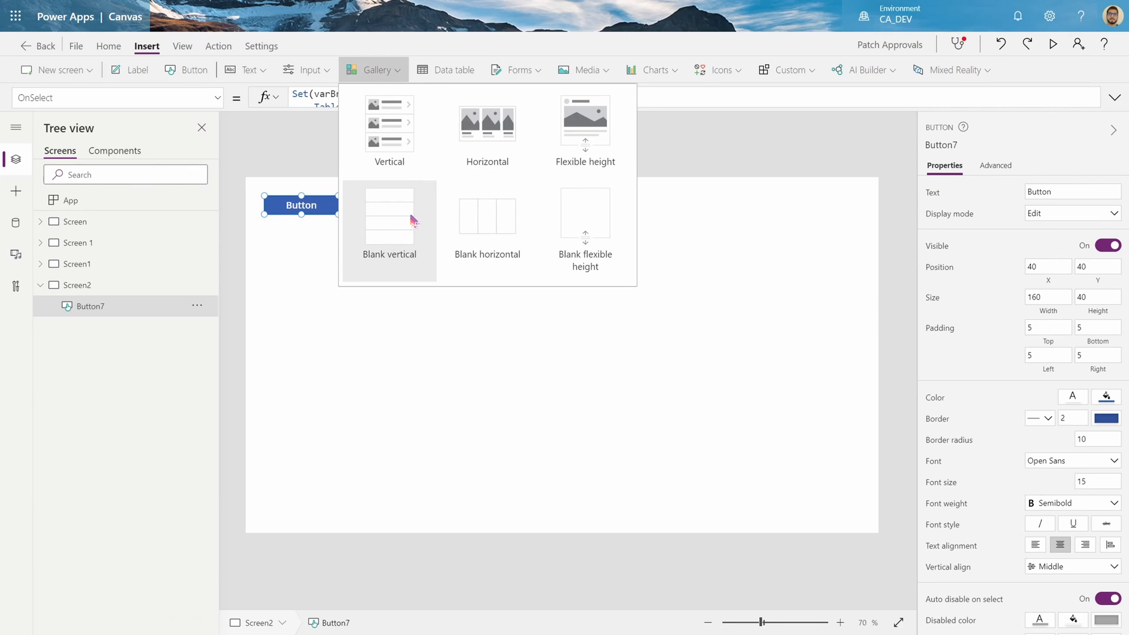
mouse_move(505, 251)
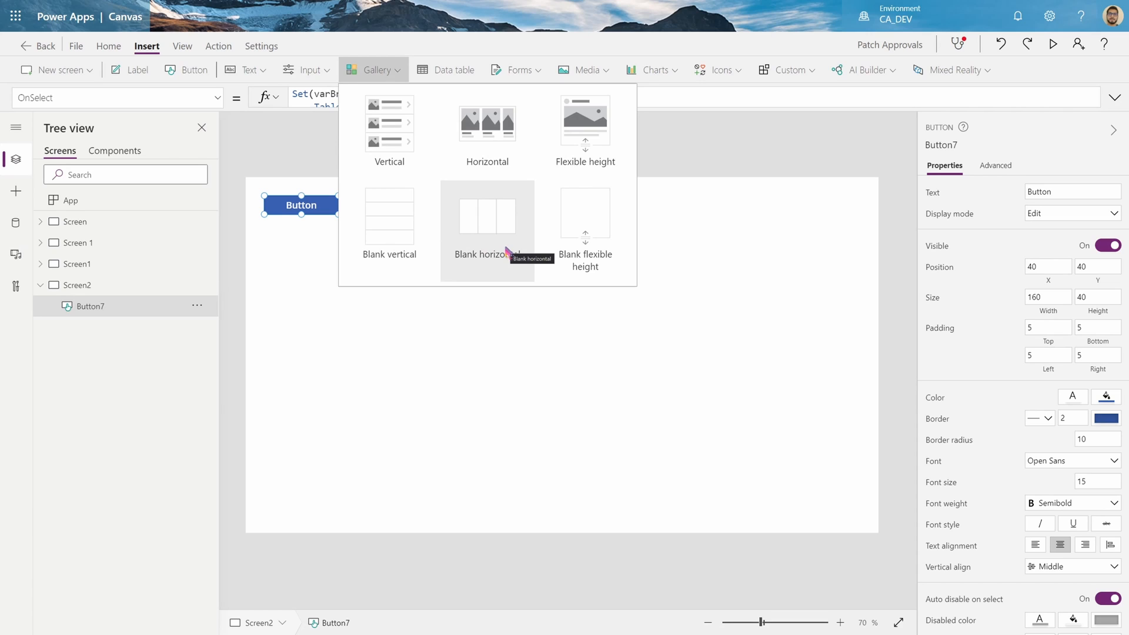
left_click(487, 215)
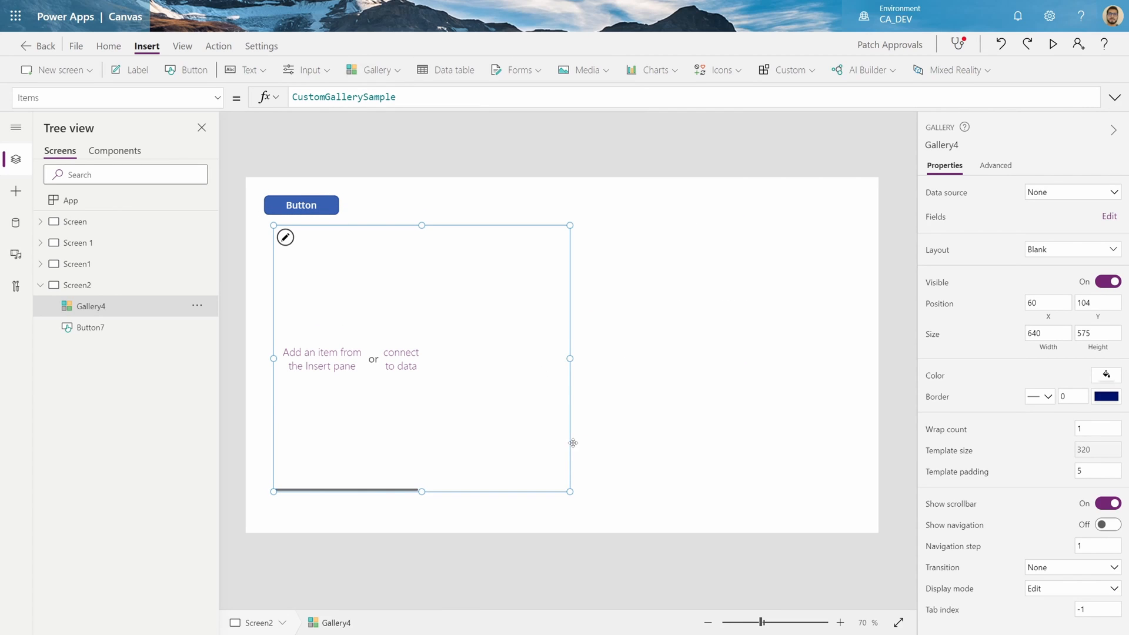
left_click_drag(568, 358, 837, 358)
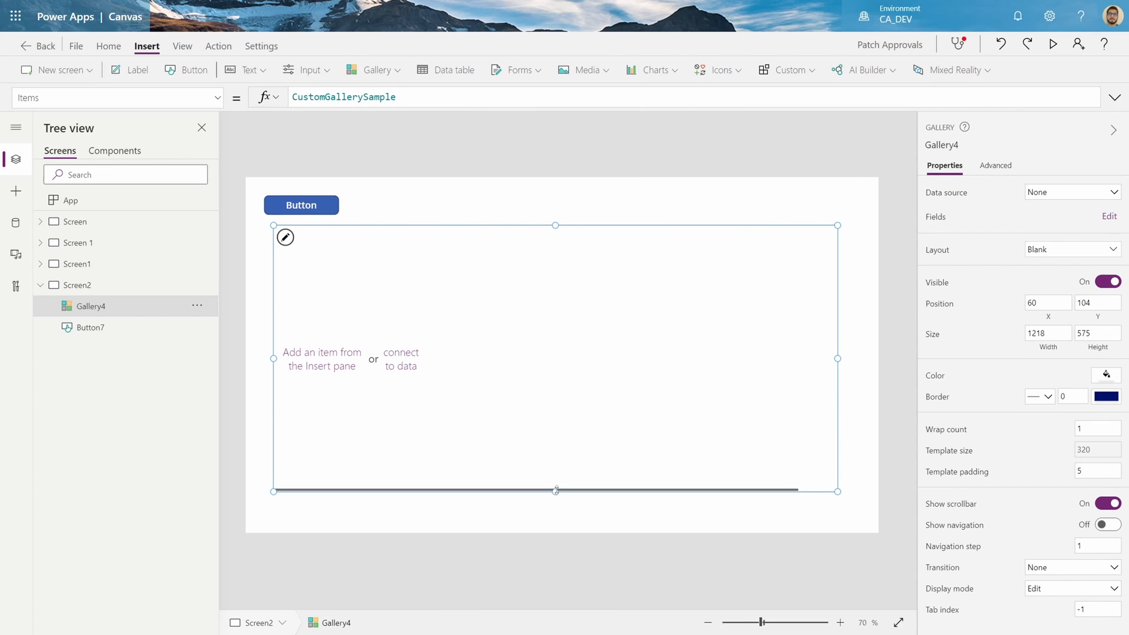
left_click_drag(555, 490, 555, 340)
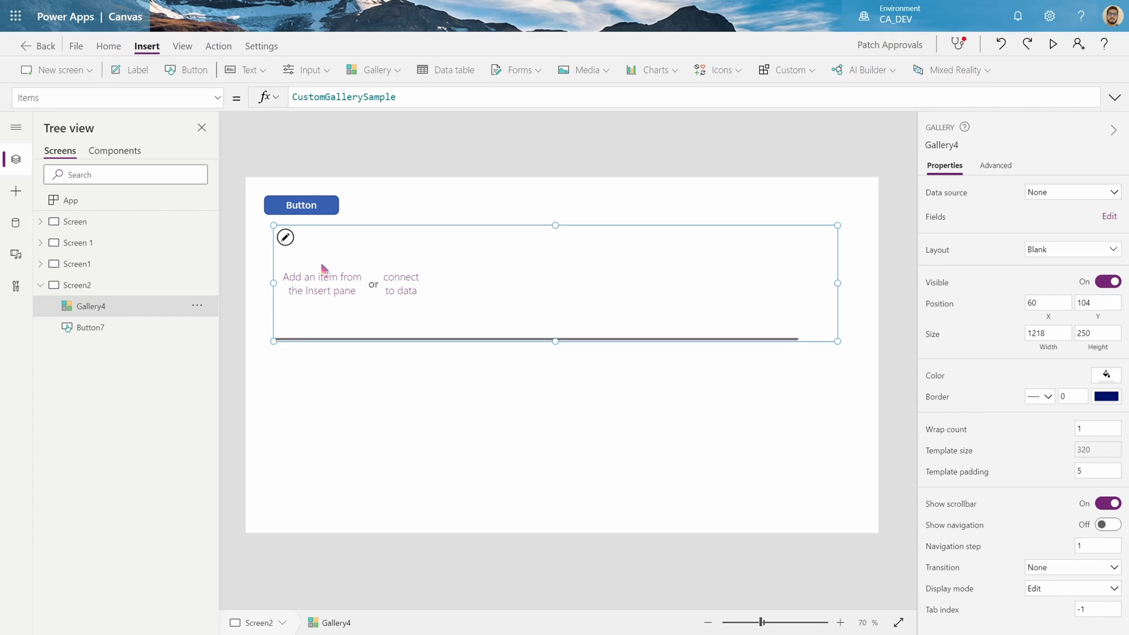
left_click(401, 284)
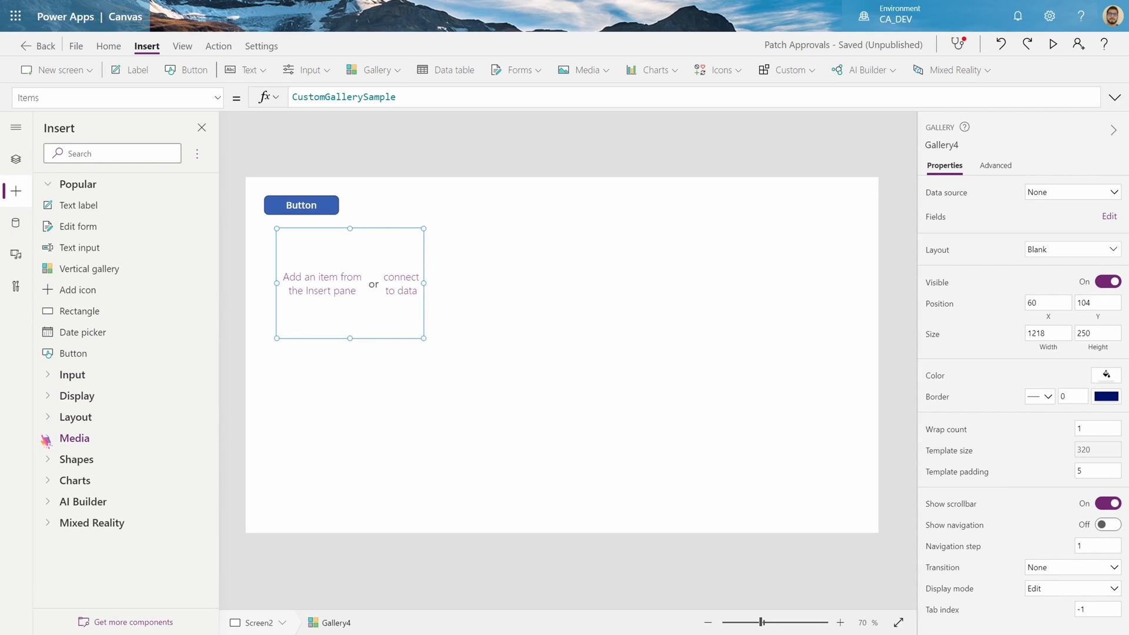
- Add a circle to the gallery item and send the connector bar behind it
left_click(76, 459)
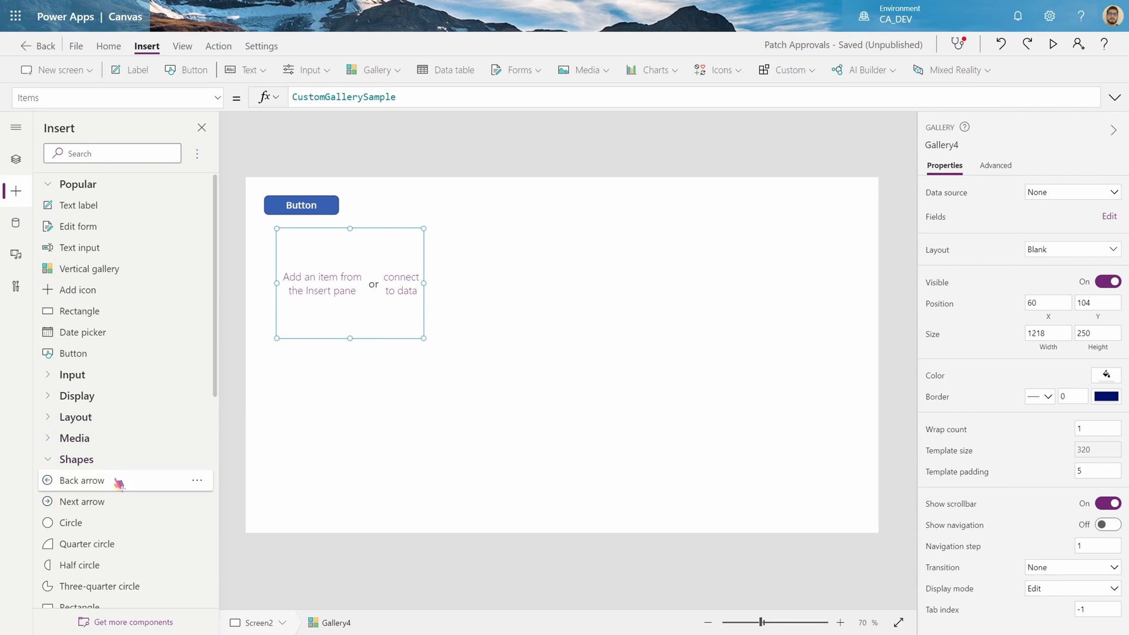
left_click(70, 479)
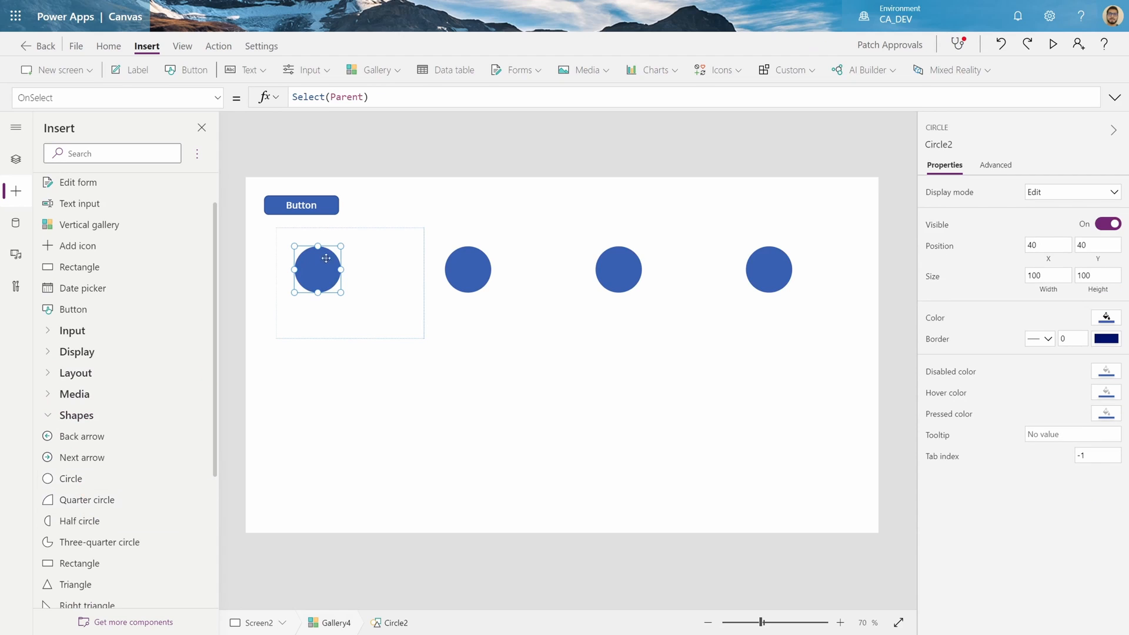
left_click_drag(315, 269, 351, 272)
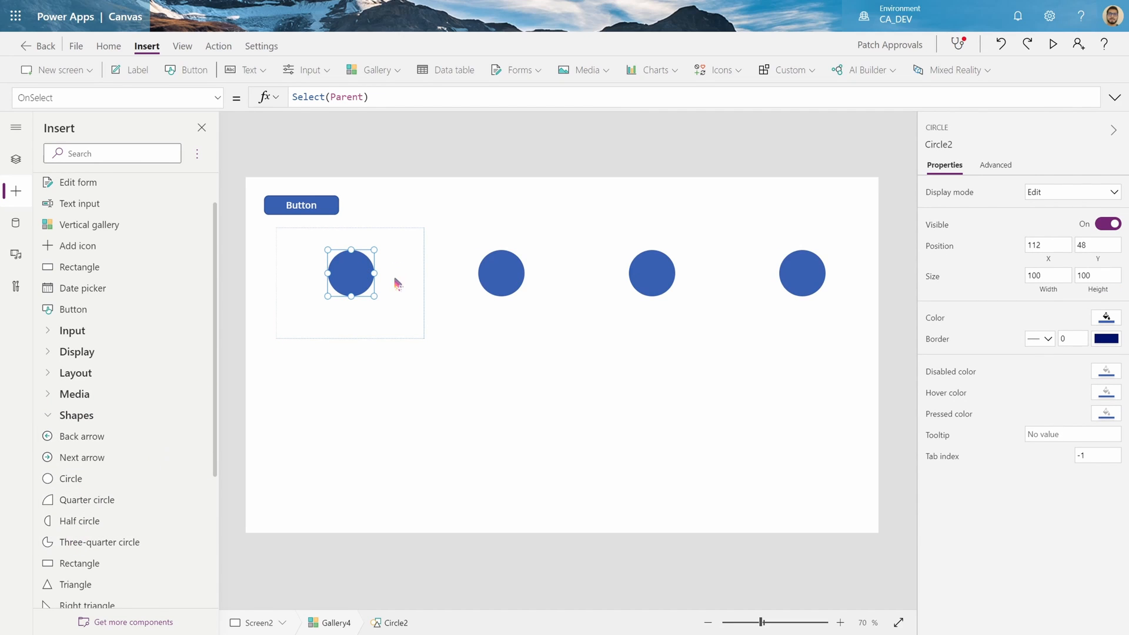
scroll("down", 3)
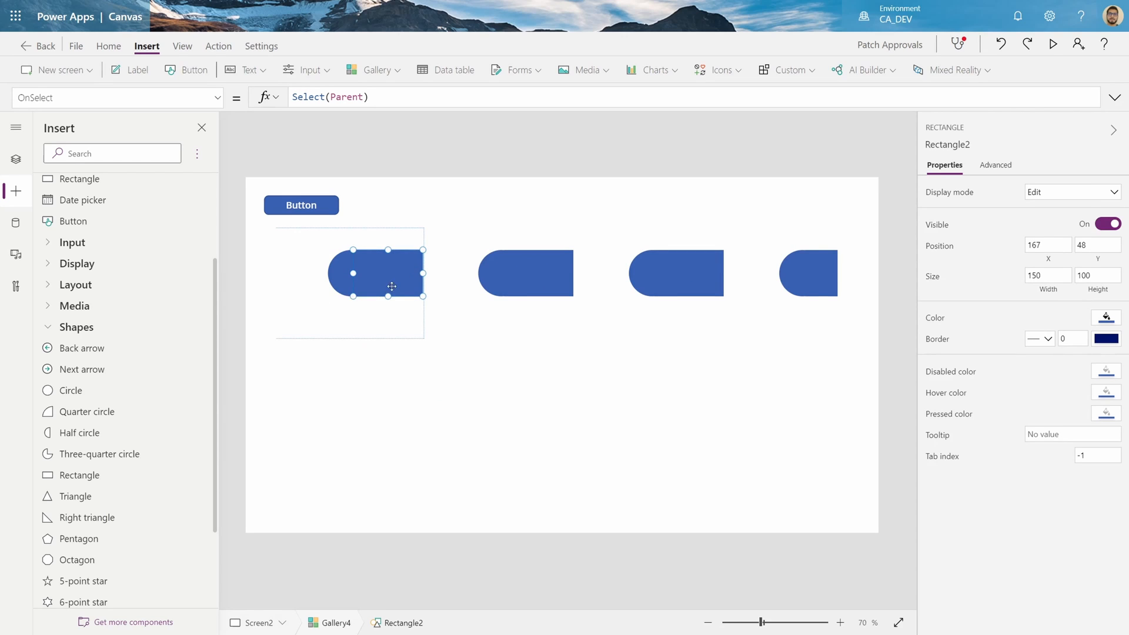
right_click(388, 273)
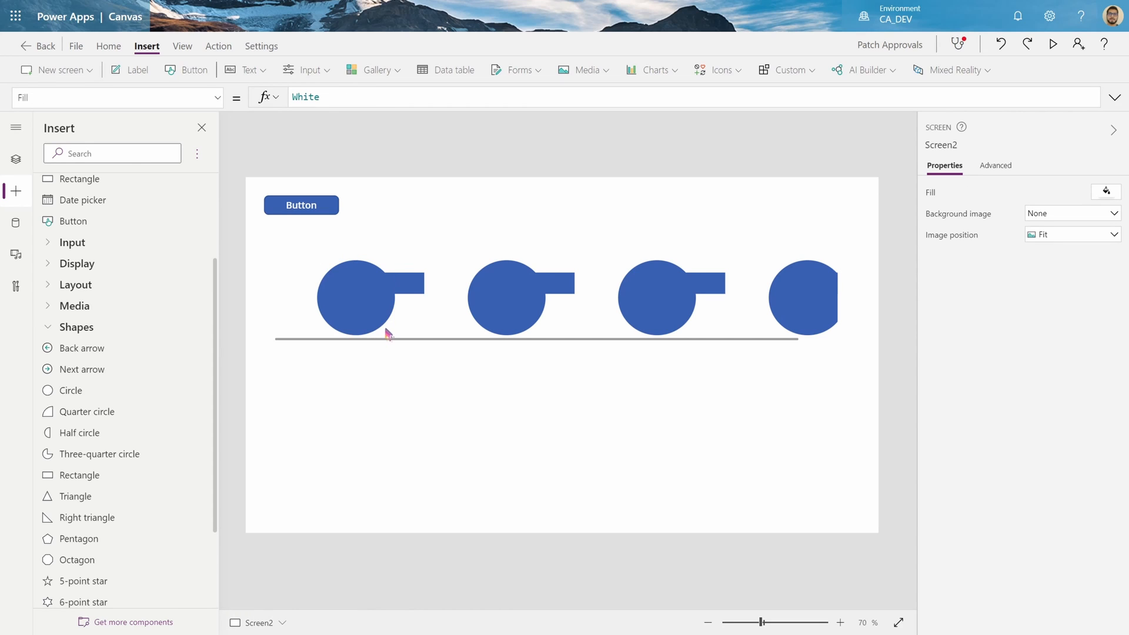
- Center the circle horizontally within the gallery item
left_click(356, 298)
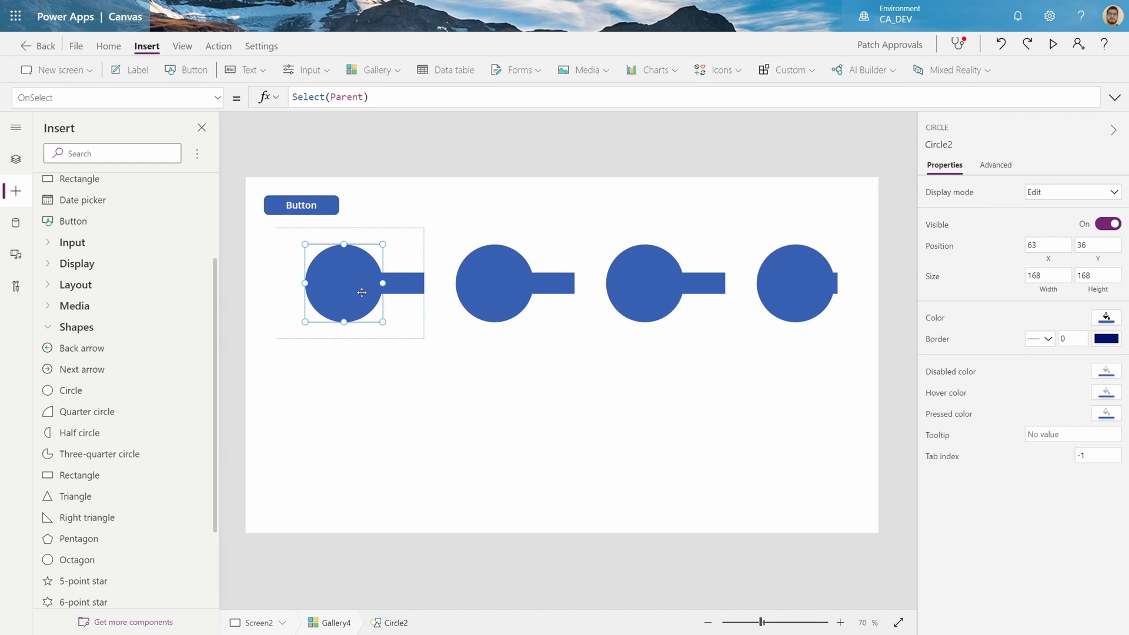
mouse_move(357, 305)
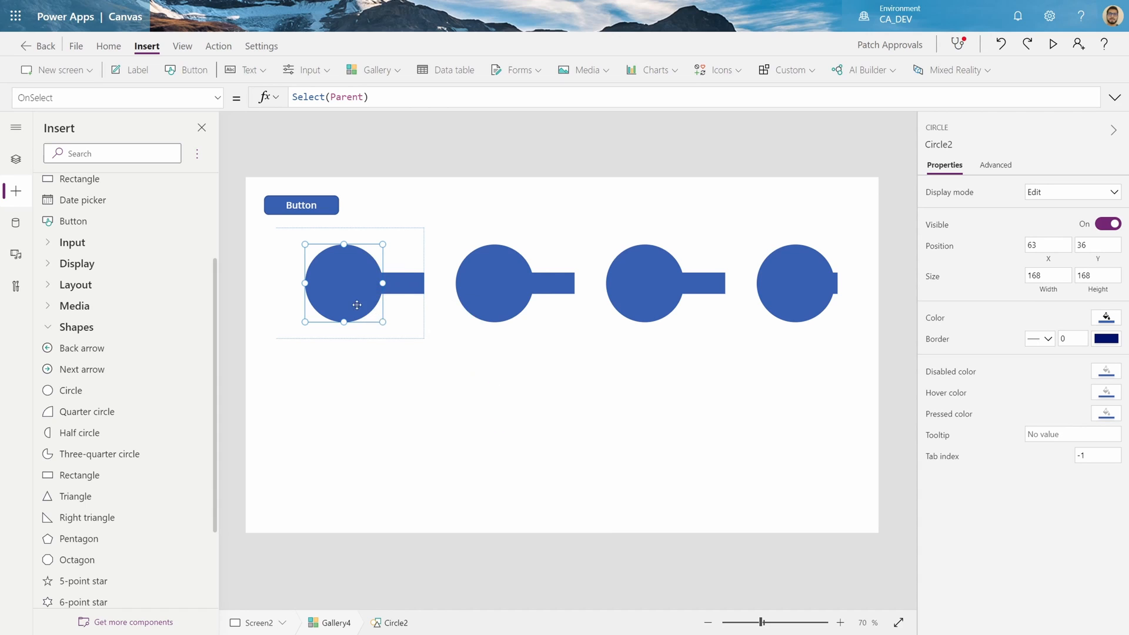
right_click(344, 283)
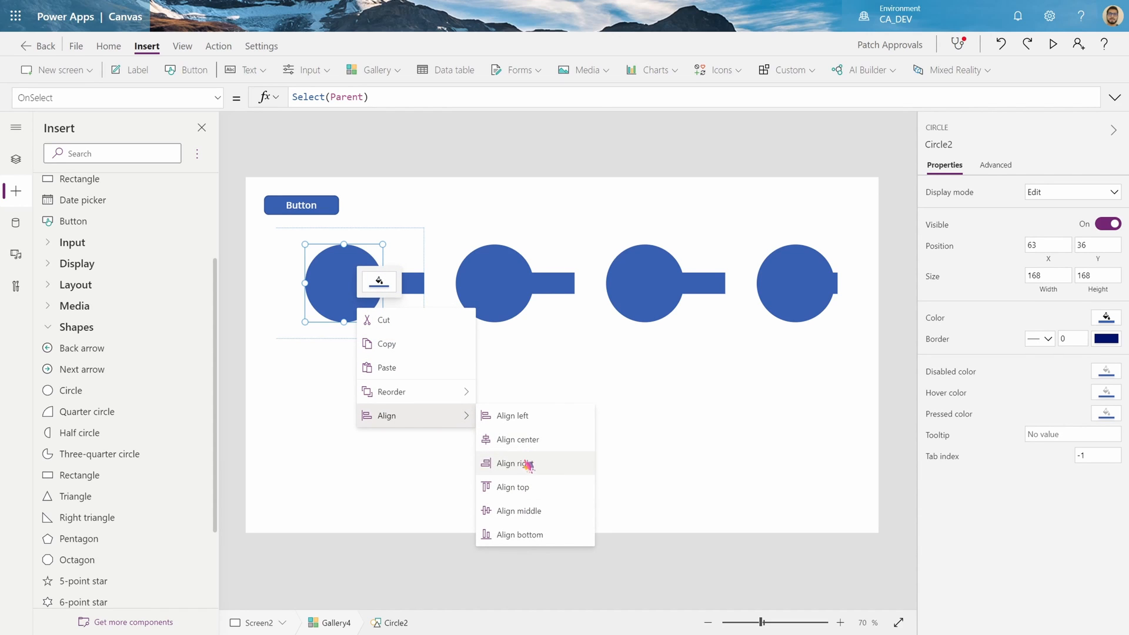
left_click(512, 464)
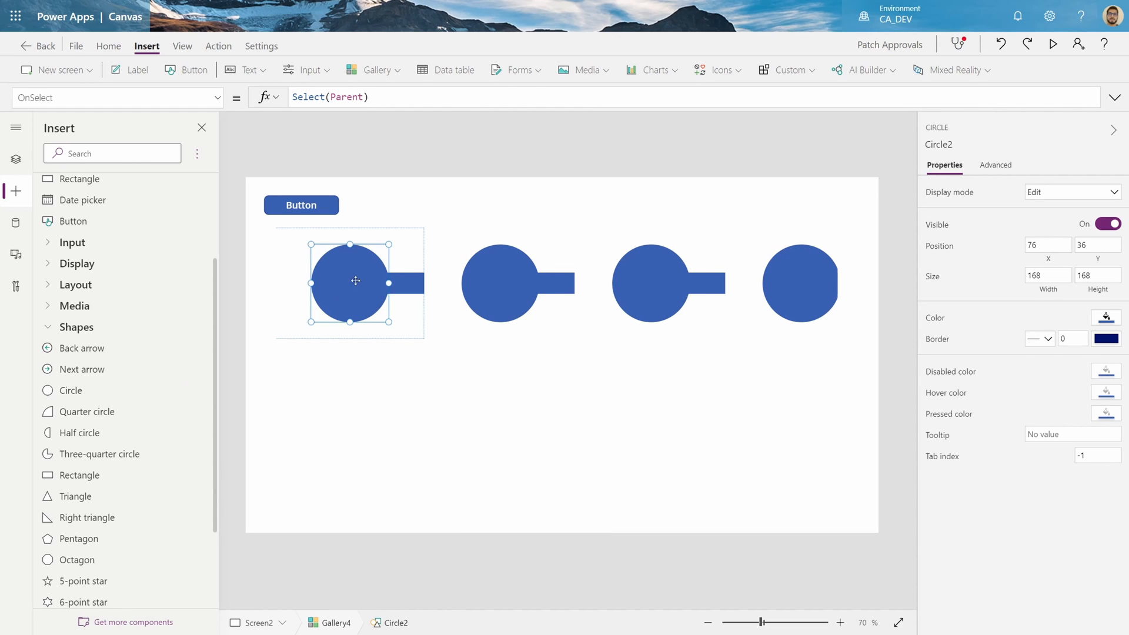
left_click(588, 70)
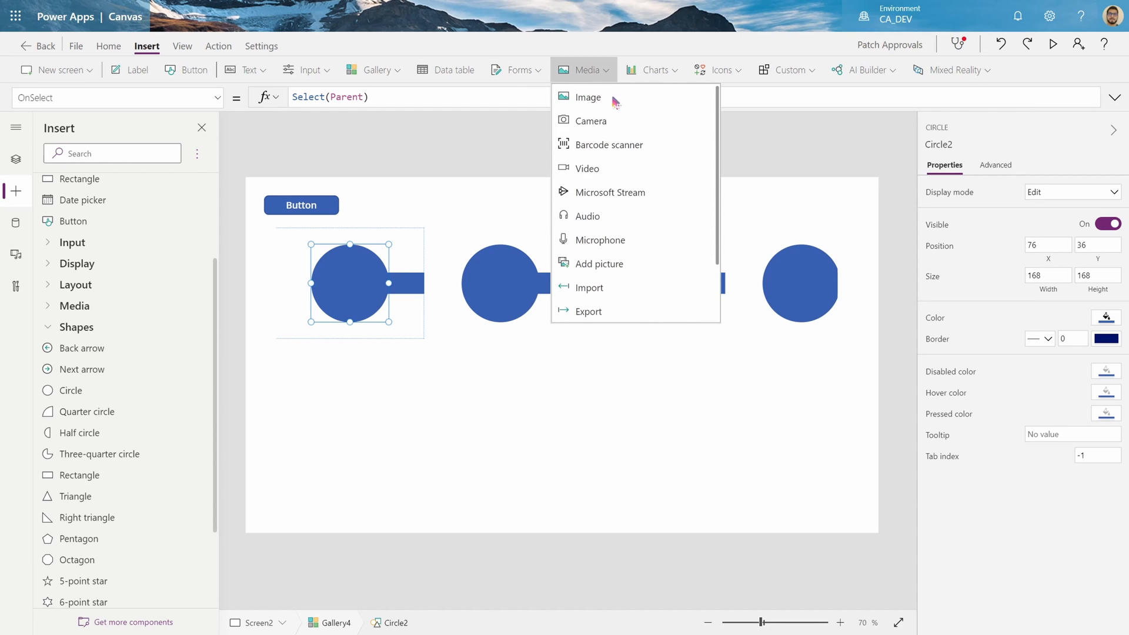
- Insert an image inside each circle with border radius 200, then reopen the tree view
left_click(588, 97)
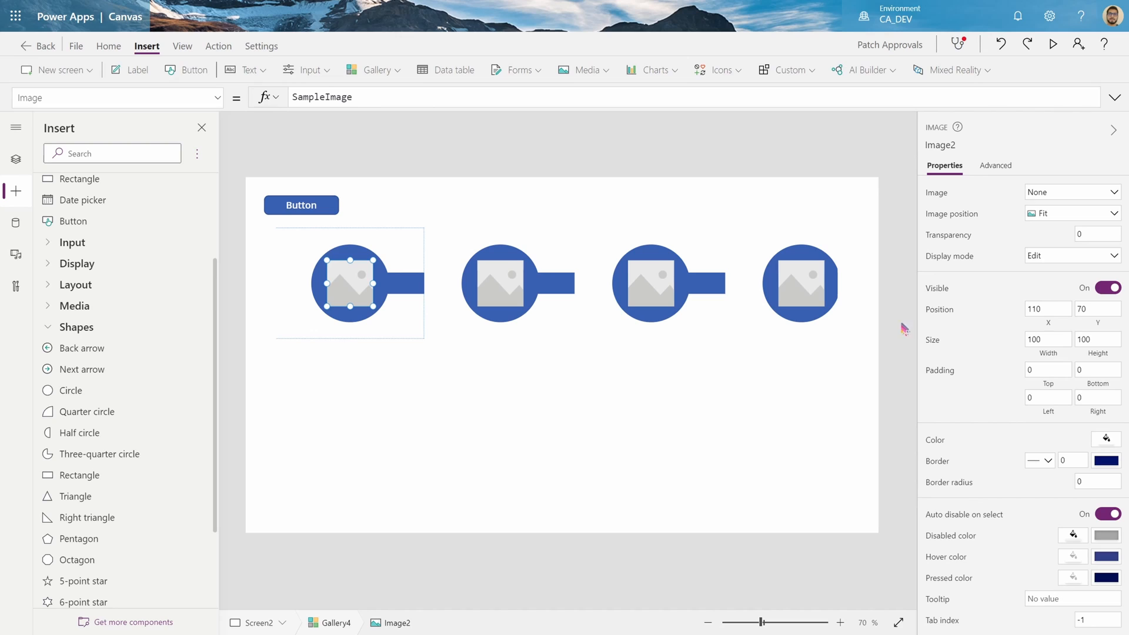
left_click(1083, 482)
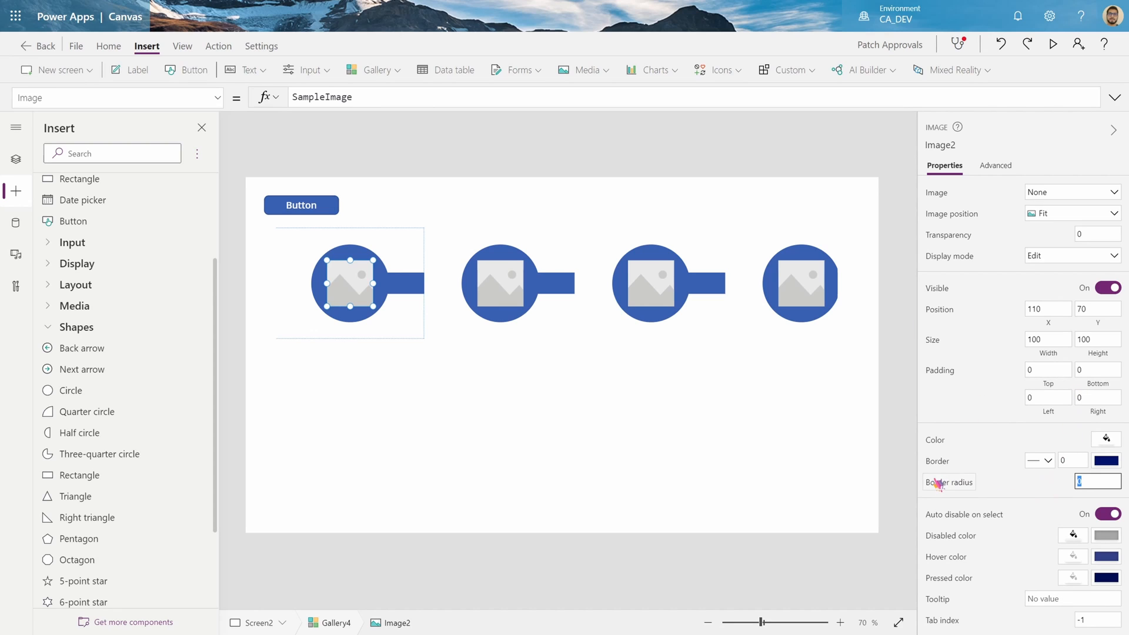
type("200")
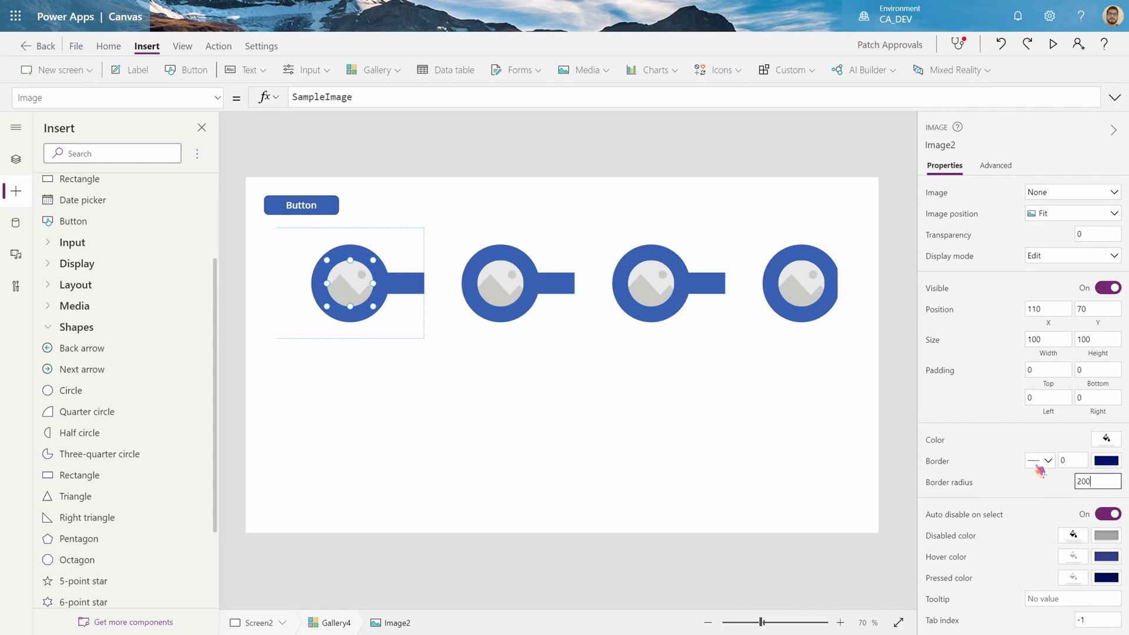
right_click(361, 288)
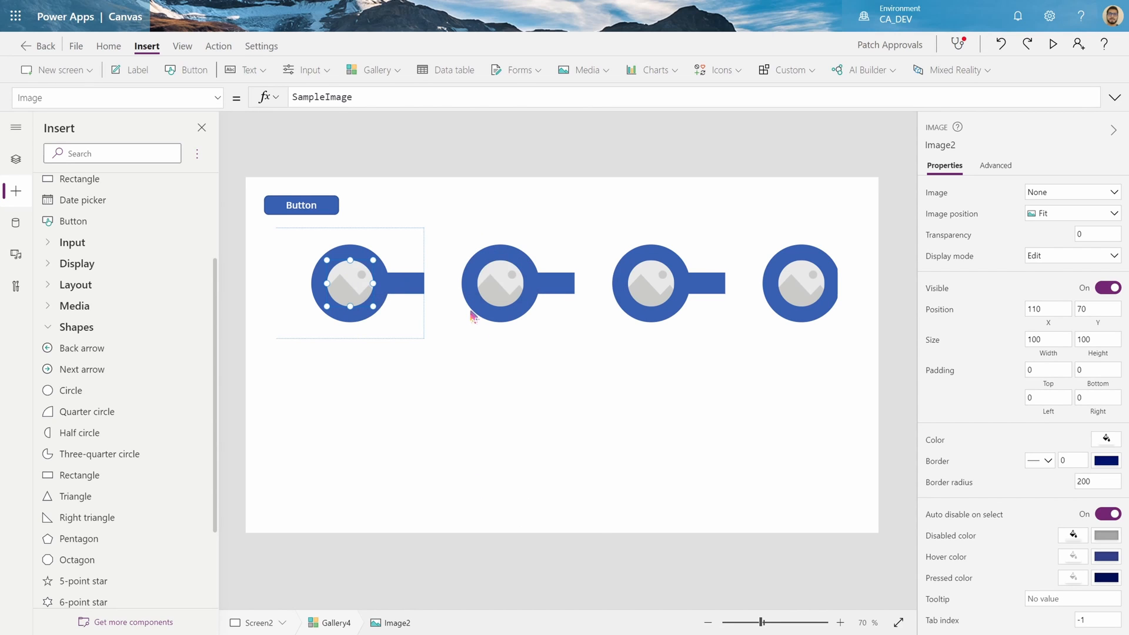
mouse_move(124, 242)
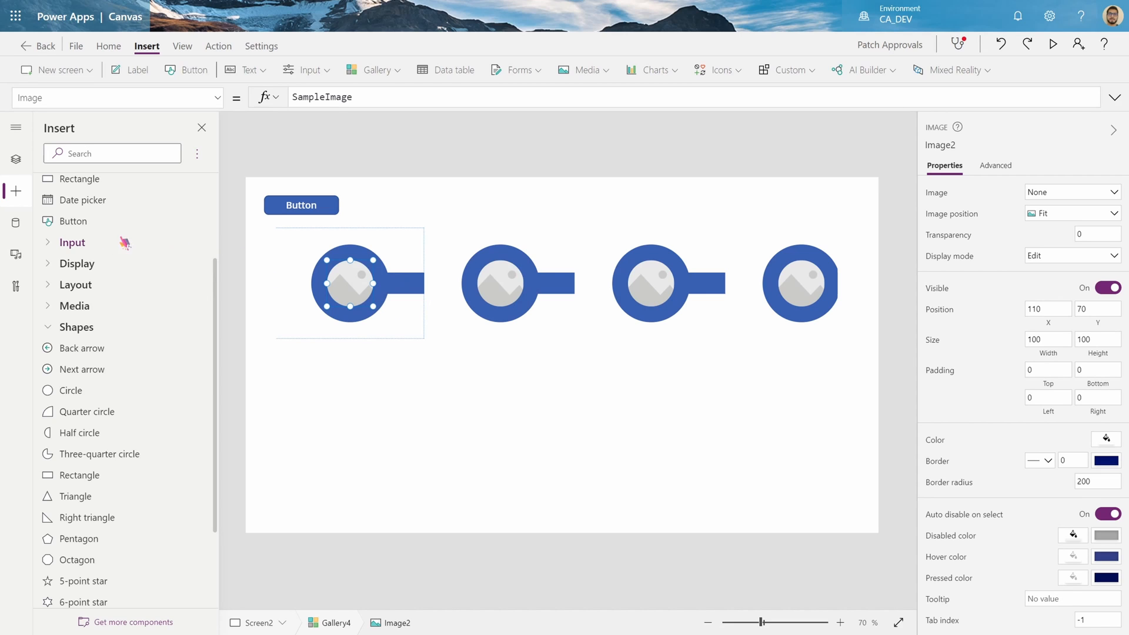
left_click(16, 159)
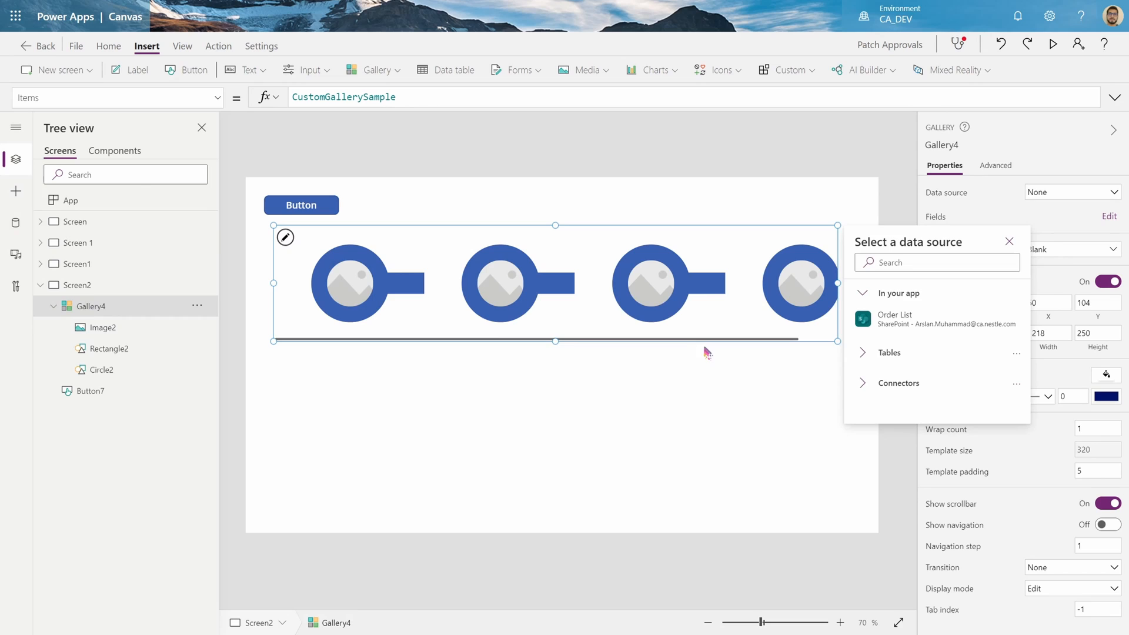
- Set Gallery4's Items to varBreadcrumbs so each circle shows its stage icon
left_click(1009, 241)
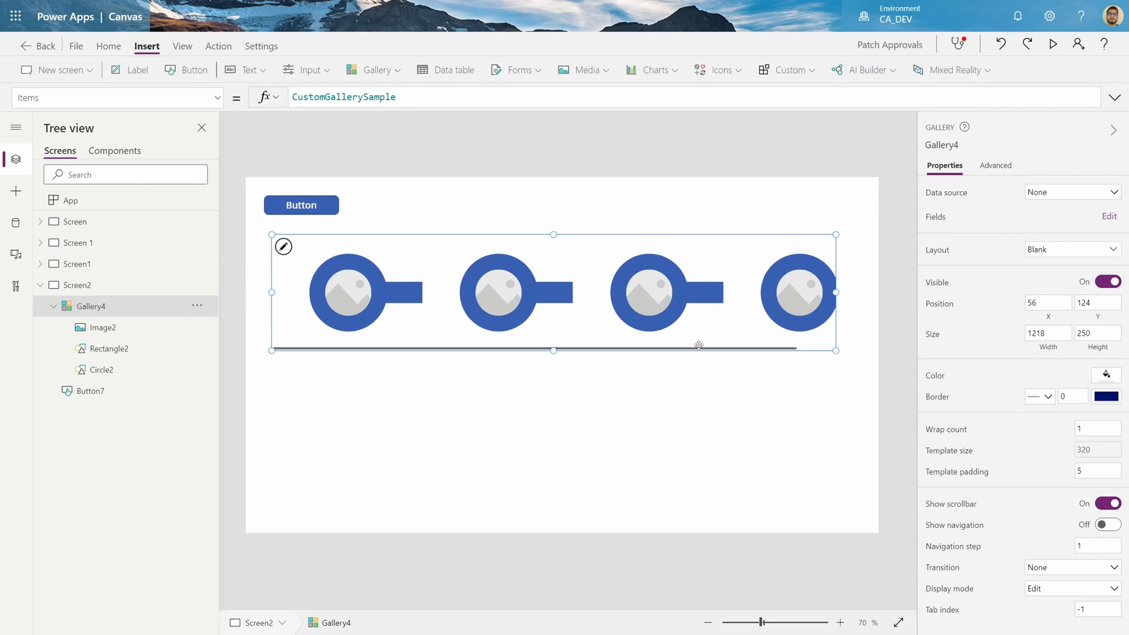
mouse_move(484, 245)
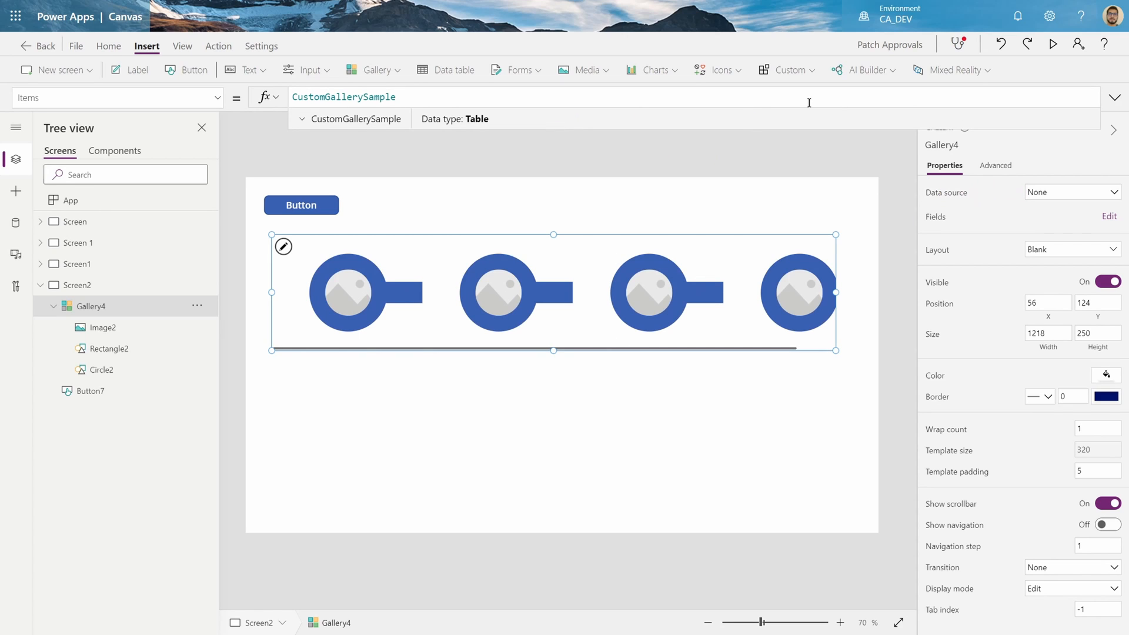
double_click(345, 96)
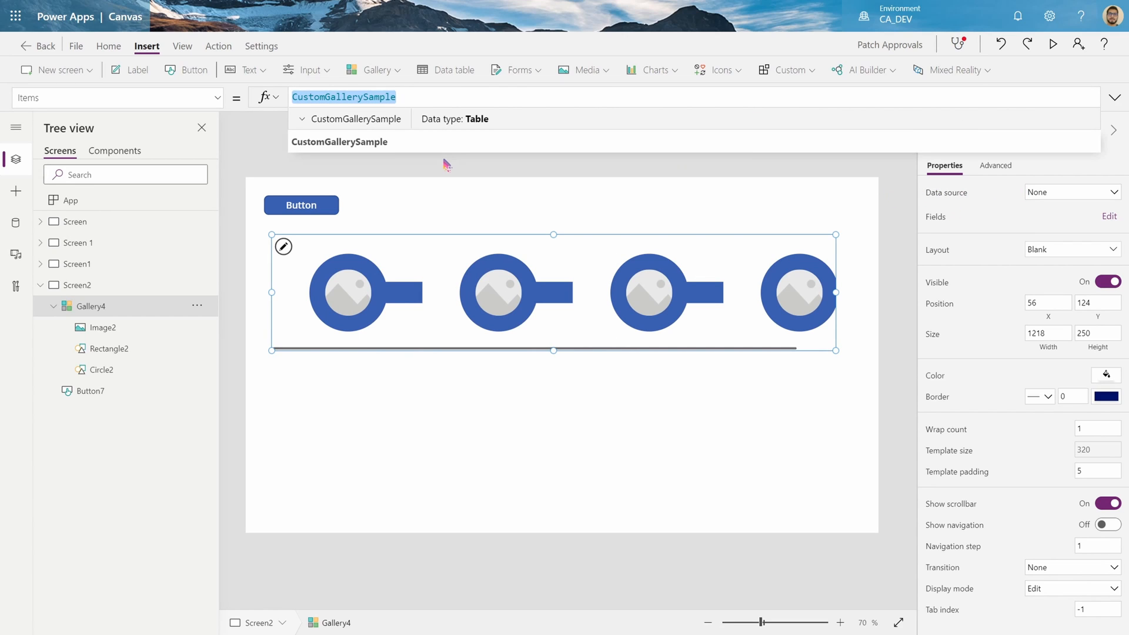
type("varBreadcrumbs")
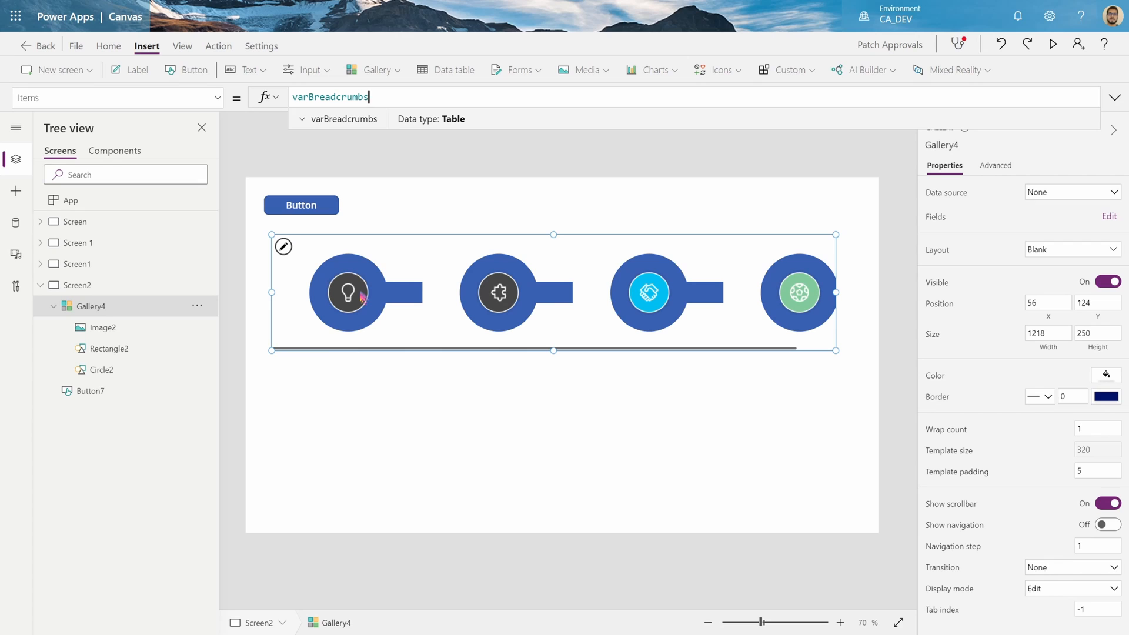
mouse_move(413, 290)
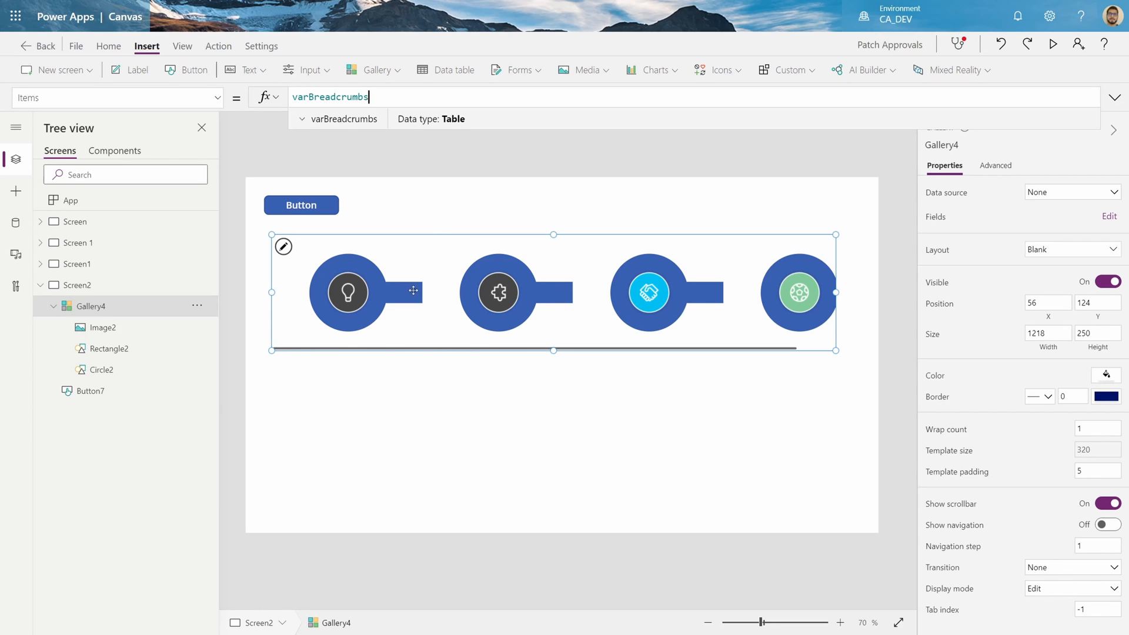
mouse_move(349, 331)
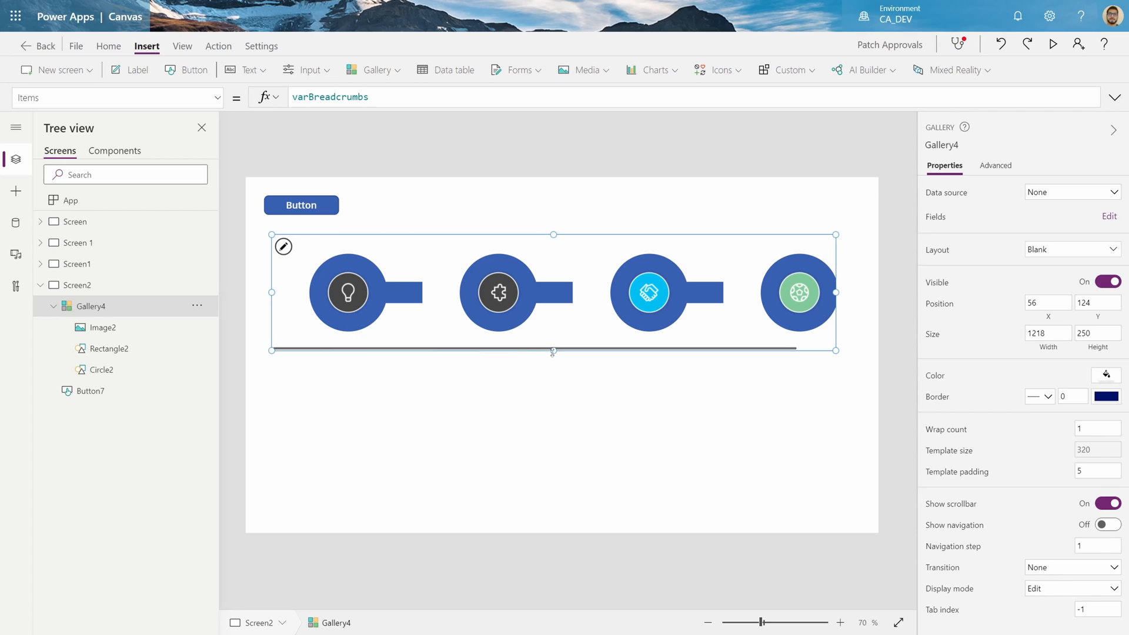
- Add a widened, semibold, size-20 stage title label beneath each gallery circle
left_click_drag(553, 352, 553, 364)
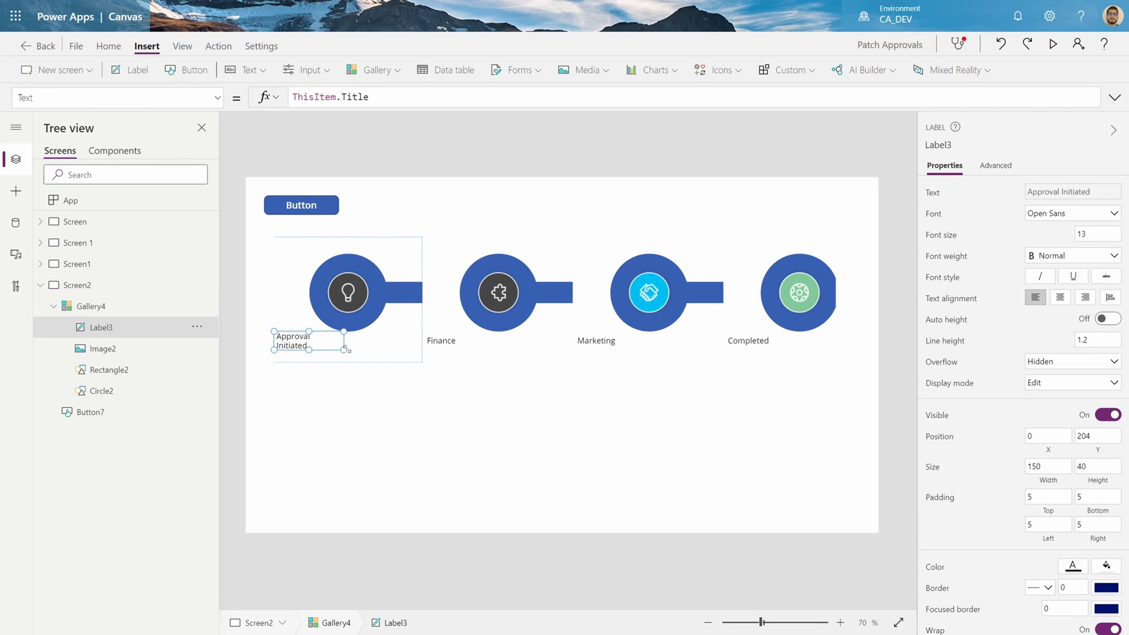
left_click_drag(349, 344, 424, 344)
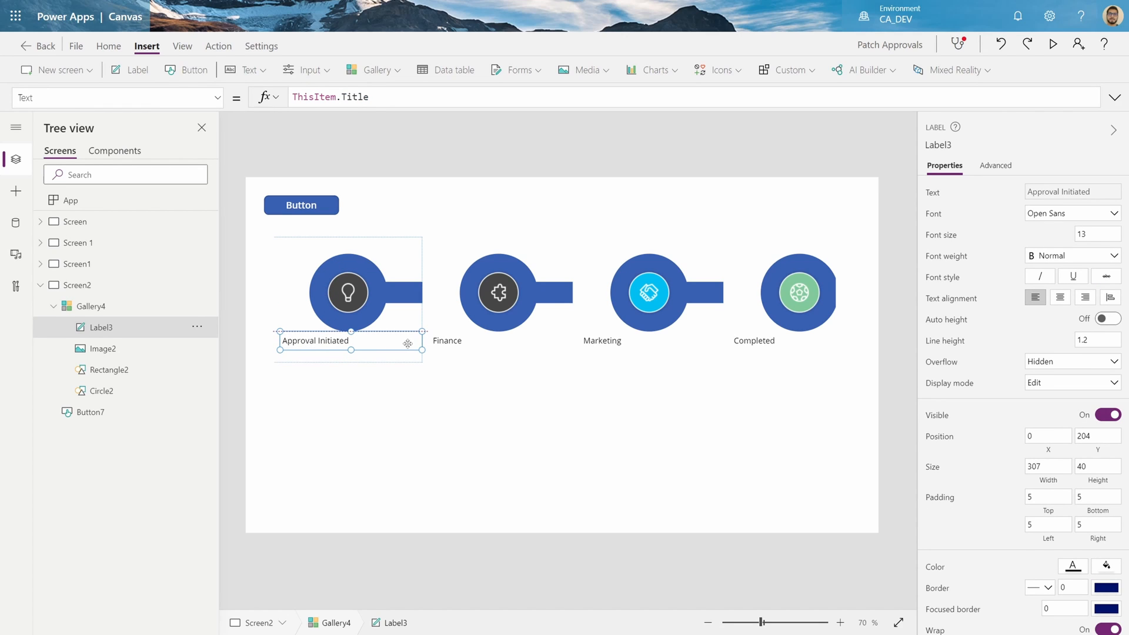
left_click(1073, 255)
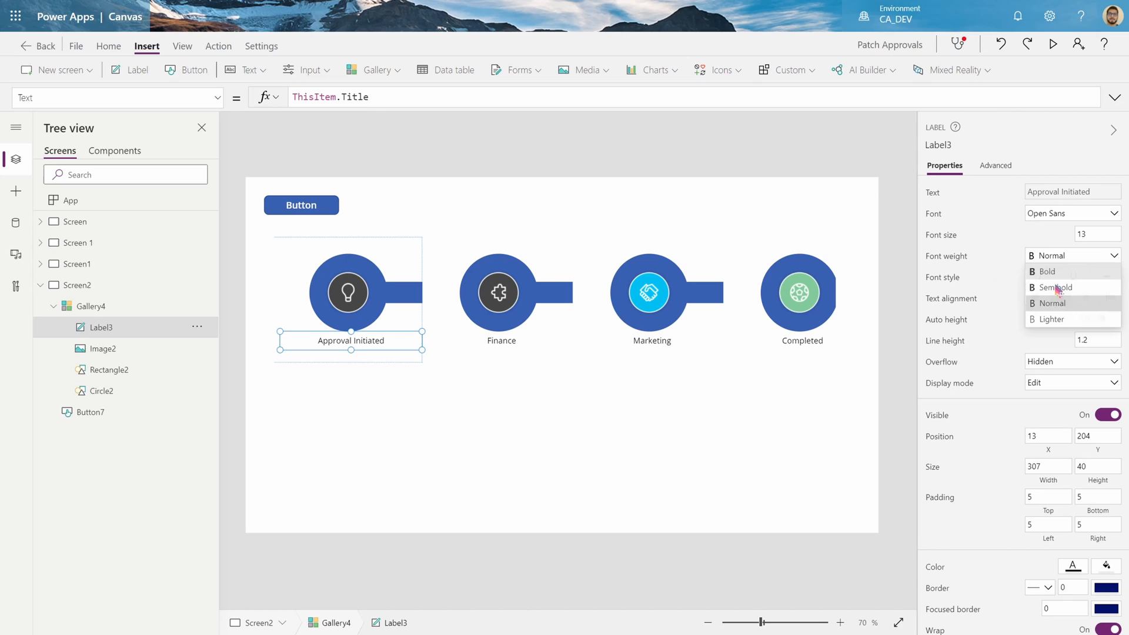
left_click(1056, 288)
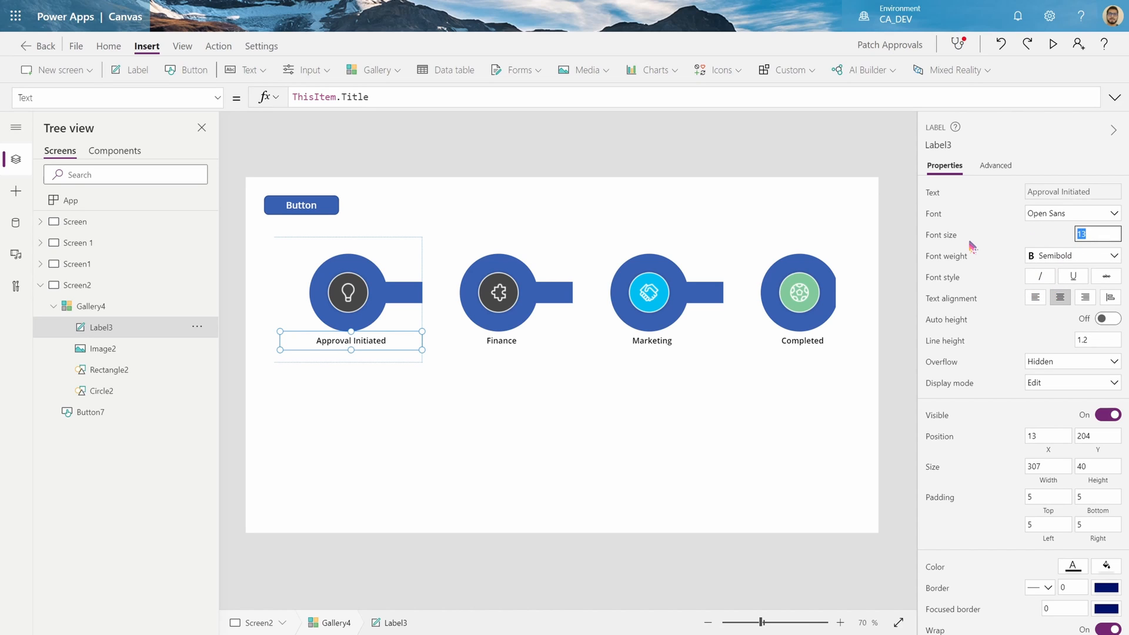
type("20")
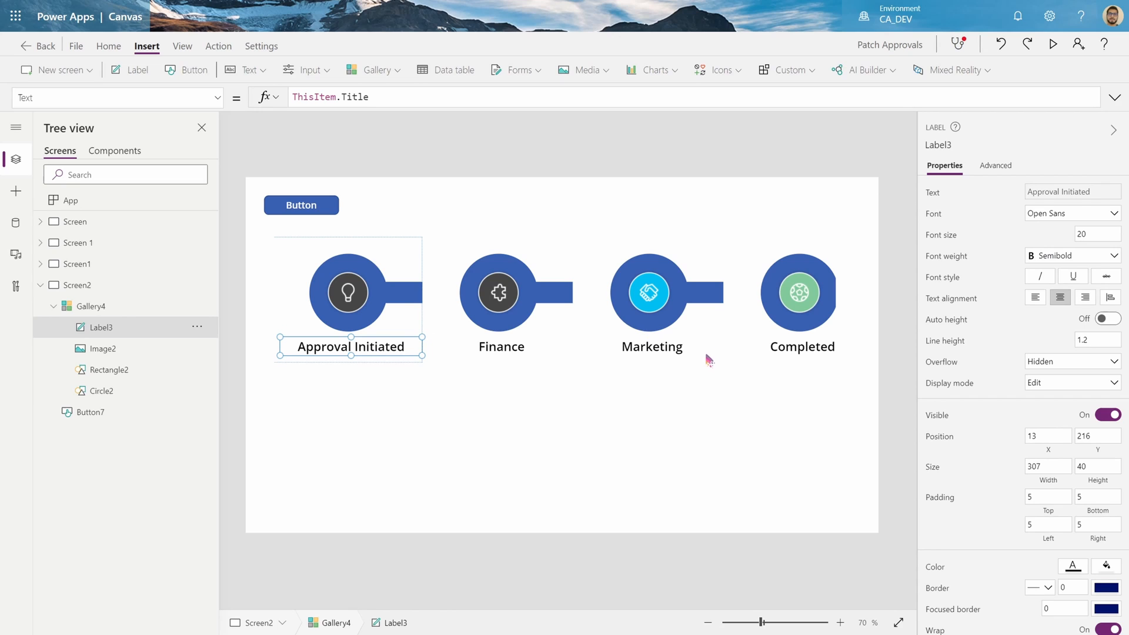
mouse_move(406, 307)
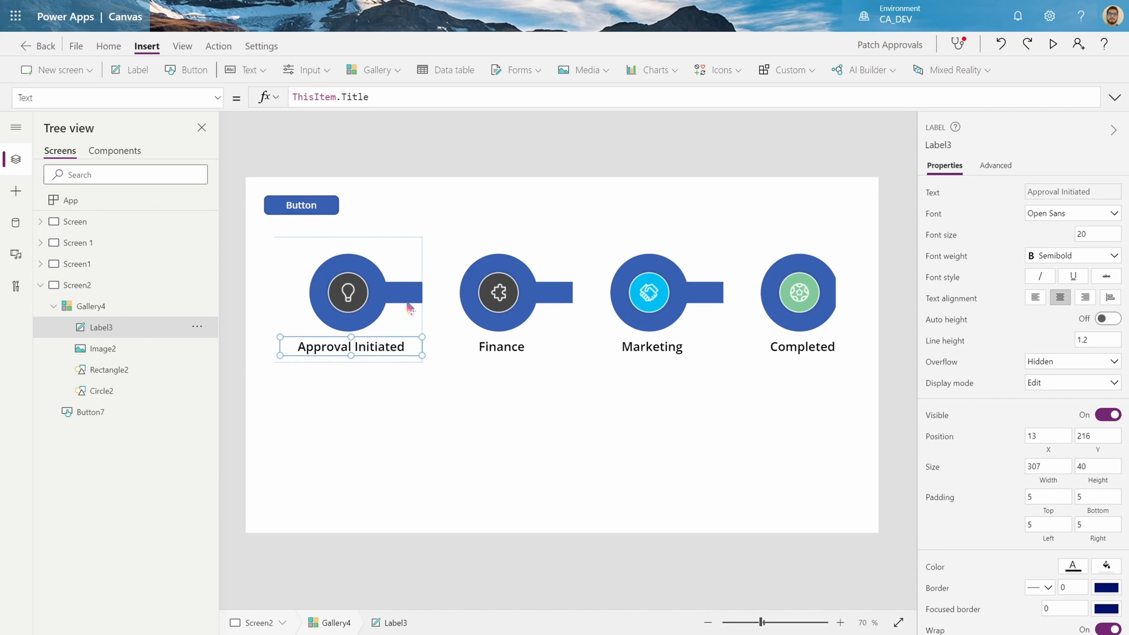
mouse_move(738, 356)
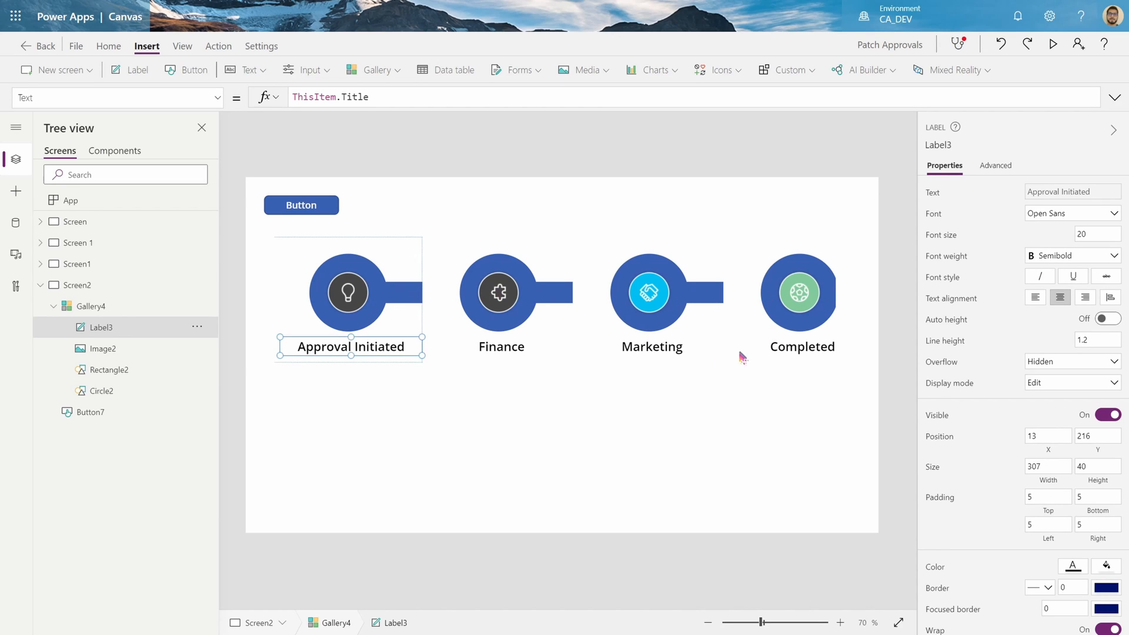
left_click(90, 307)
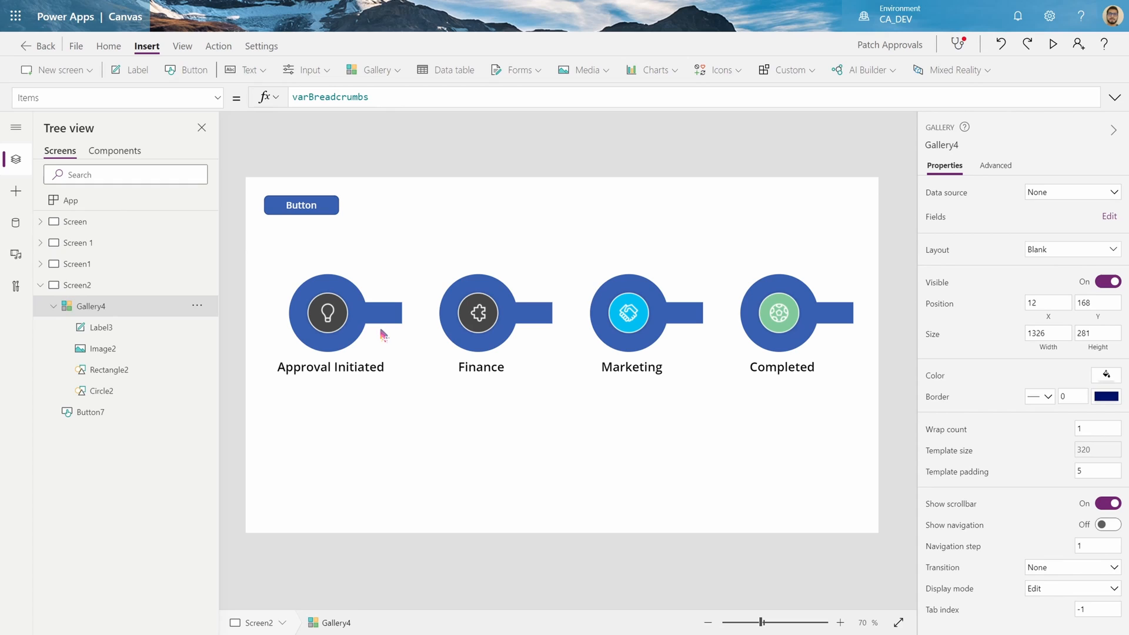
left_click(109, 370)
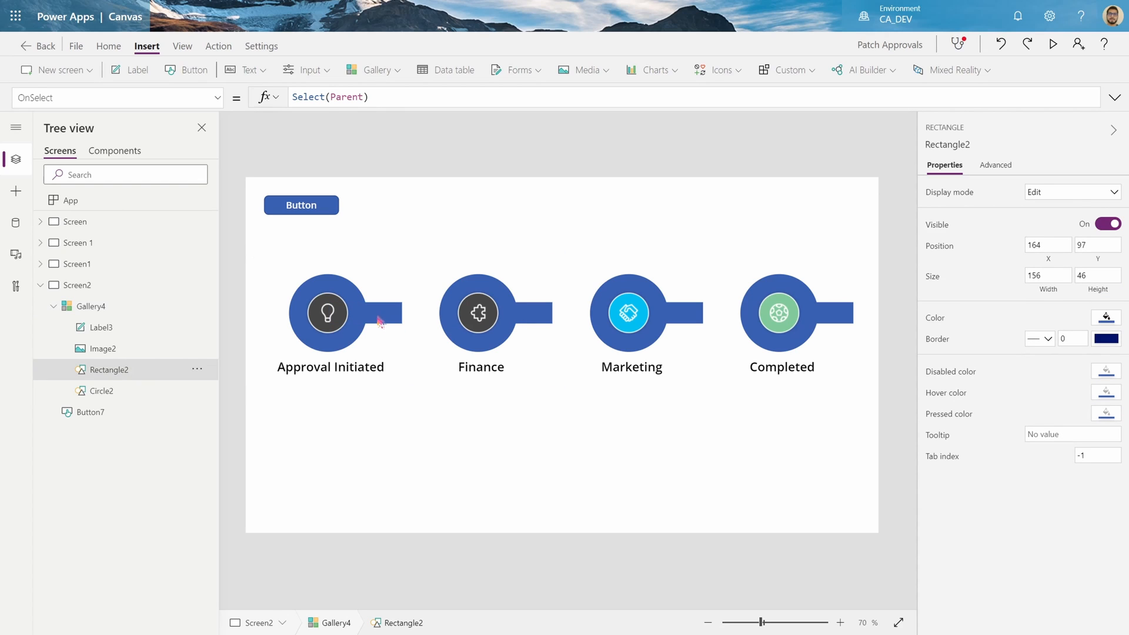
mouse_move(847, 318)
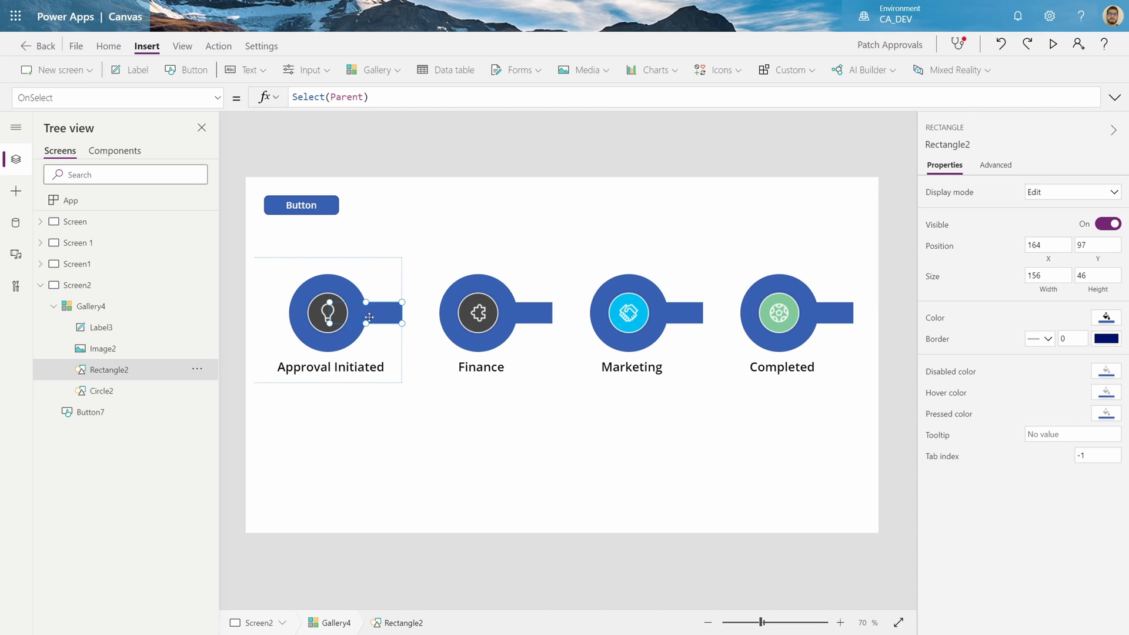
mouse_move(262, 319)
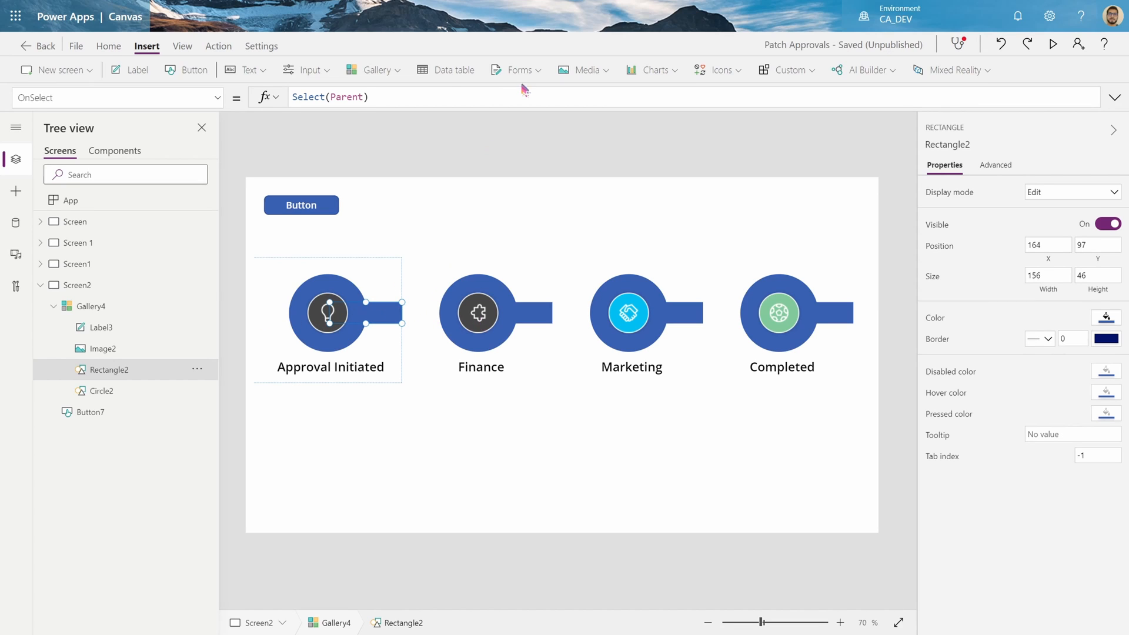
mouse_move(128, 374)
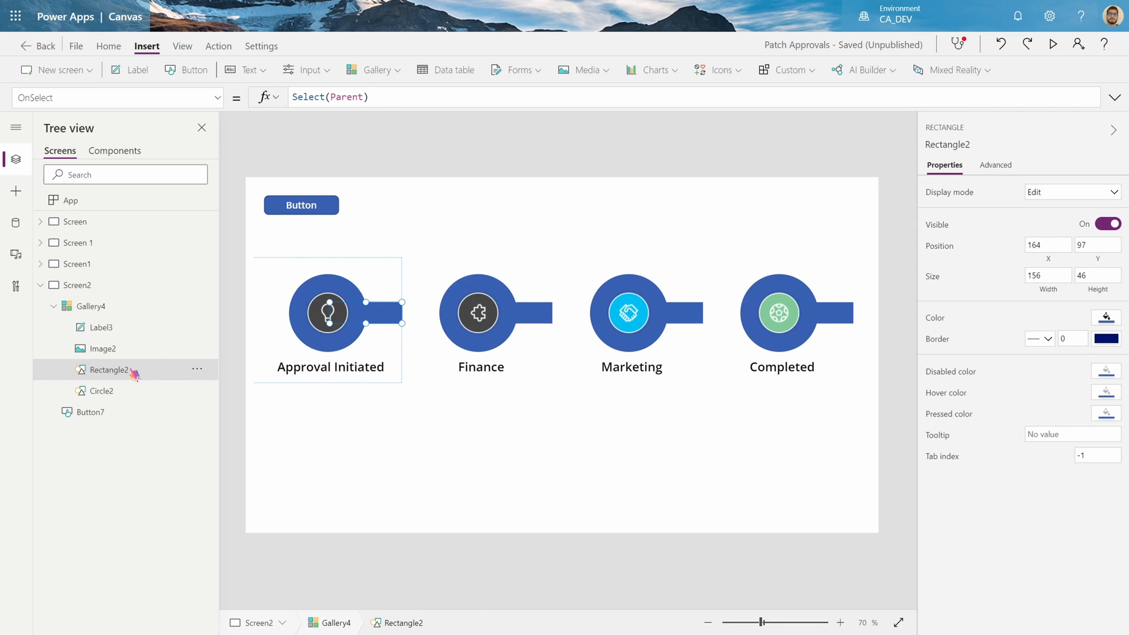
- Insert a thin left connector bar rectangle and send it behind the circle
left_click(15, 192)
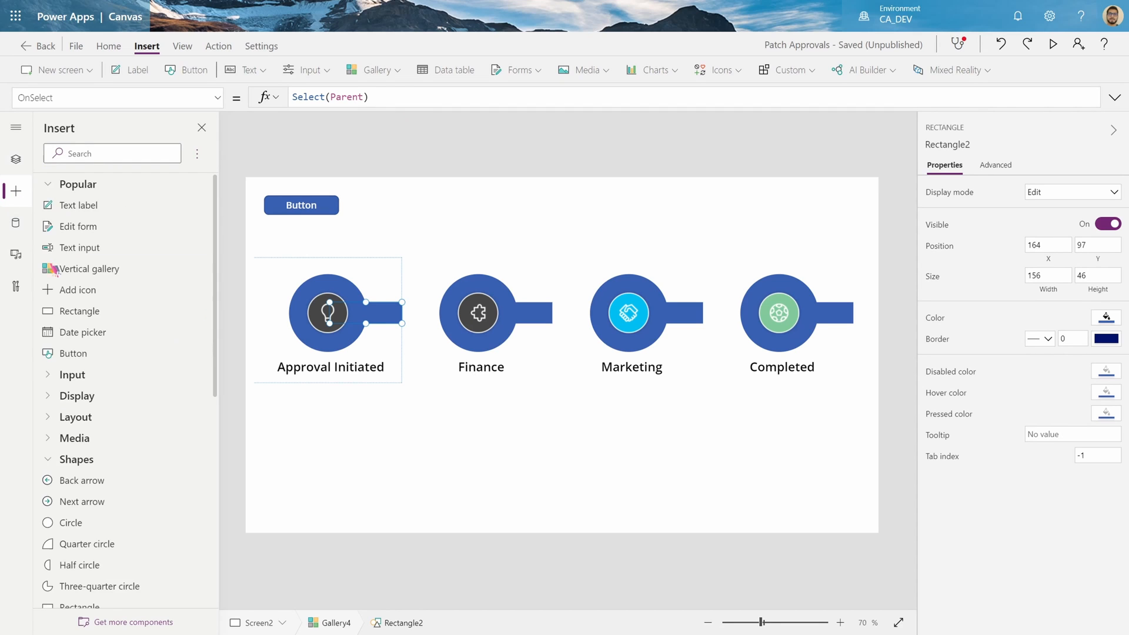
scroll("down", 3)
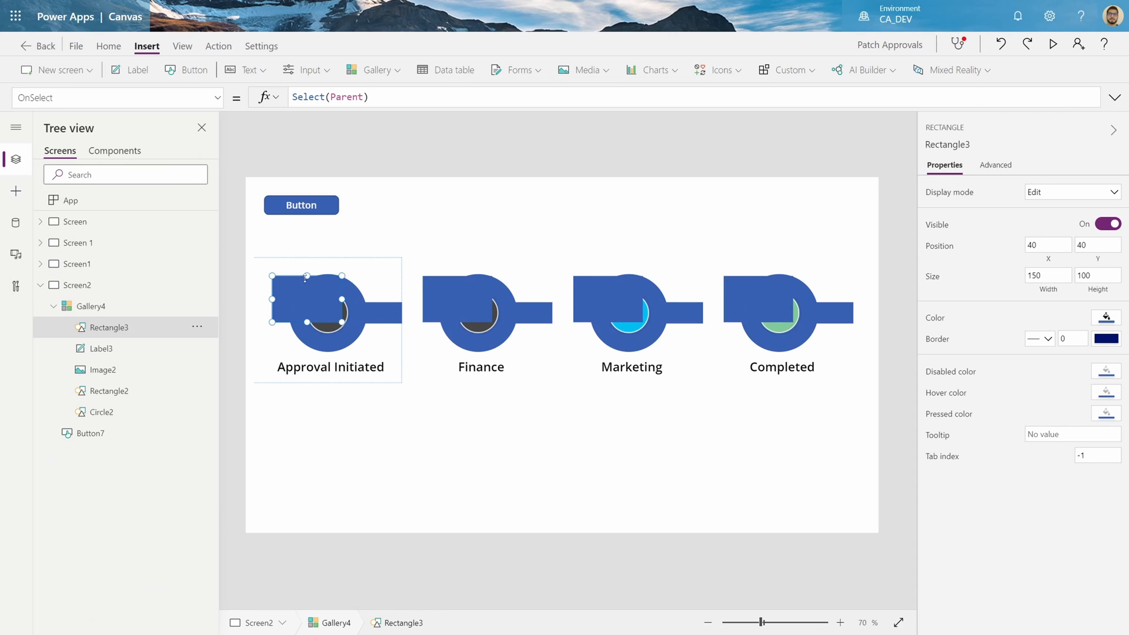
left_click_drag(306, 277, 353, 313)
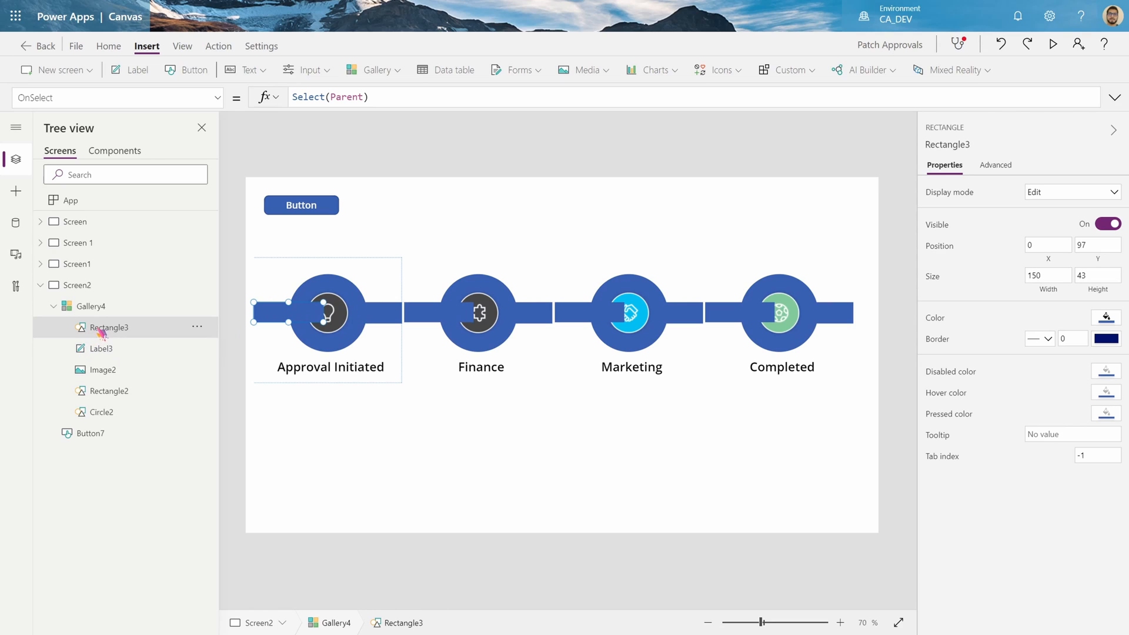
right_click(330, 312)
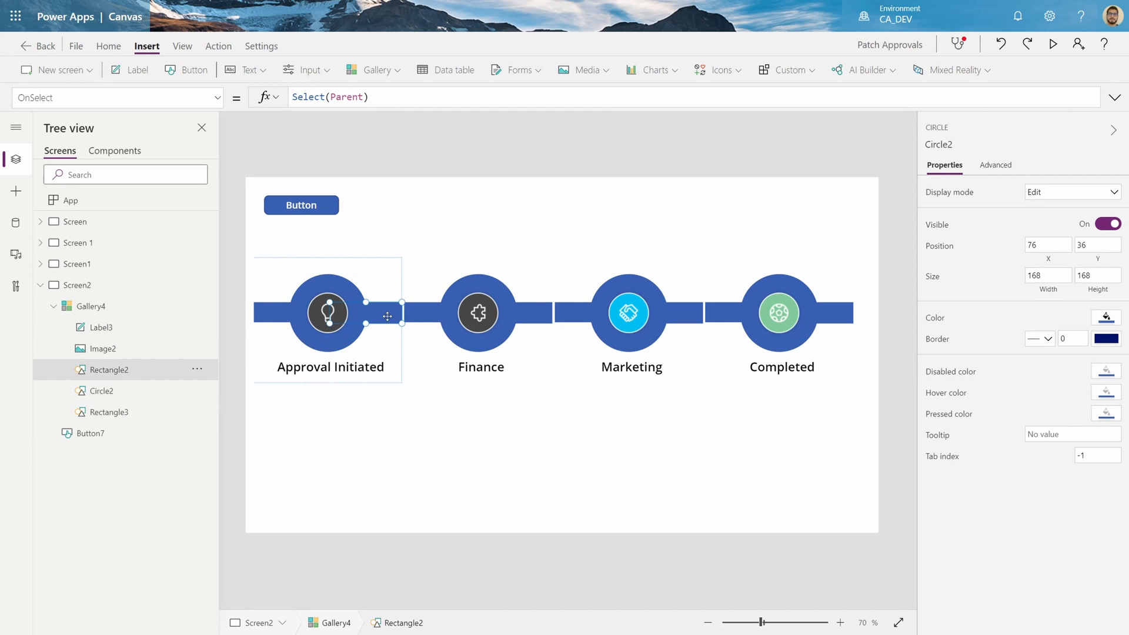
- Select the right and left connector bars together
left_click(101, 391)
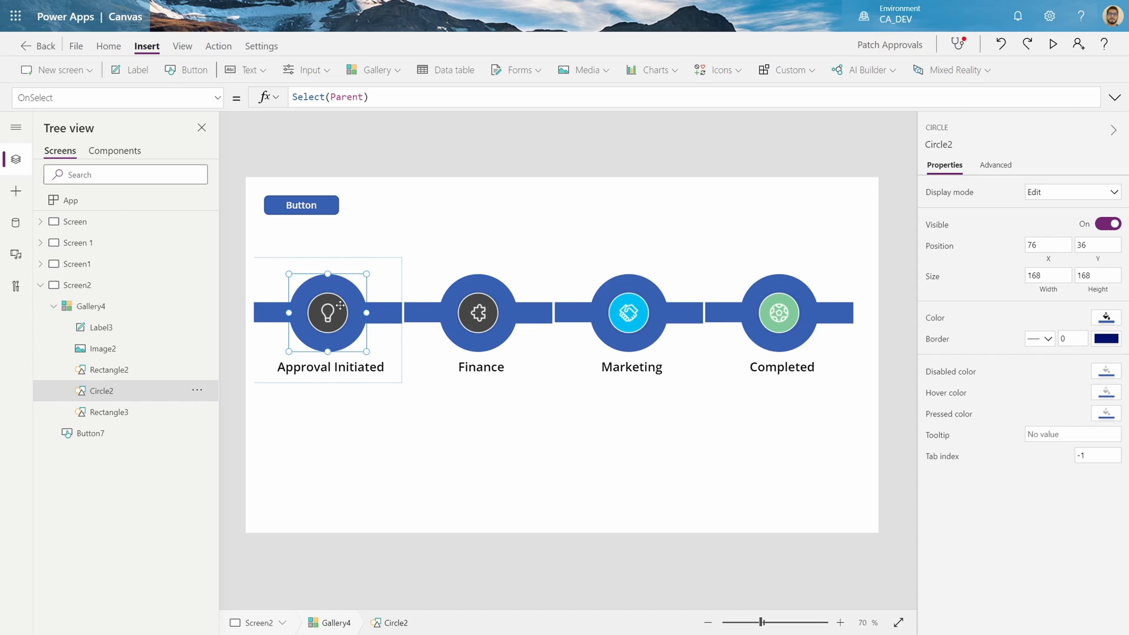
double_click(101, 391)
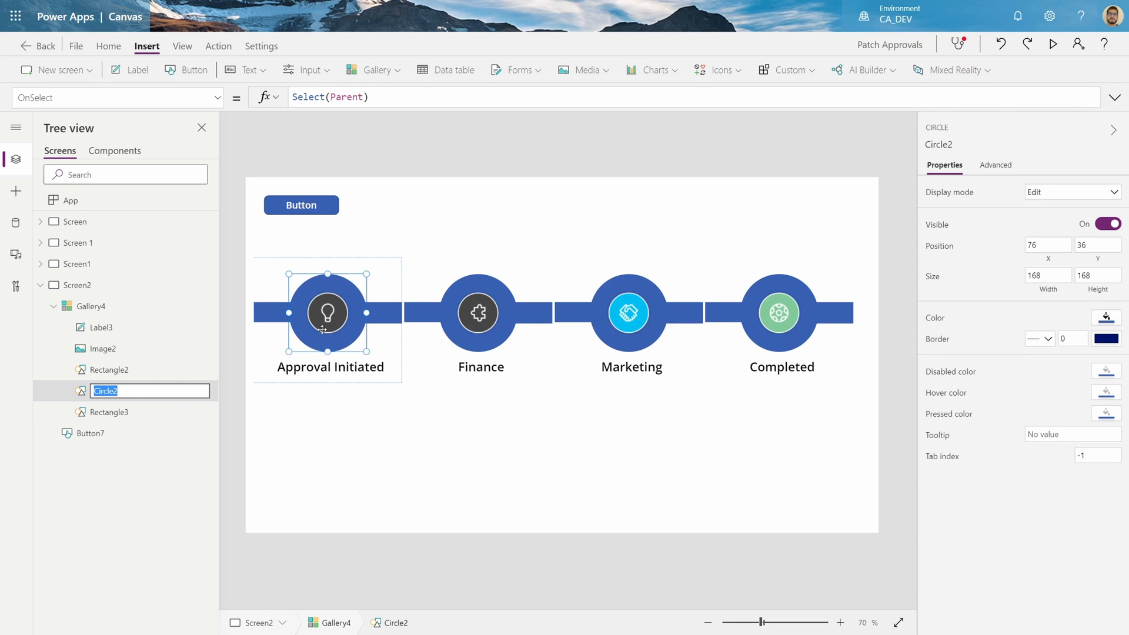
left_click(109, 370)
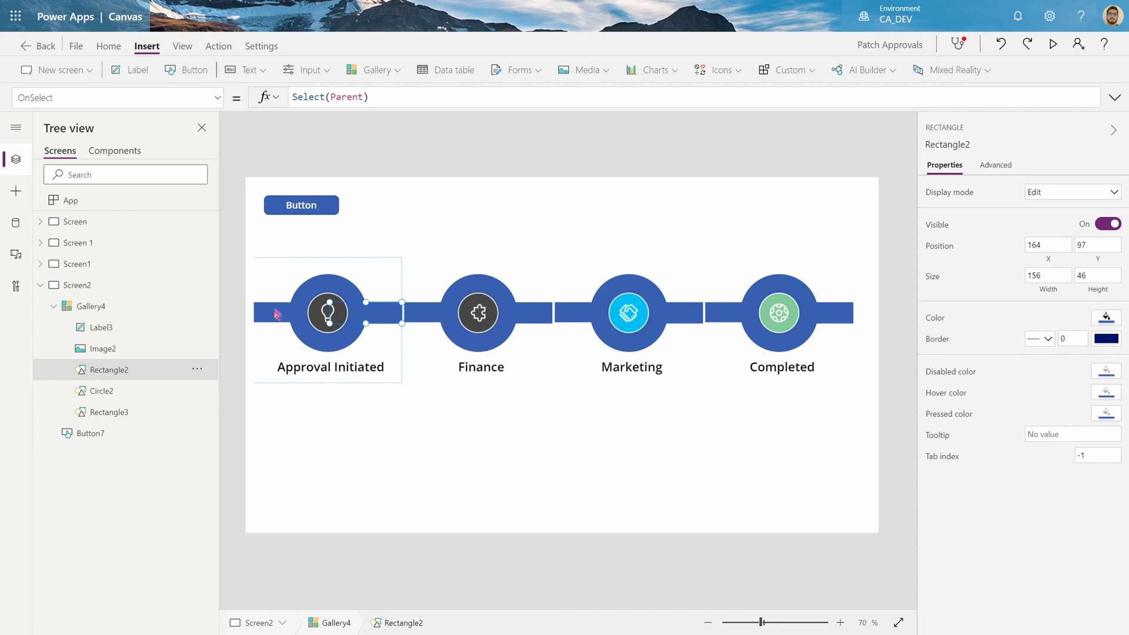
left_click(109, 412)
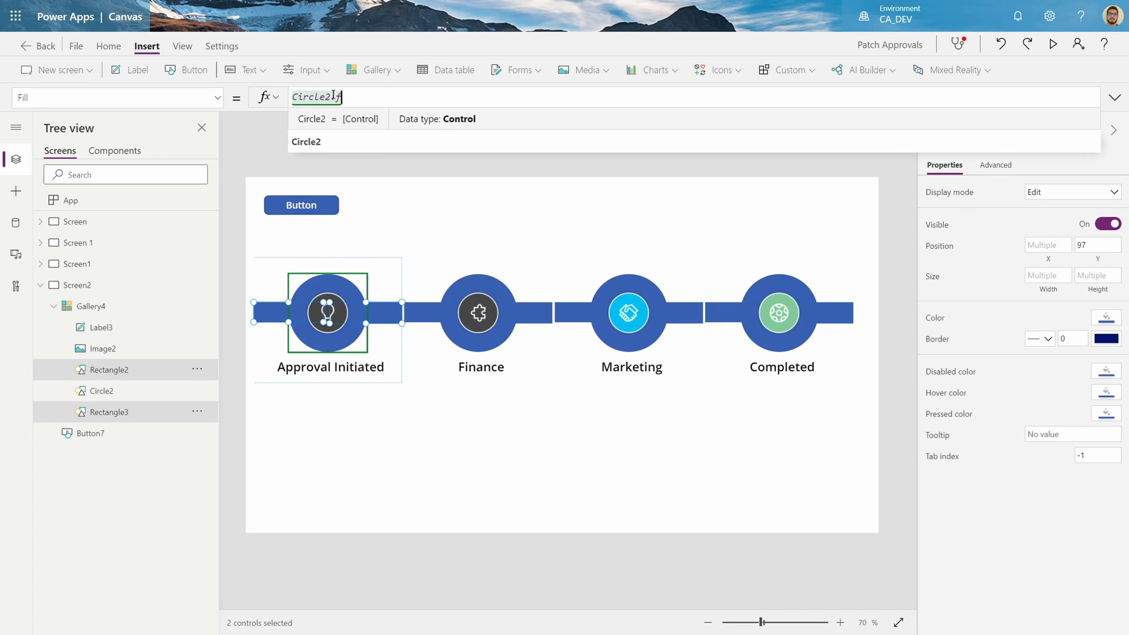
- Set both connector bars' Fill to Circle2.Fill
type(".Fill")
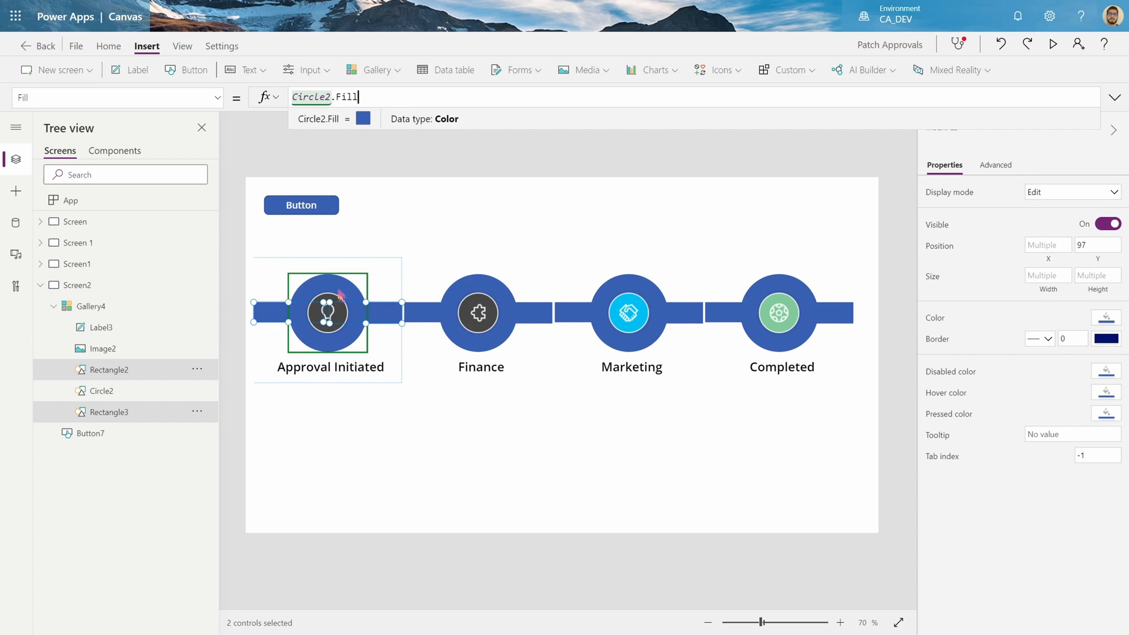
mouse_move(349, 290)
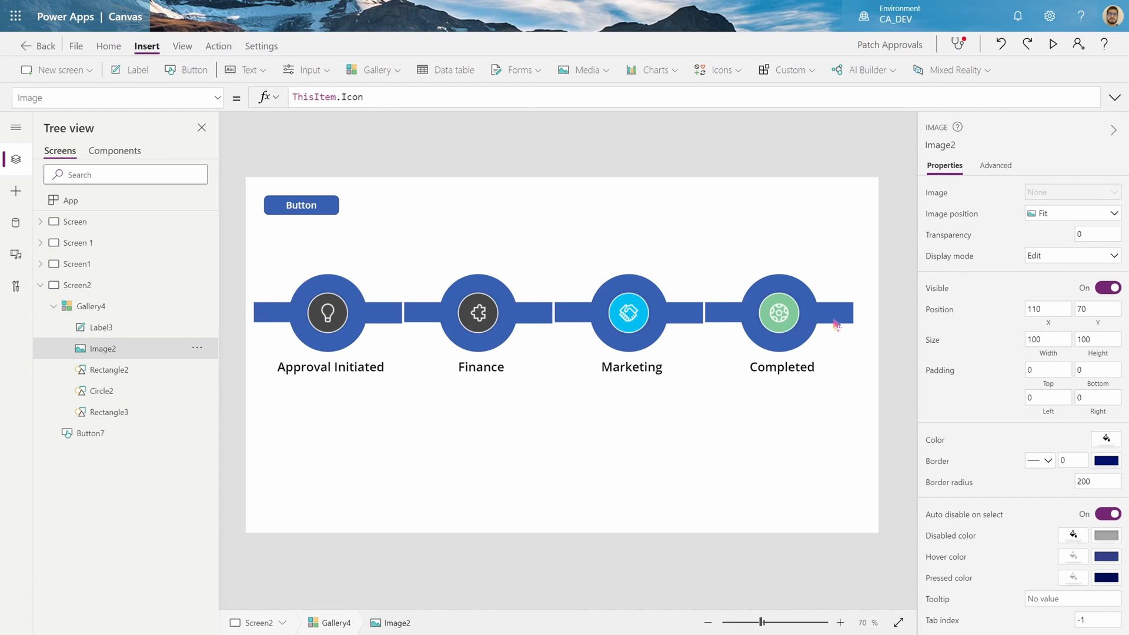
- Set the left connector bar's Visible to If(ThisItem.Stage>1,true,false)
left_click(109, 413)
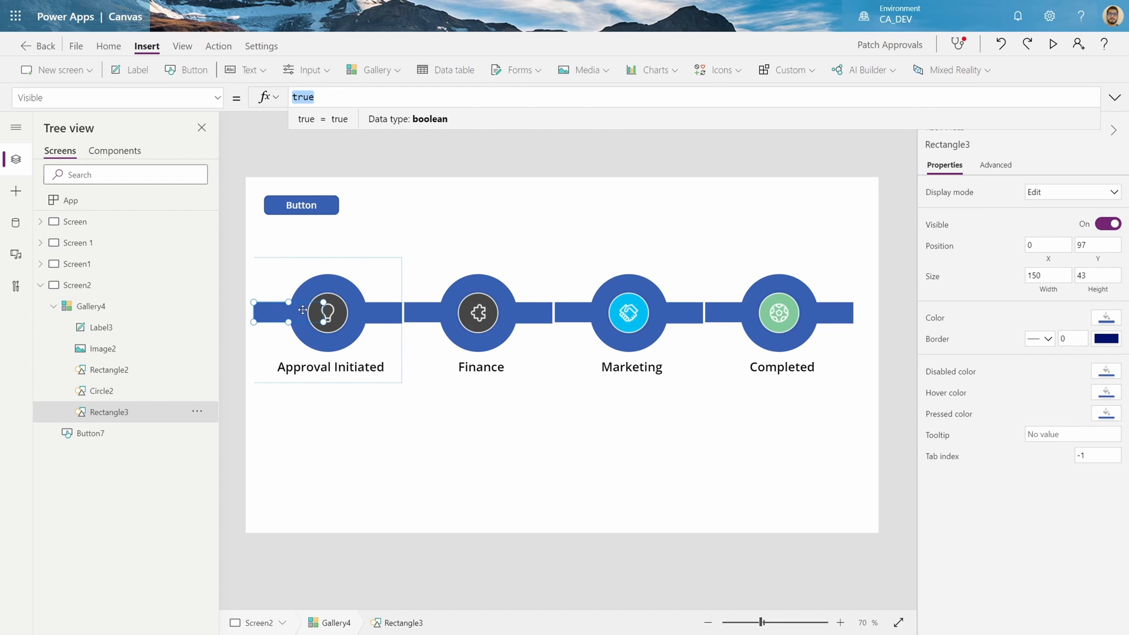
type("If(")
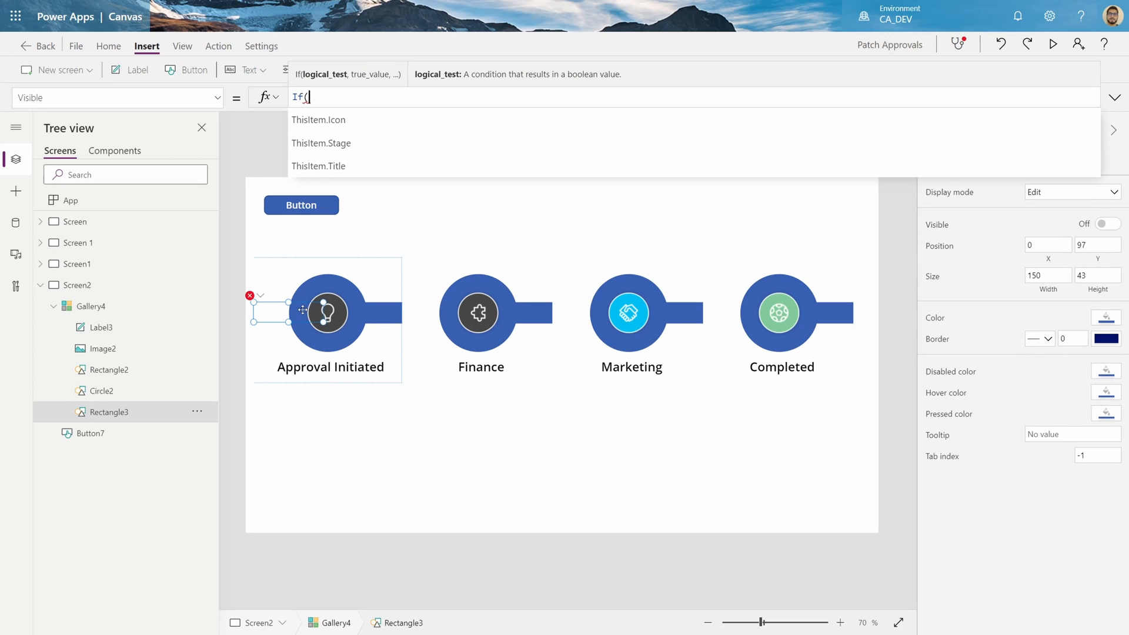
mouse_move(322, 143)
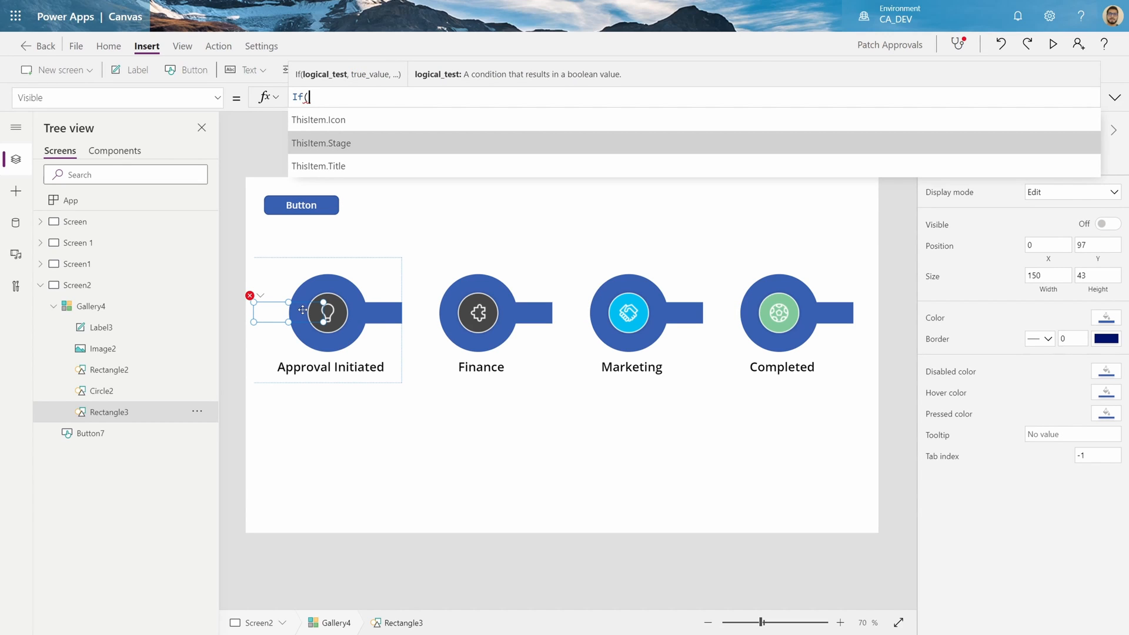
left_click(321, 143)
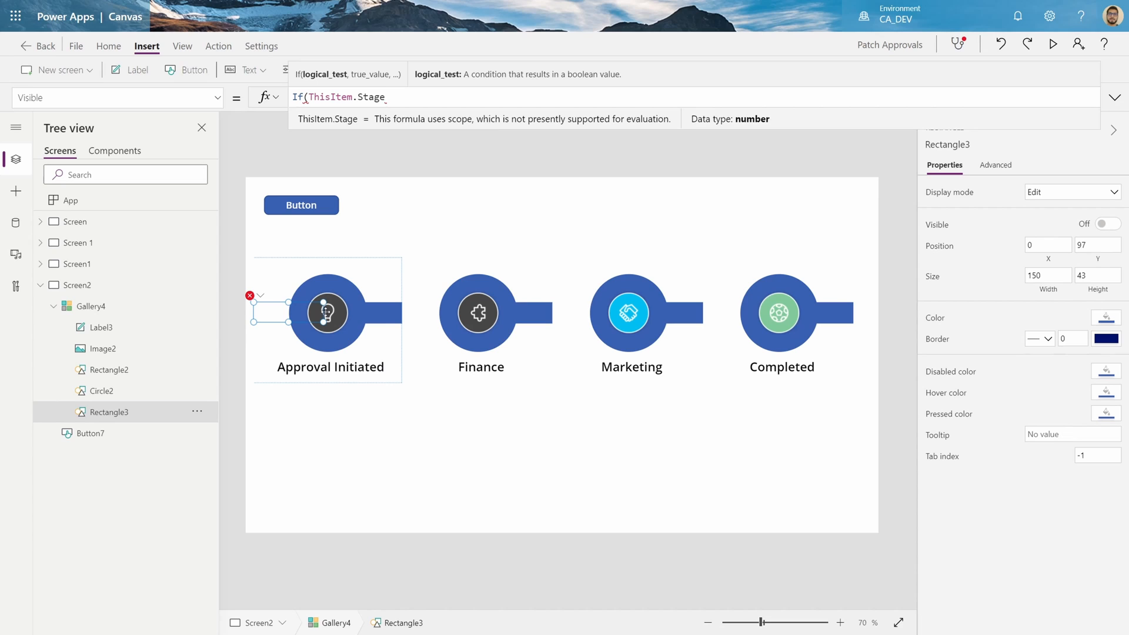
type(">1")
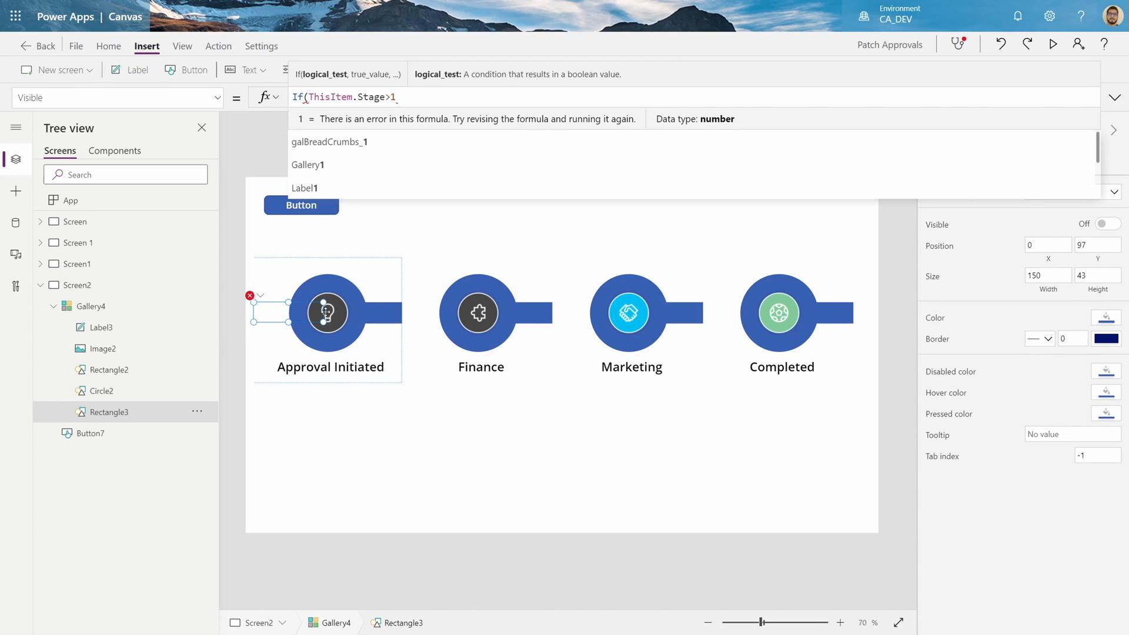
type(",true,")
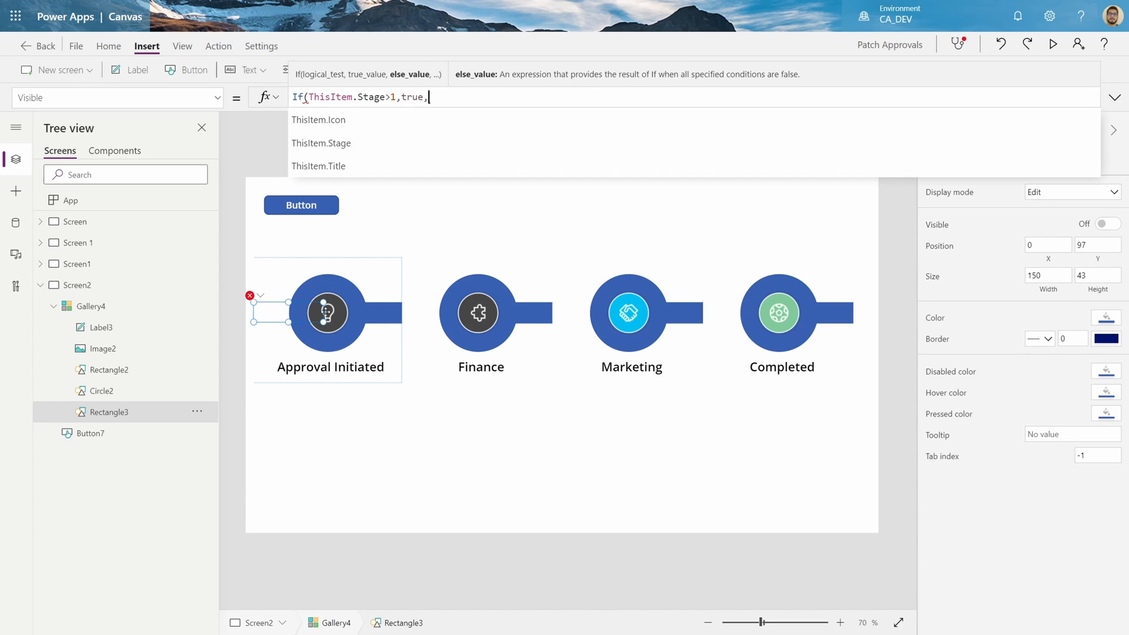
type("false)")
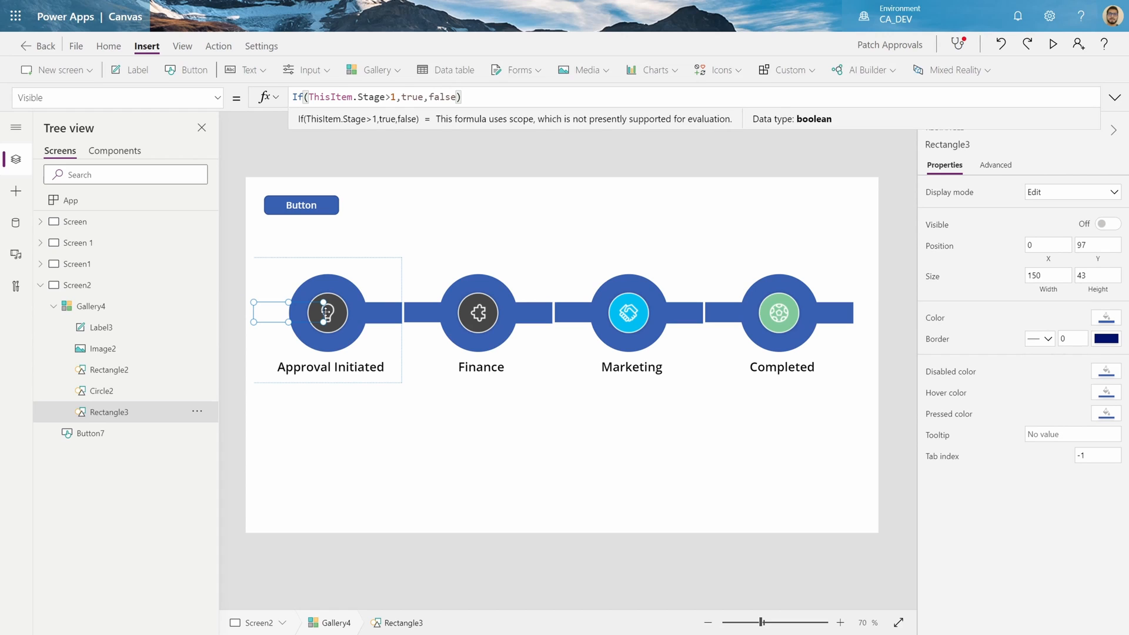
mouse_move(428, 314)
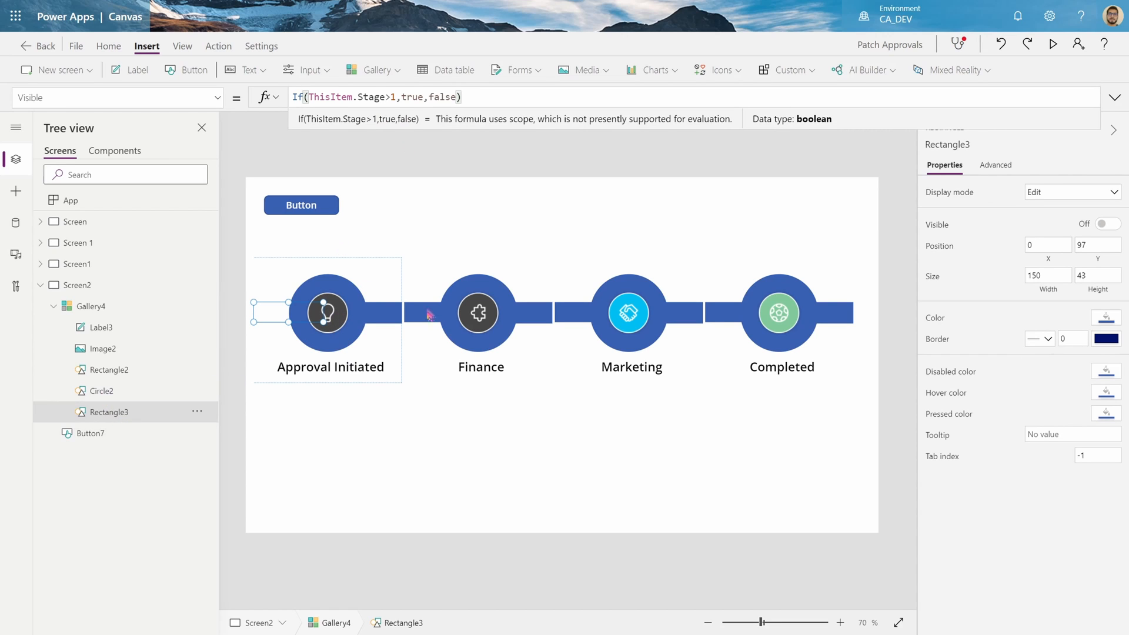
left_click(109, 370)
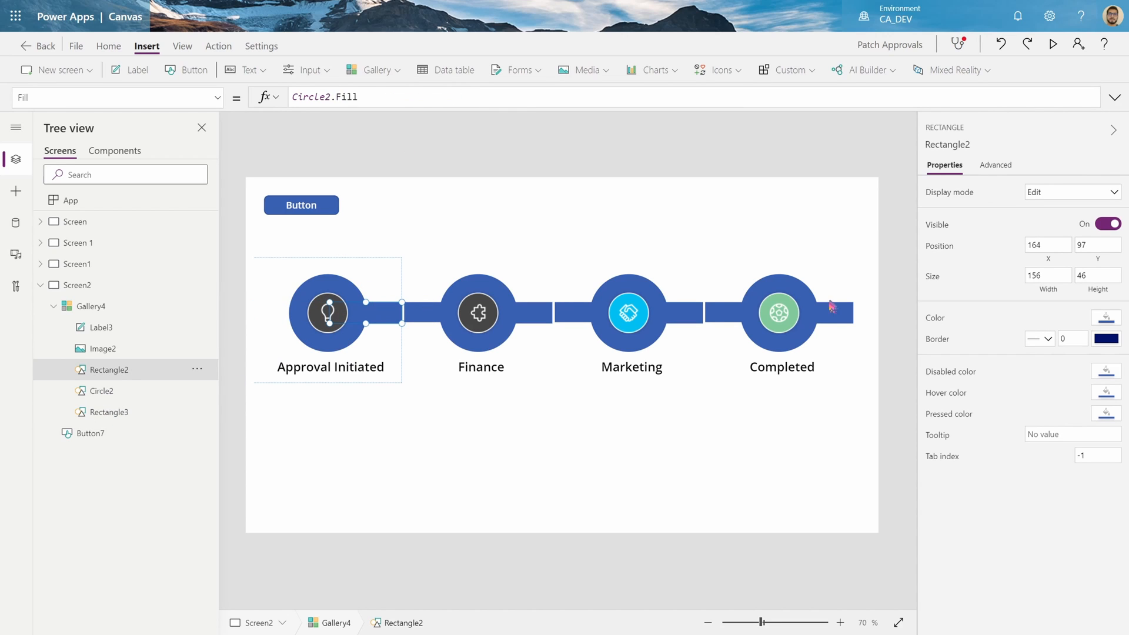
- Set Rectangle2's Visible to If(ThisItem.Stage<4,true,false)
left_click(91, 306)
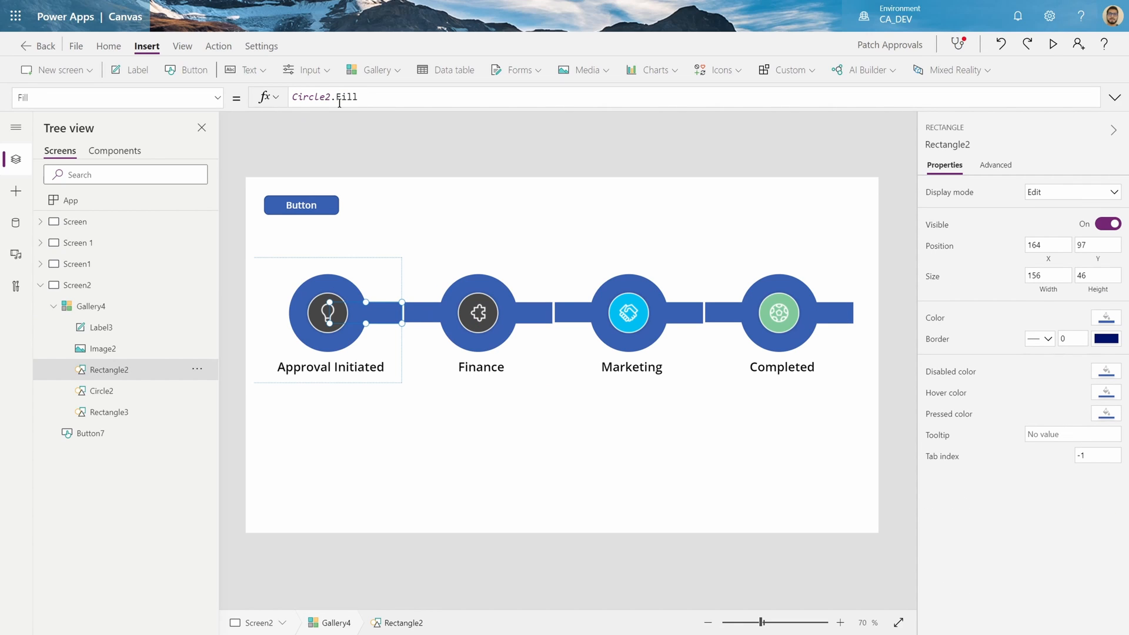
left_click(115, 97)
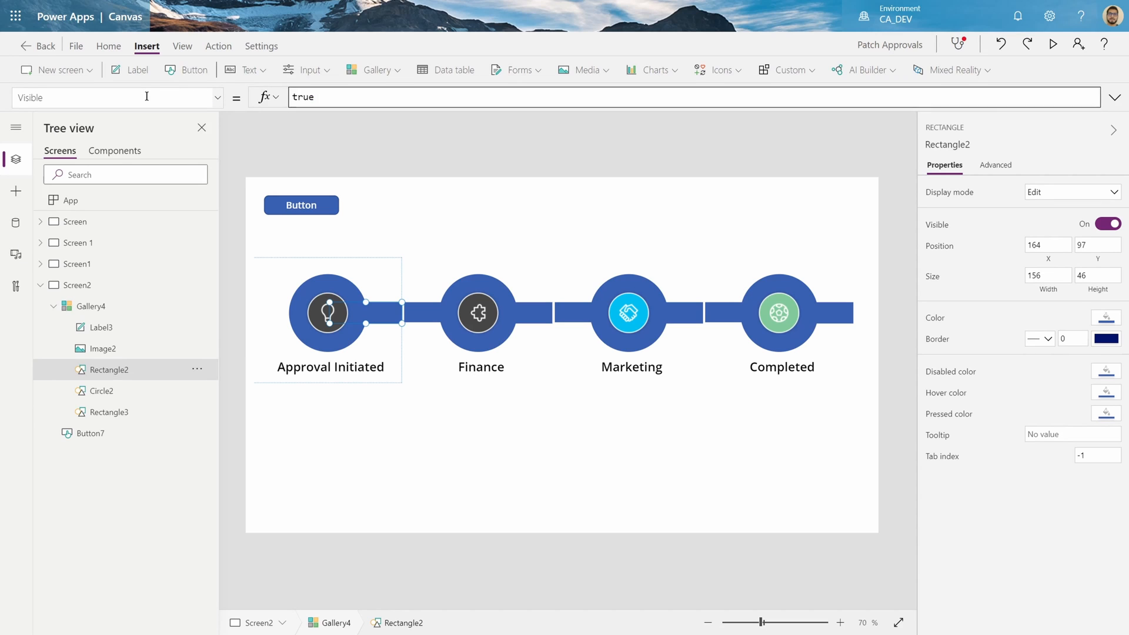
type("If(")
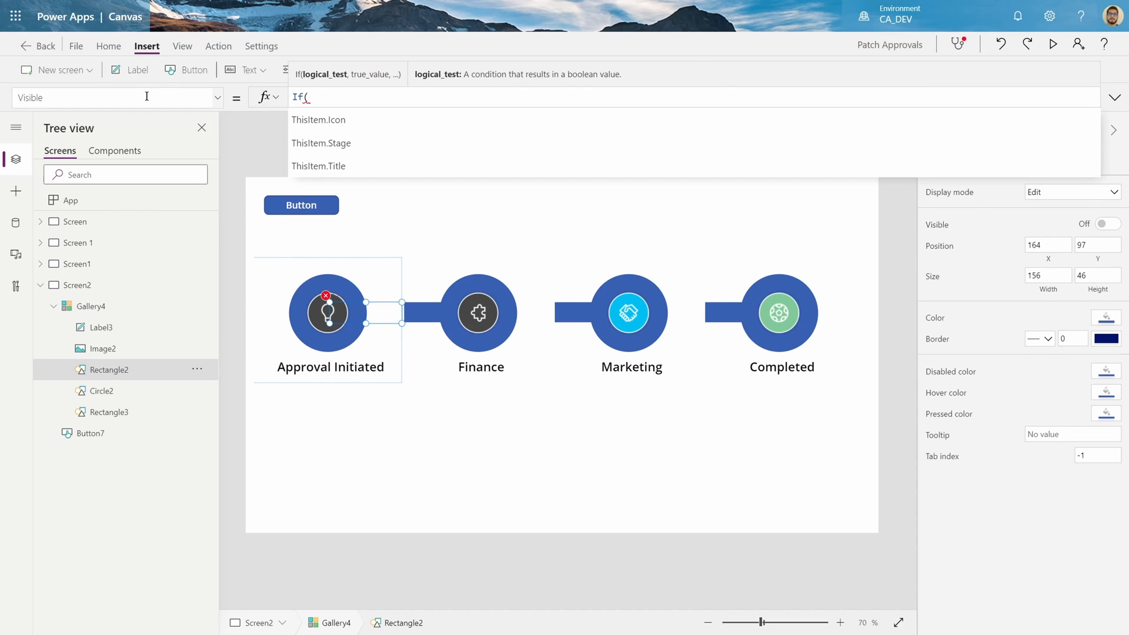
left_click(321, 143)
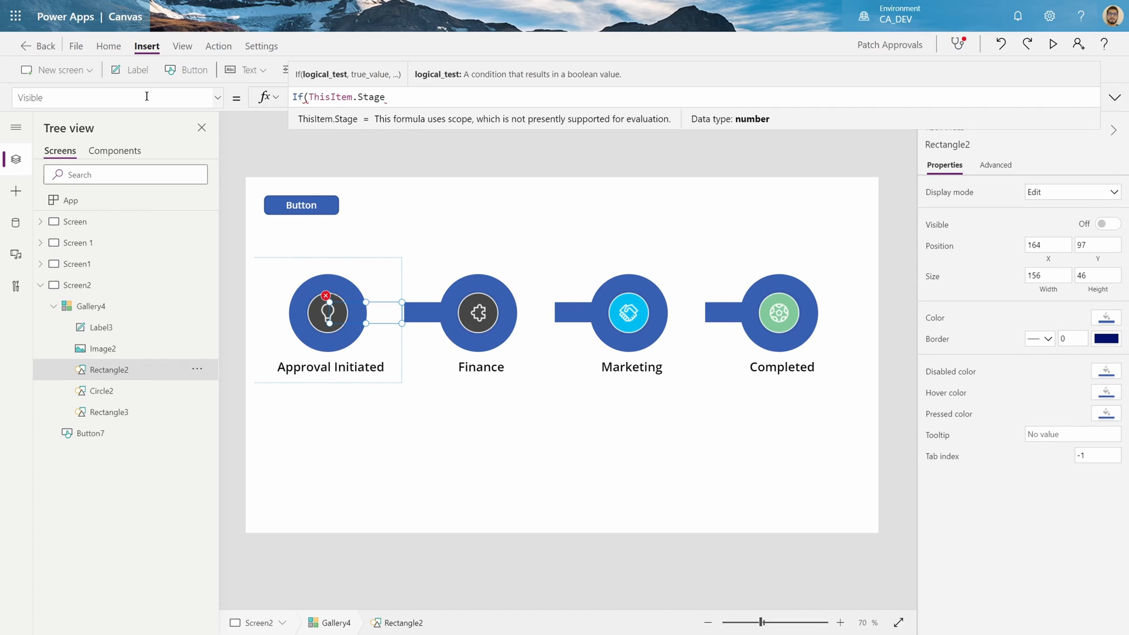
type("<")
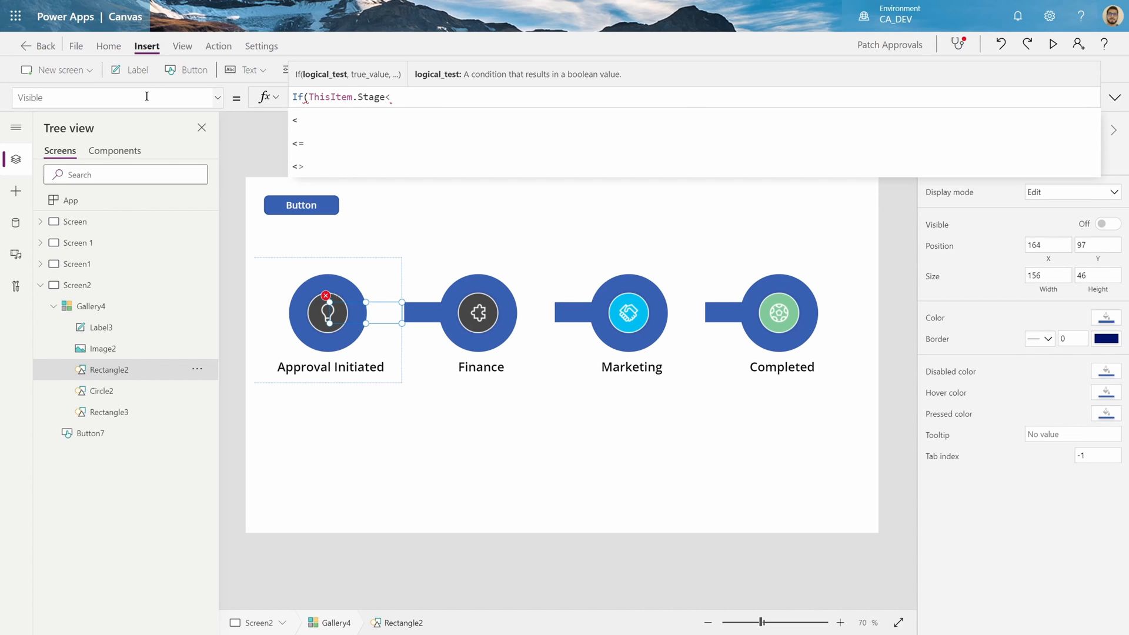
type("4")
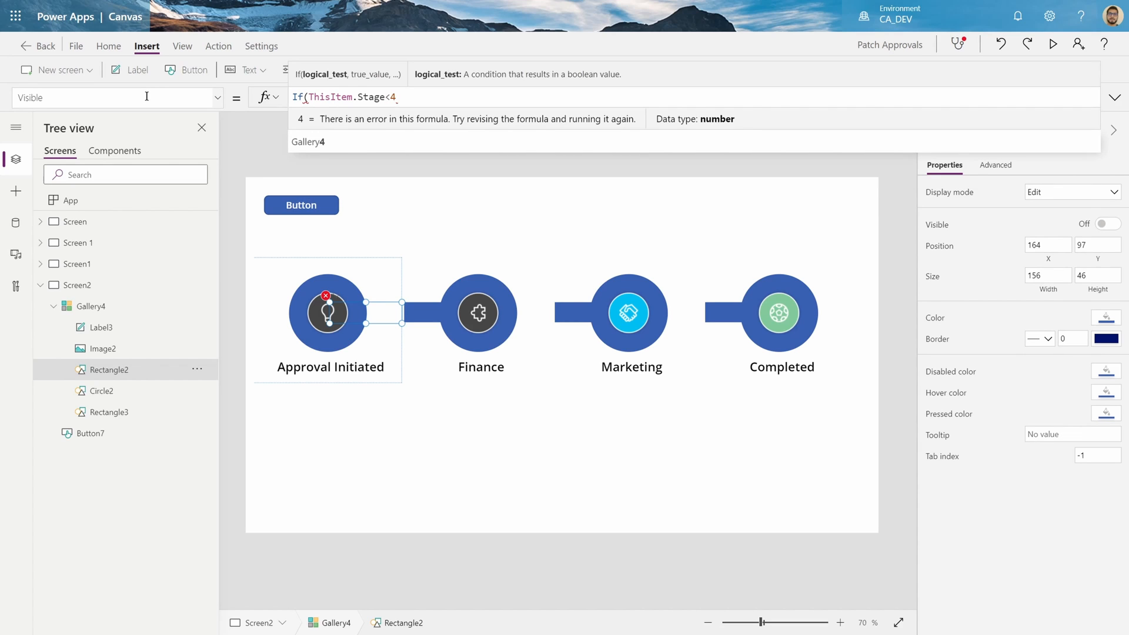
type(",true ,")
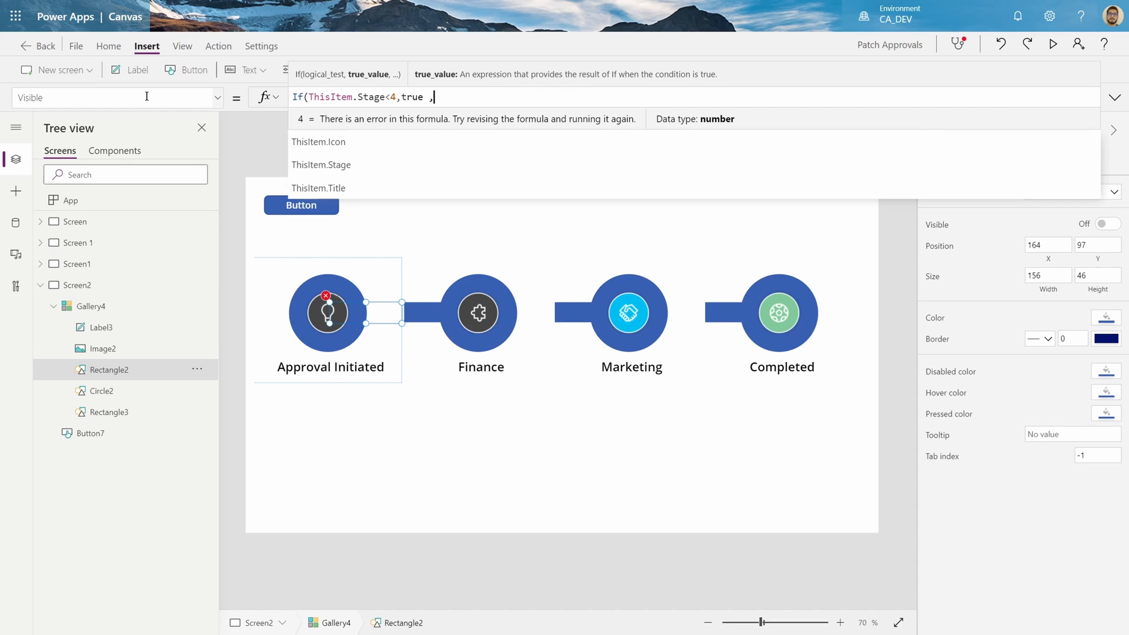
type("false)")
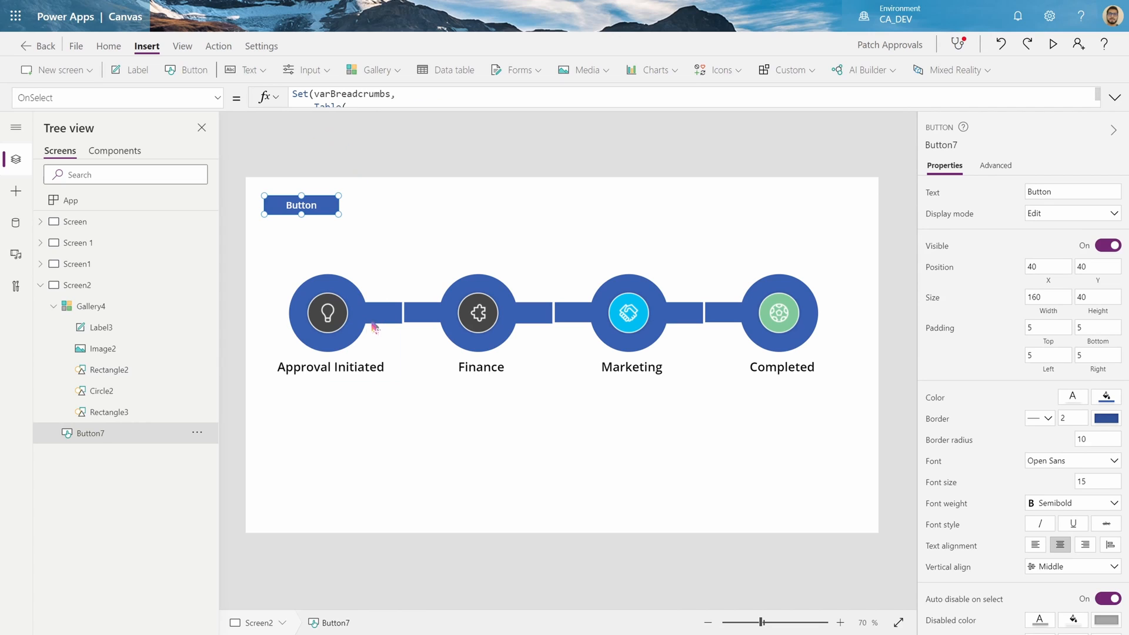
- Replace 4 in the right bar's visibility condition with Last(varBreadcrumbs).Stage
left_click(109, 370)
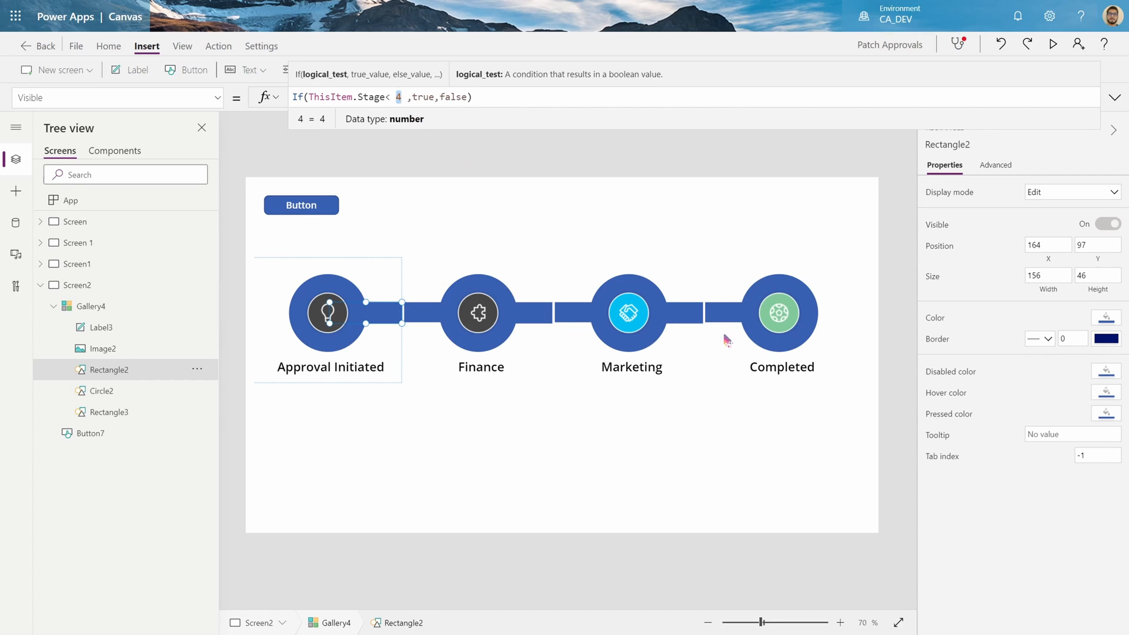
mouse_move(535, 291)
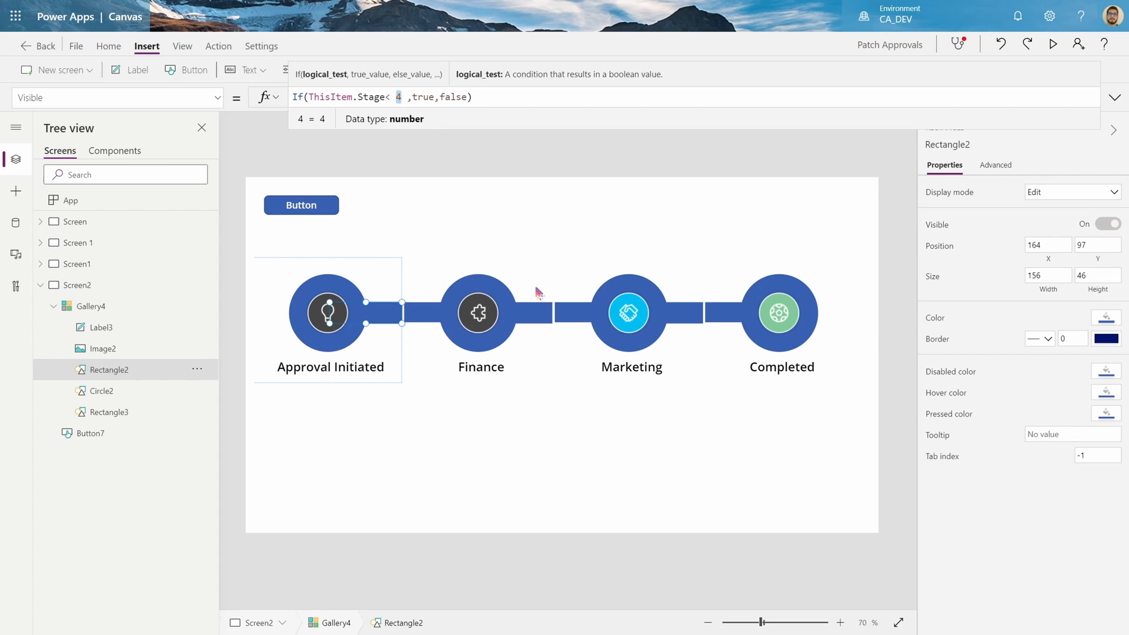
type("La")
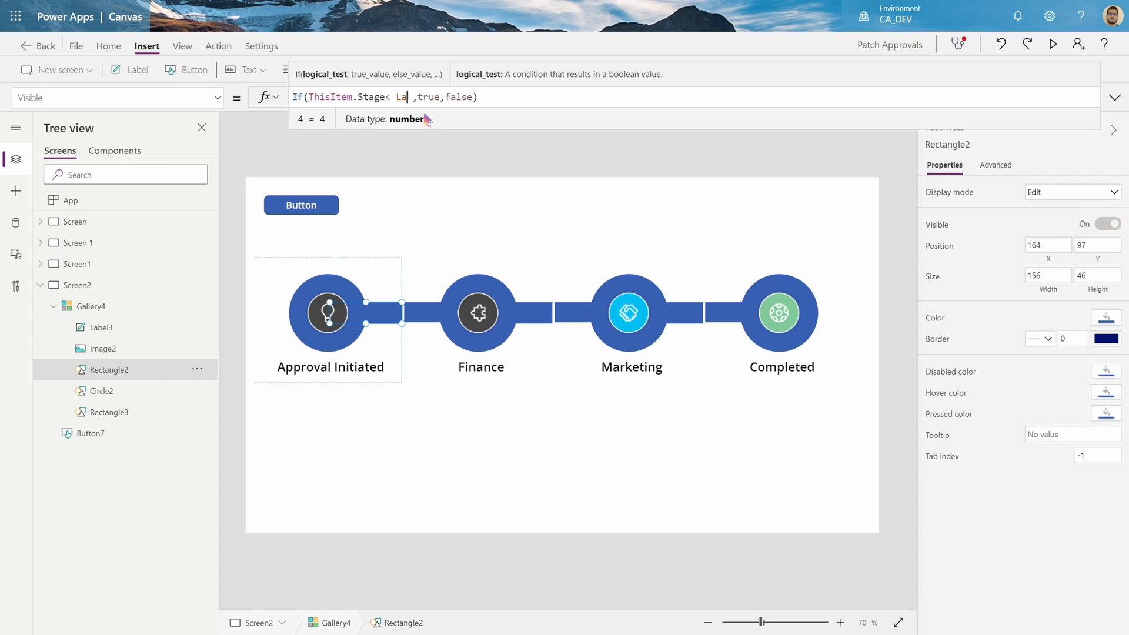
type("Last(varbr")
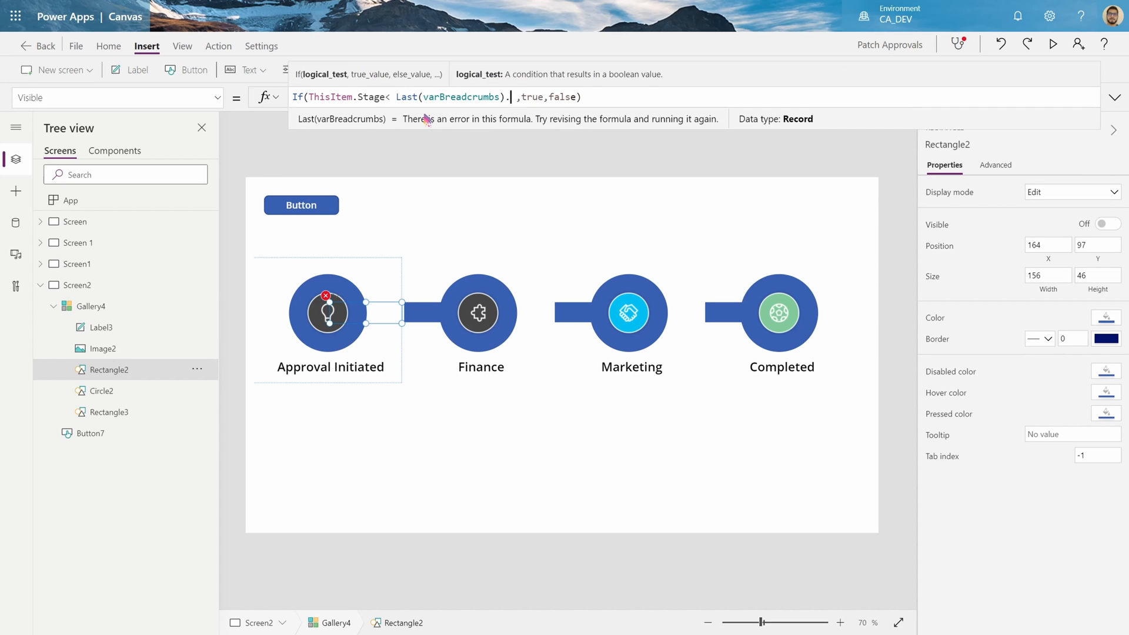
type("Stage")
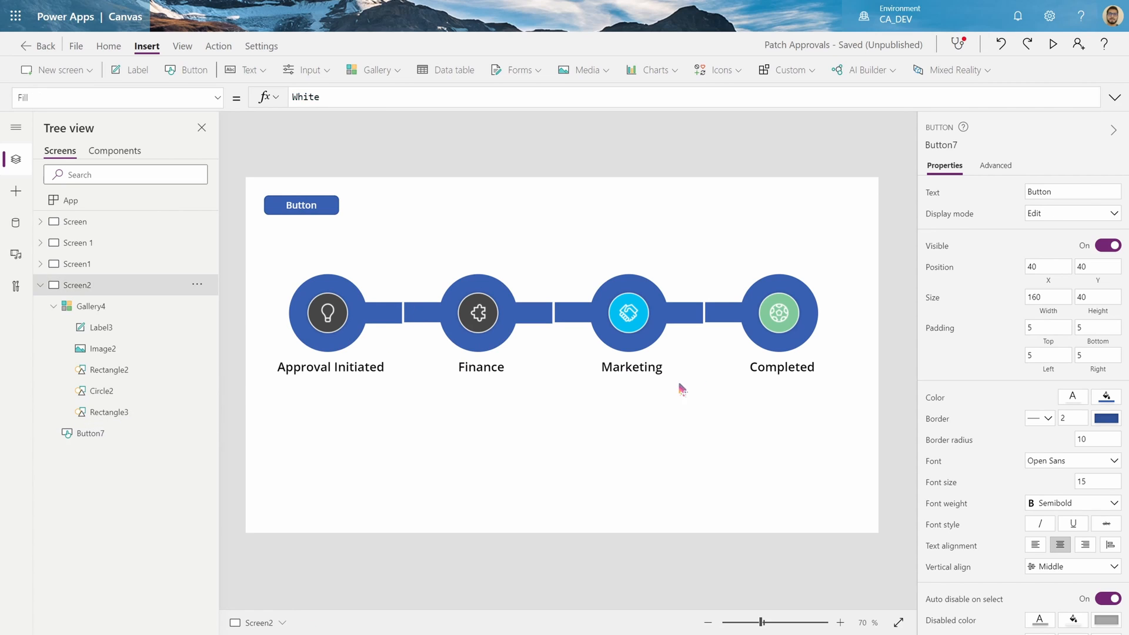
- Set Gallery4's template padding to 0
left_click(91, 306)
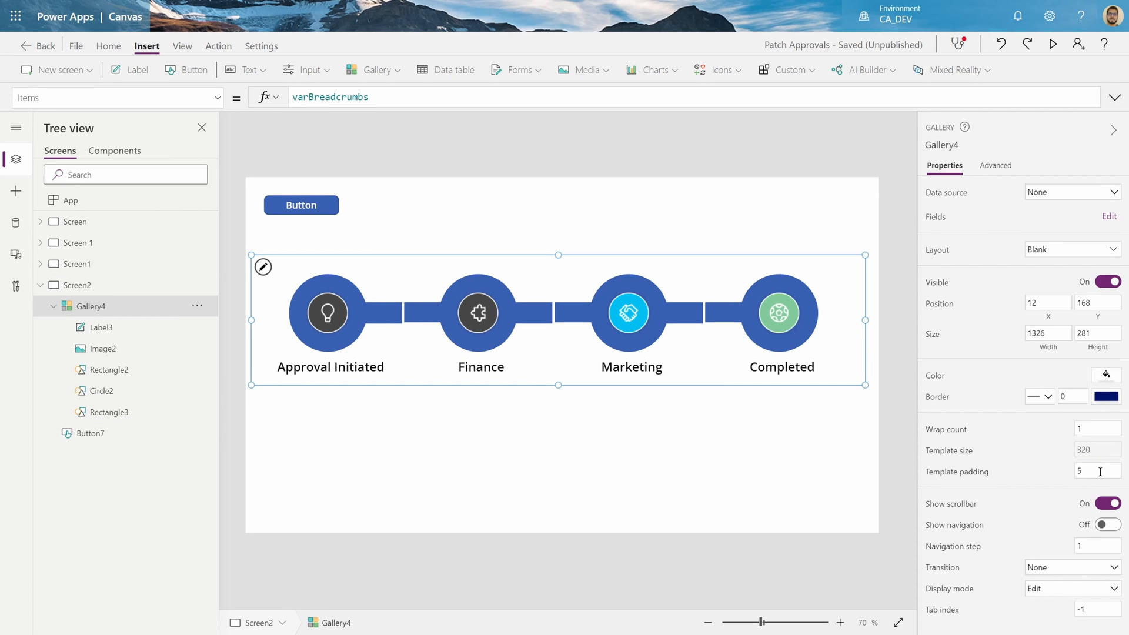
mouse_move(1077, 490)
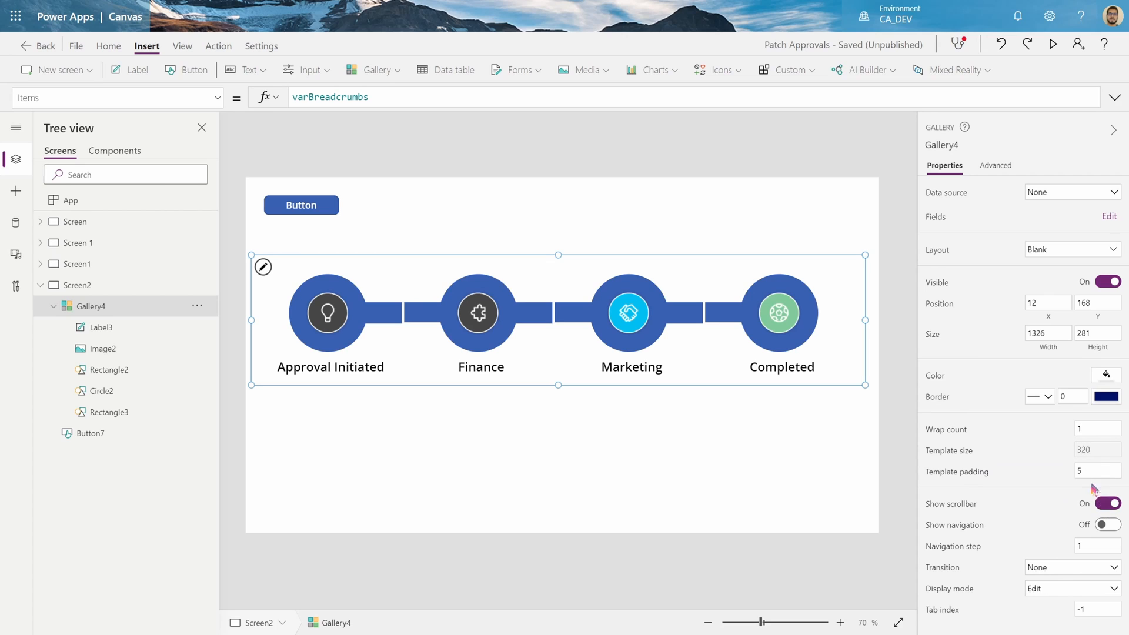
left_click(1097, 471)
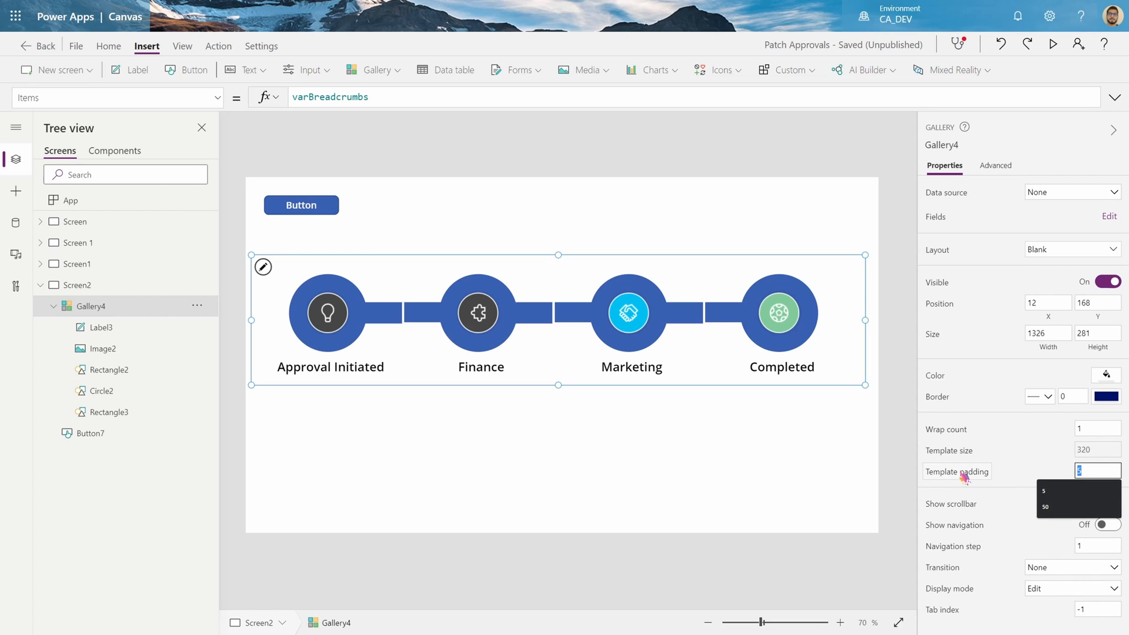
mouse_move(1037, 471)
type("0")
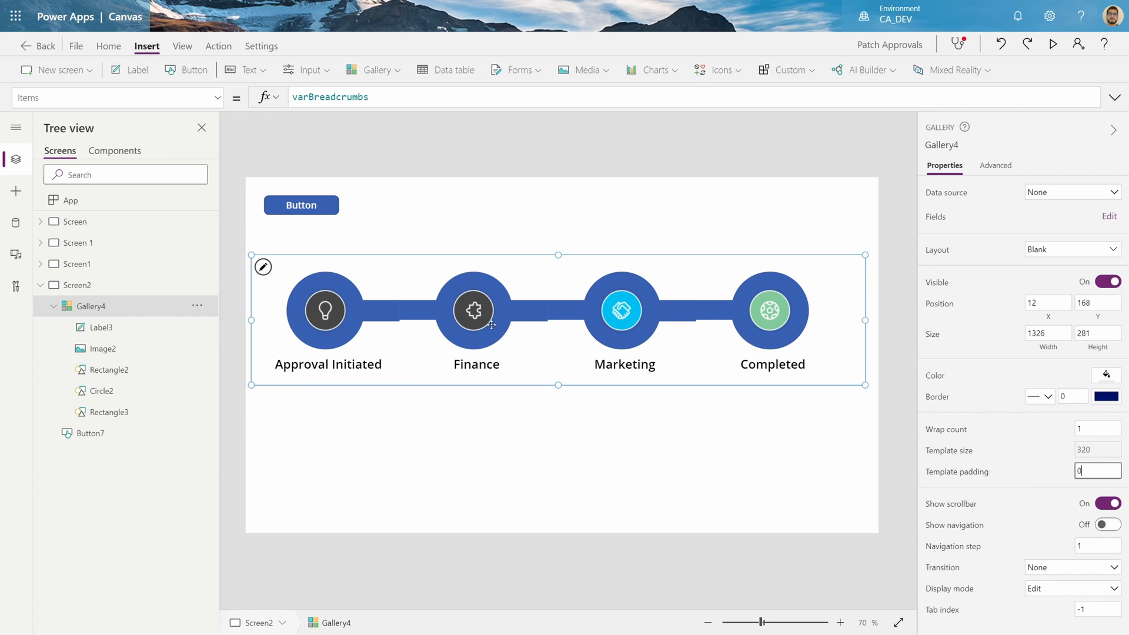
left_click(109, 370)
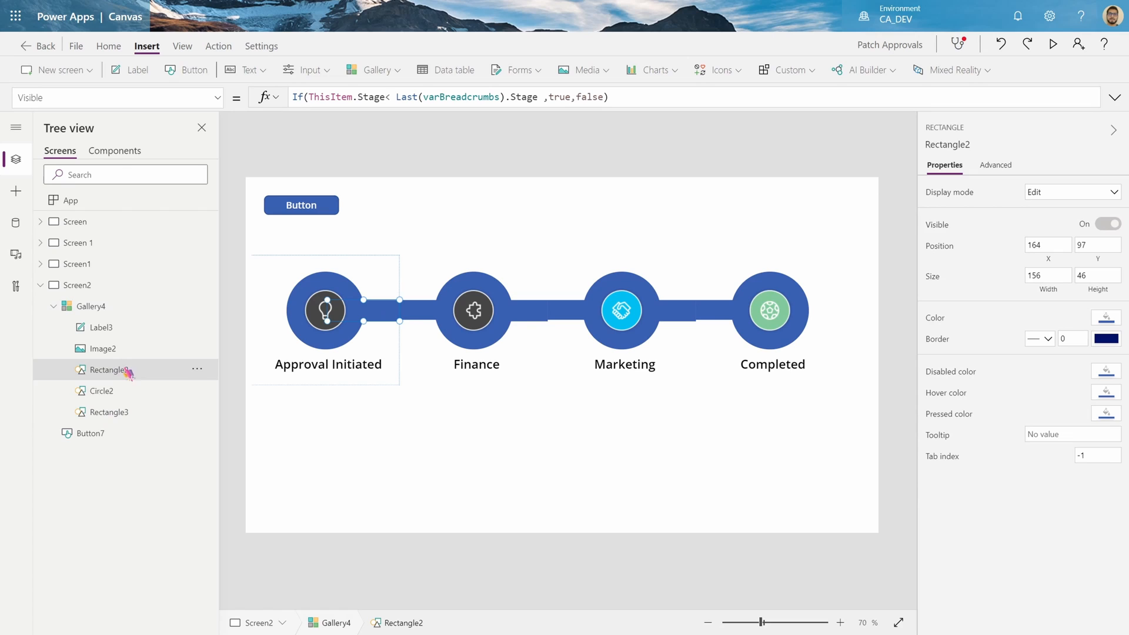
mouse_move(421, 329)
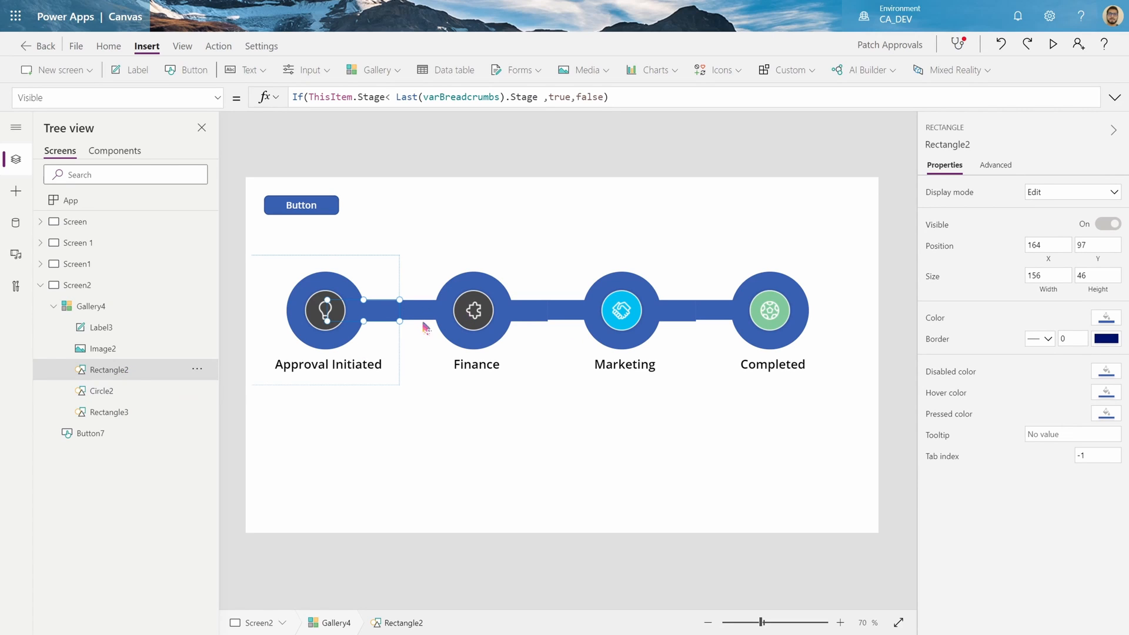
- Bind the left connector bar's Y to Rectangle2.Y to keep the line level
double_click(109, 370)
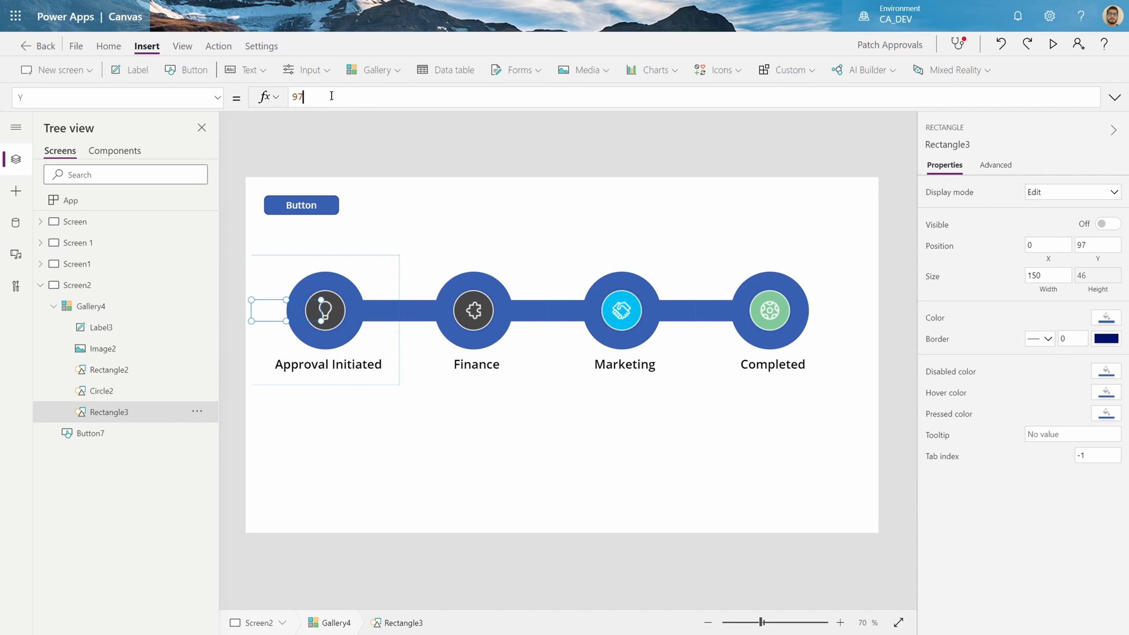
type("Rectangle2.Y")
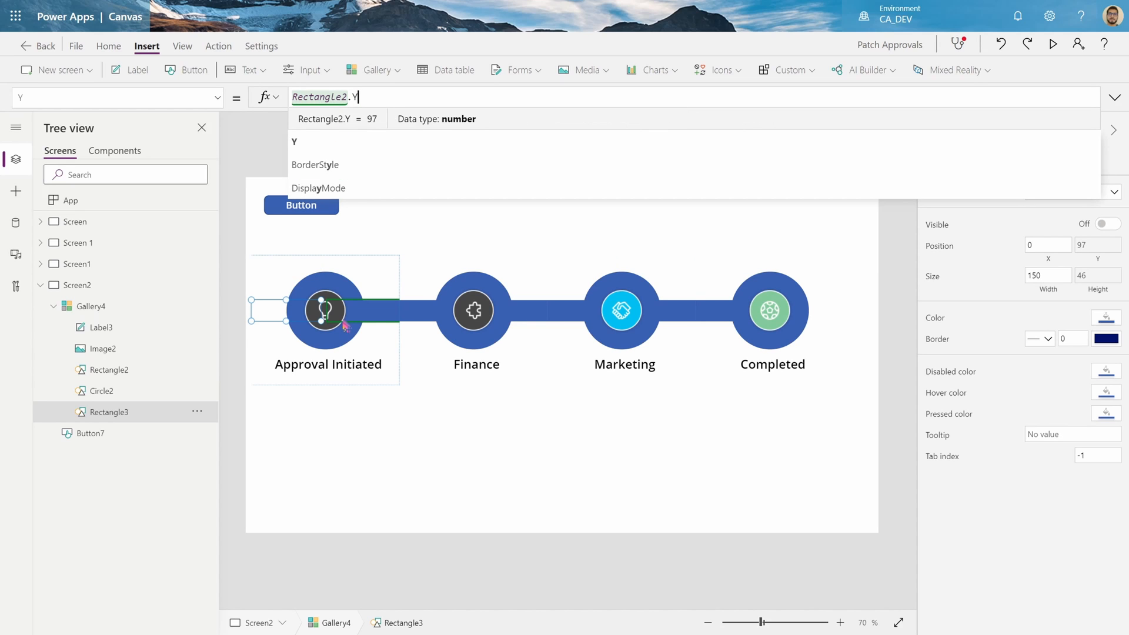
mouse_move(413, 320)
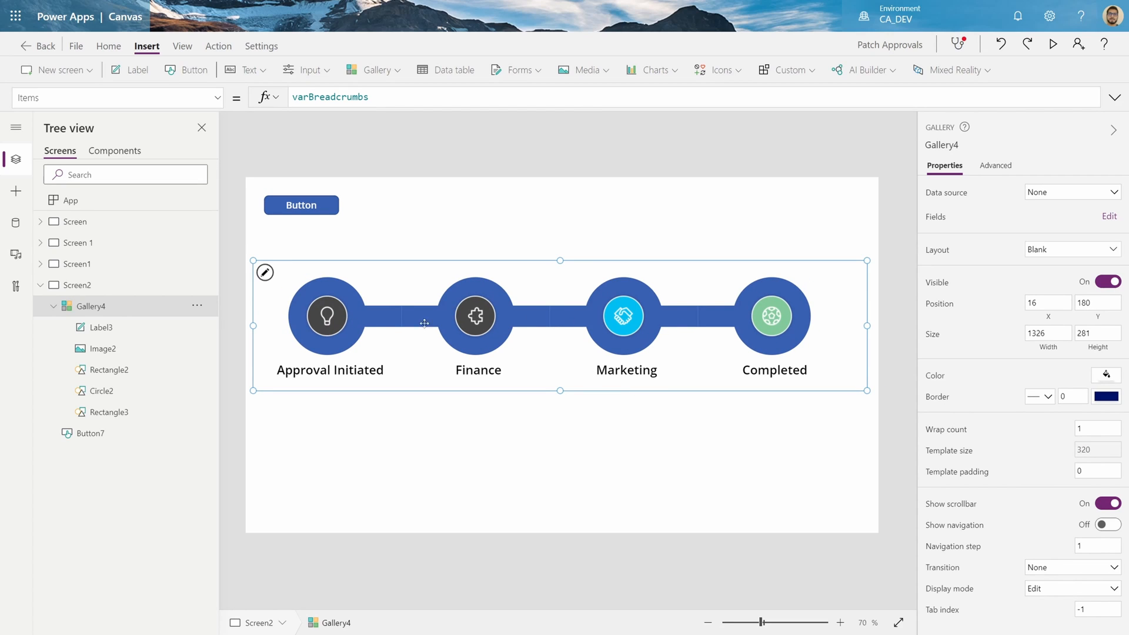
mouse_move(732, 337)
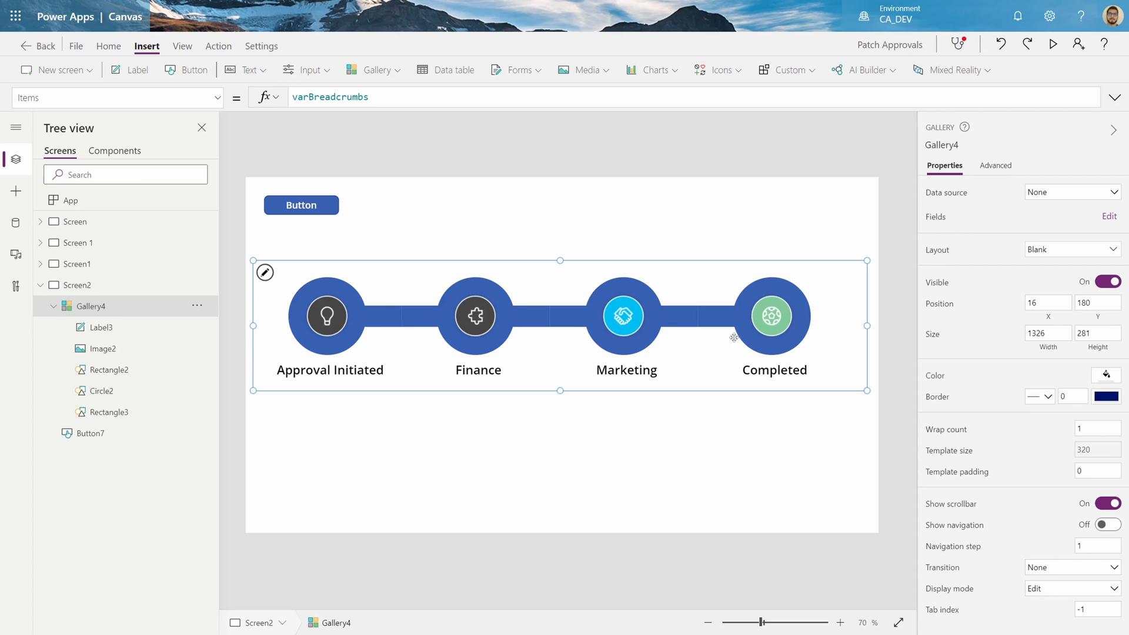
left_click(300, 205)
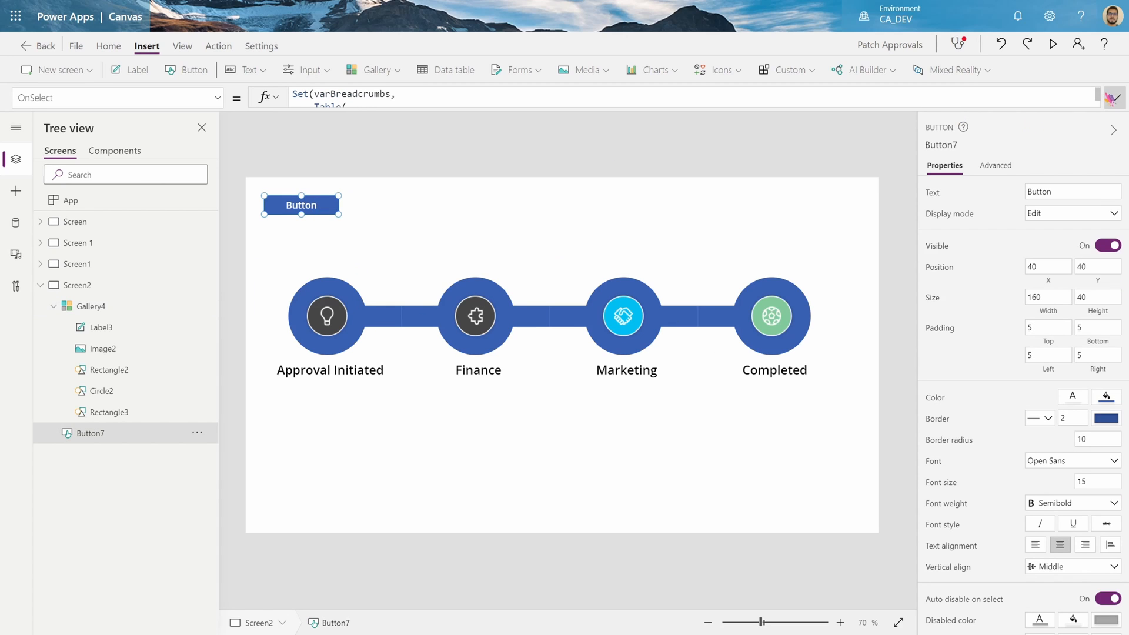
- Give Circle2 a Fill formula: Orange for the current stage, otherwise RGBA(56, 96, 178, 1)
left_click(1118, 94)
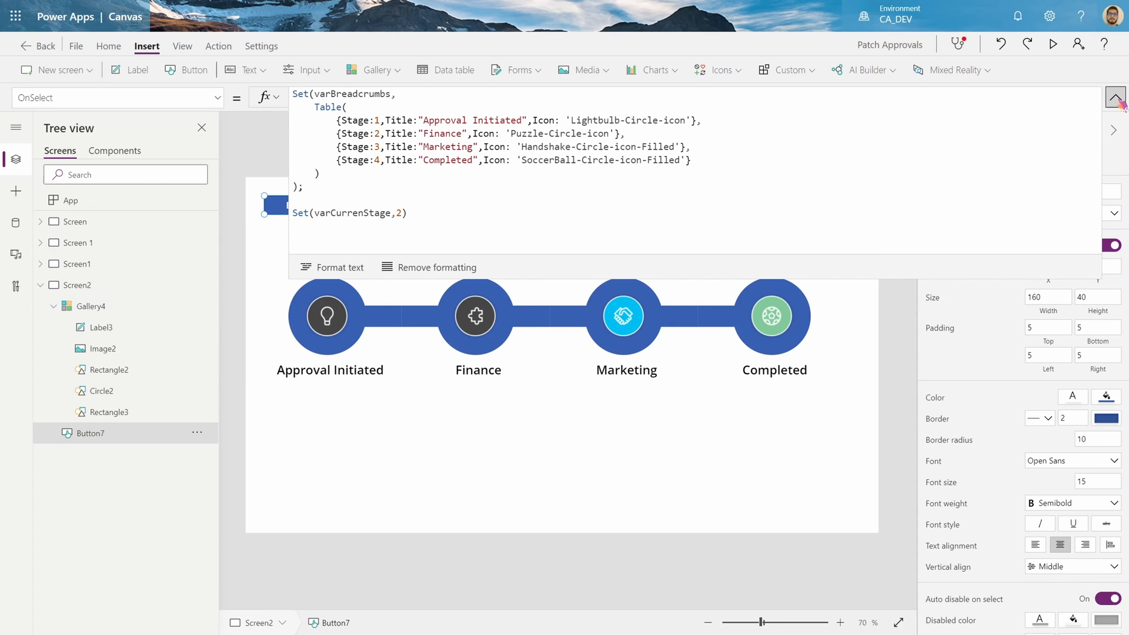
left_click(100, 391)
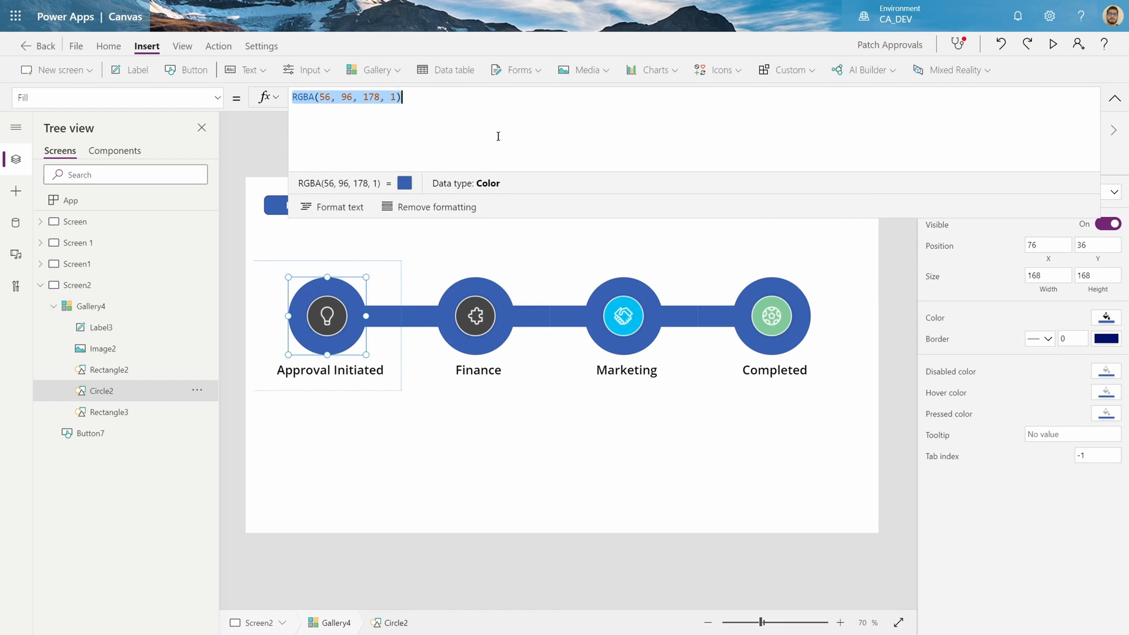
type("If(")
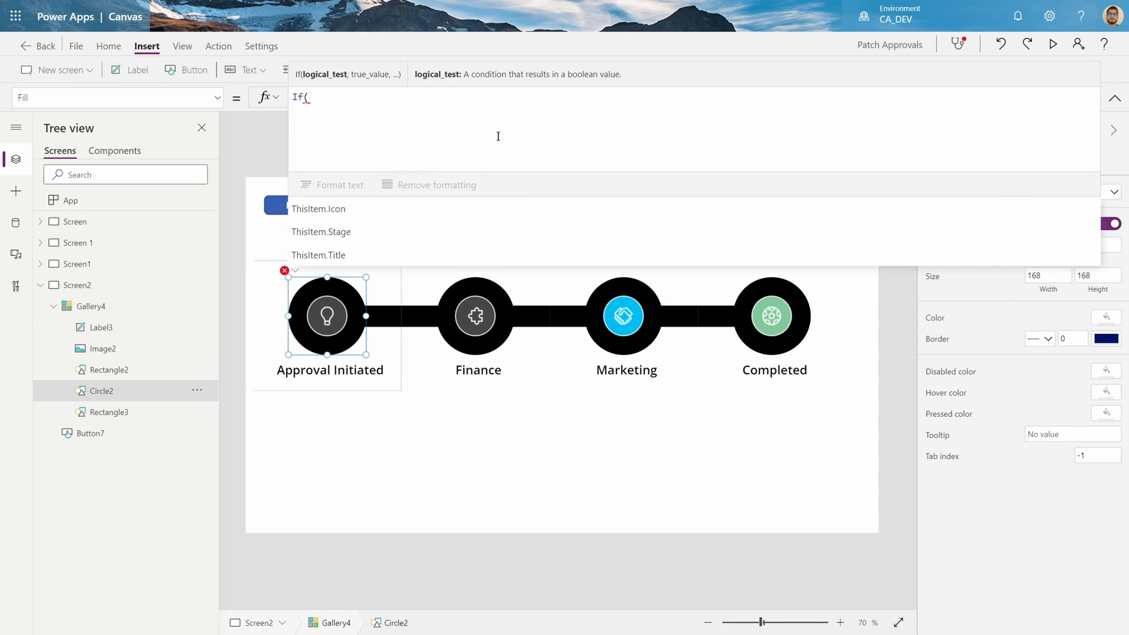
left_click(321, 232)
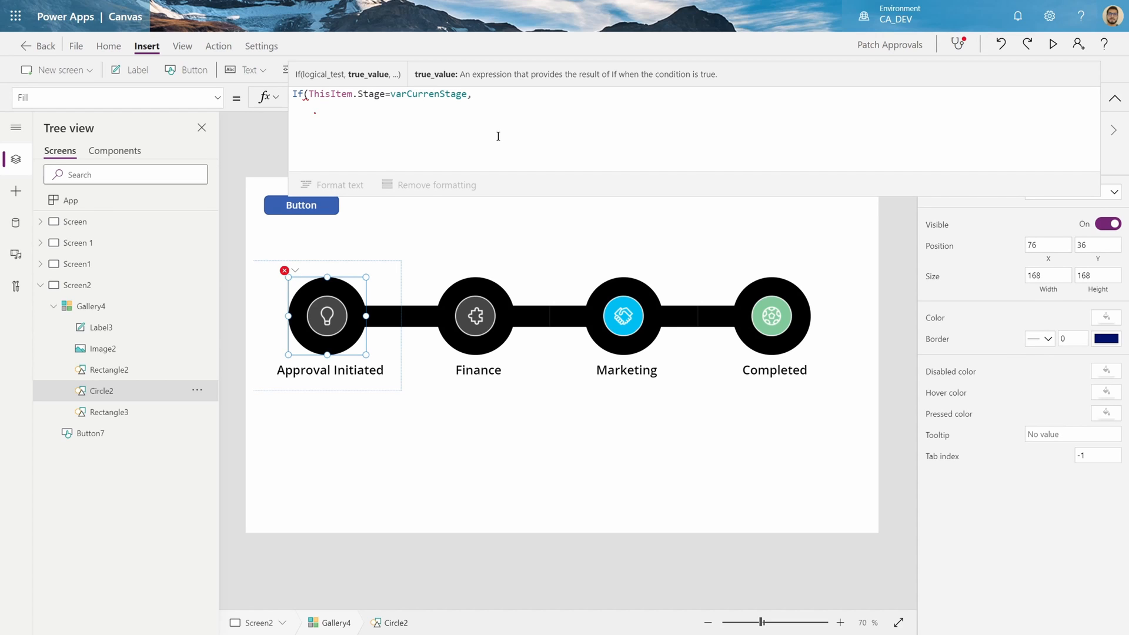
type("Orange,")
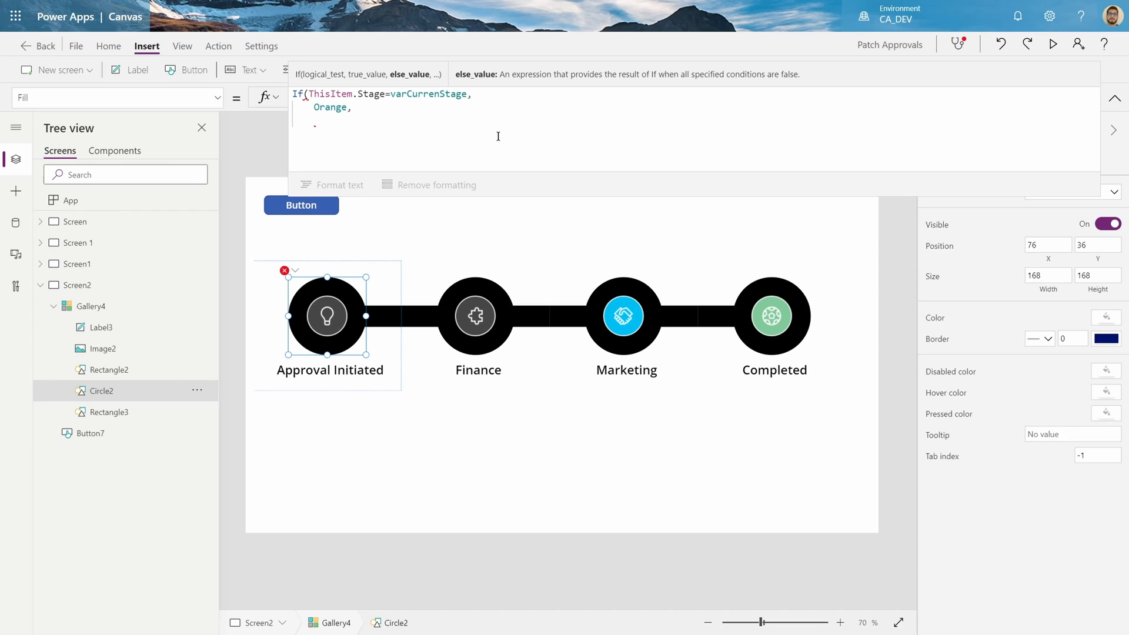
type("RGBA(56, 96, 178, 1))")
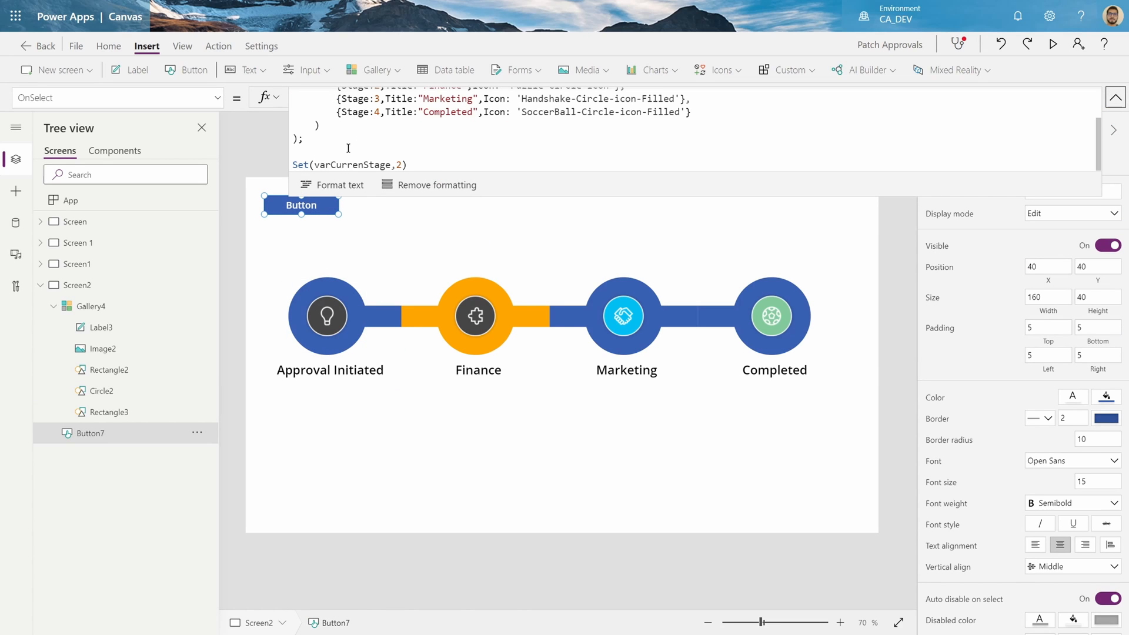
type("4")
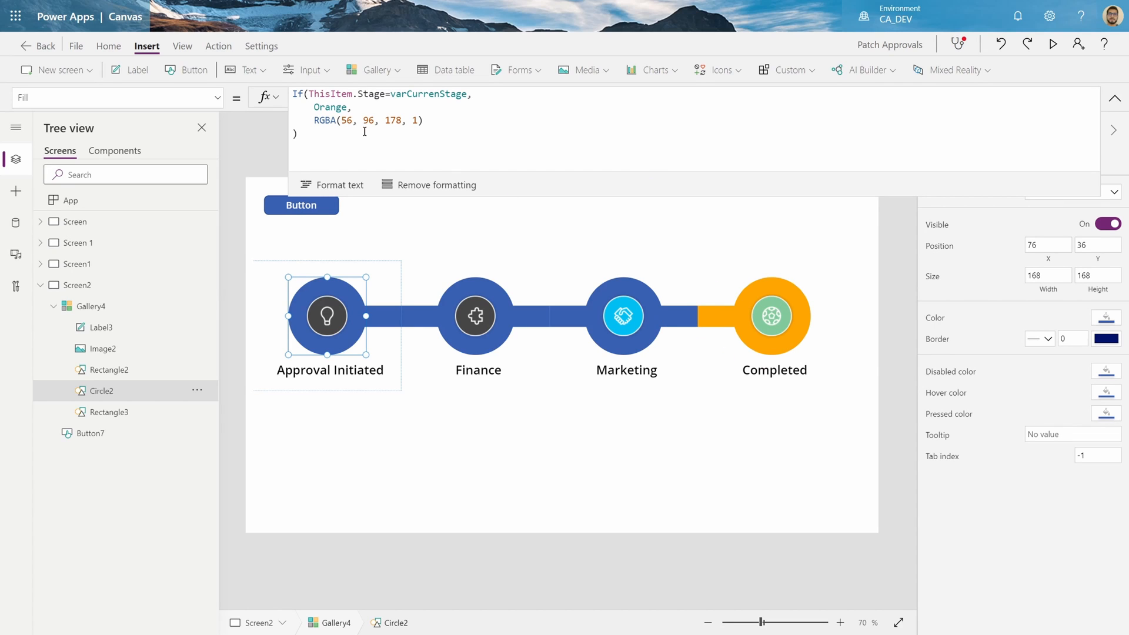
left_click(328, 121)
type("I")
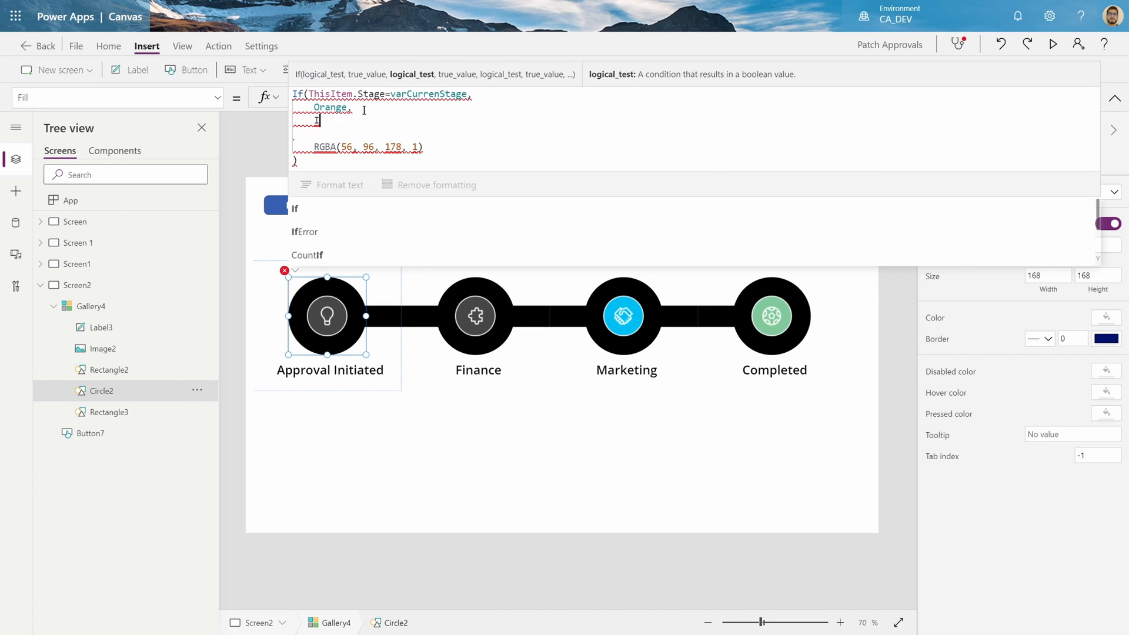
- Give Circle2's Fill a first condition ThisItem.Stage=4 → Green, with LightGray as the else value
type("ThisItem.")
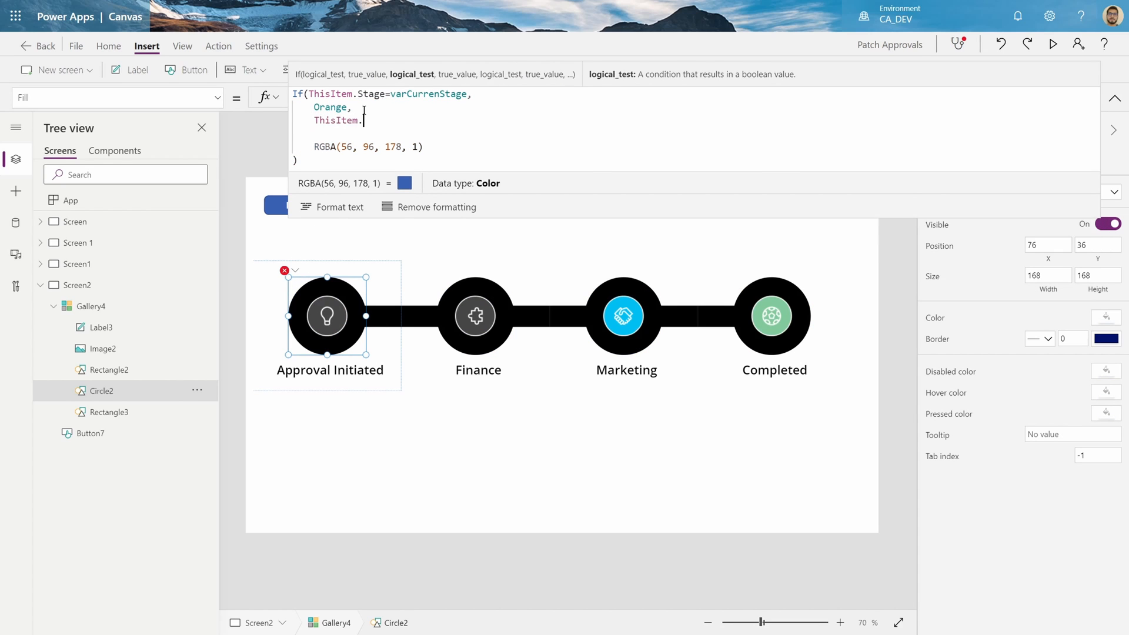
type("Stage")
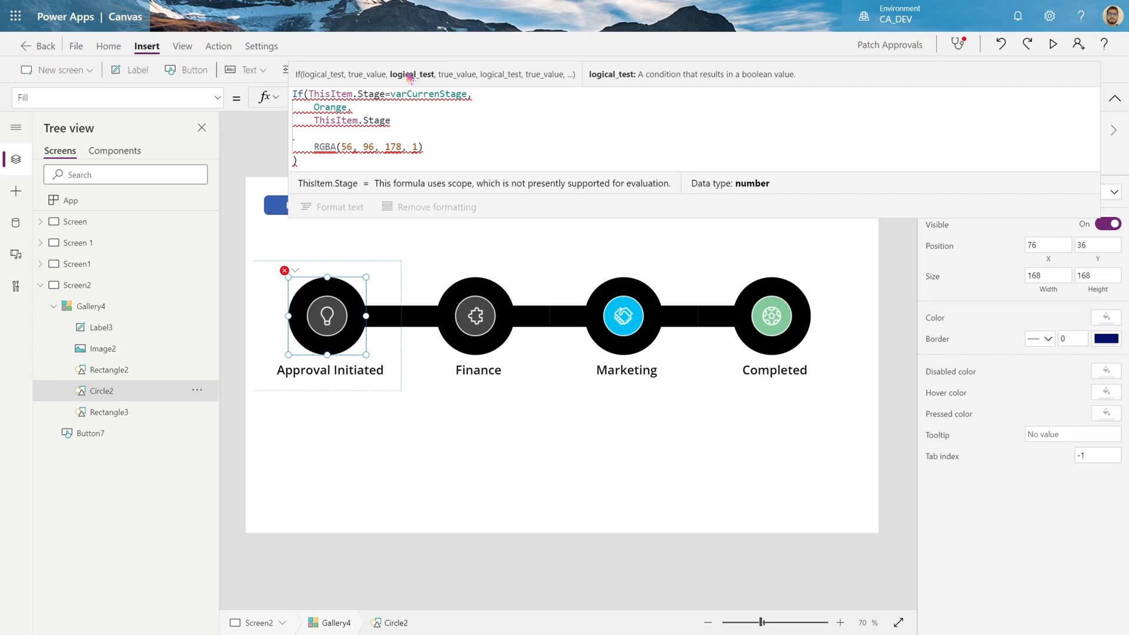
mouse_move(428, 113)
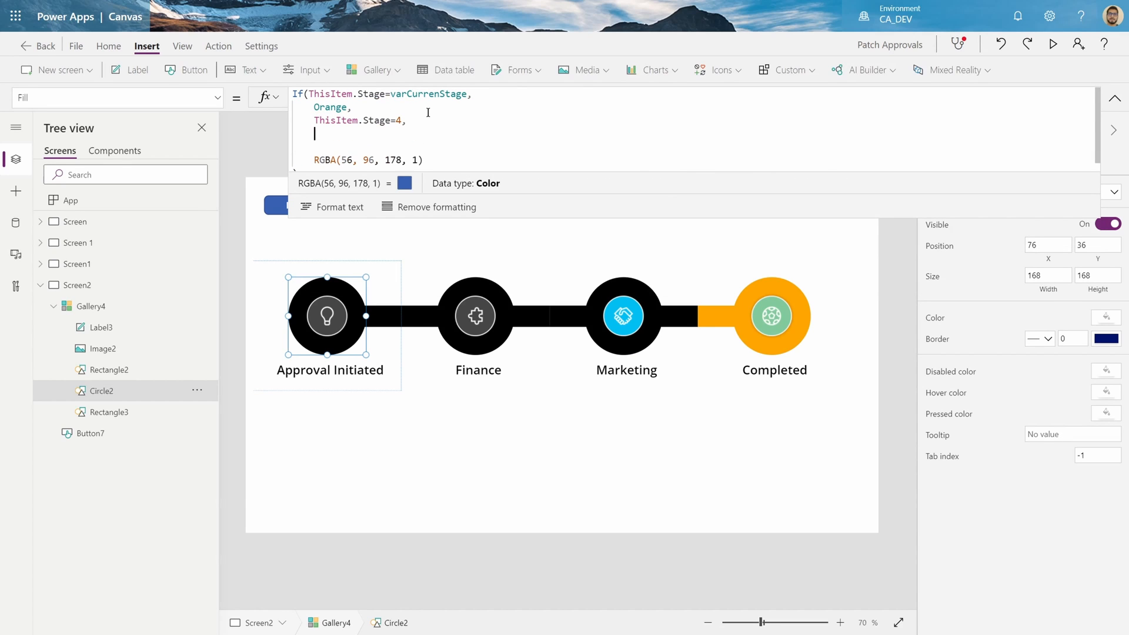
type("Gr")
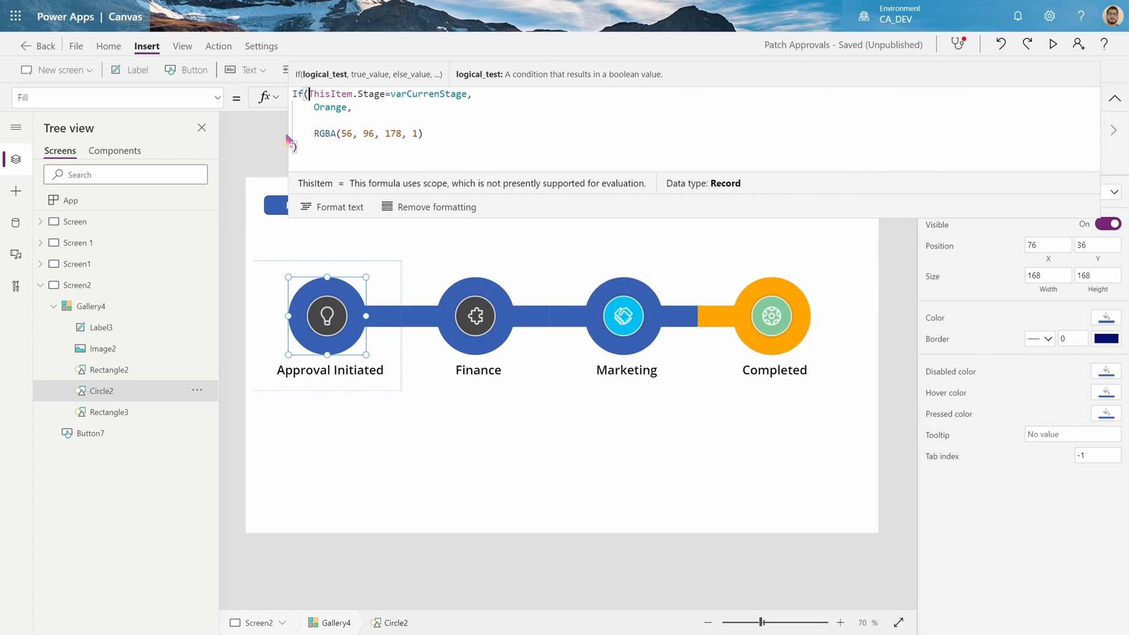
type("ThisItem.Stage=4,")
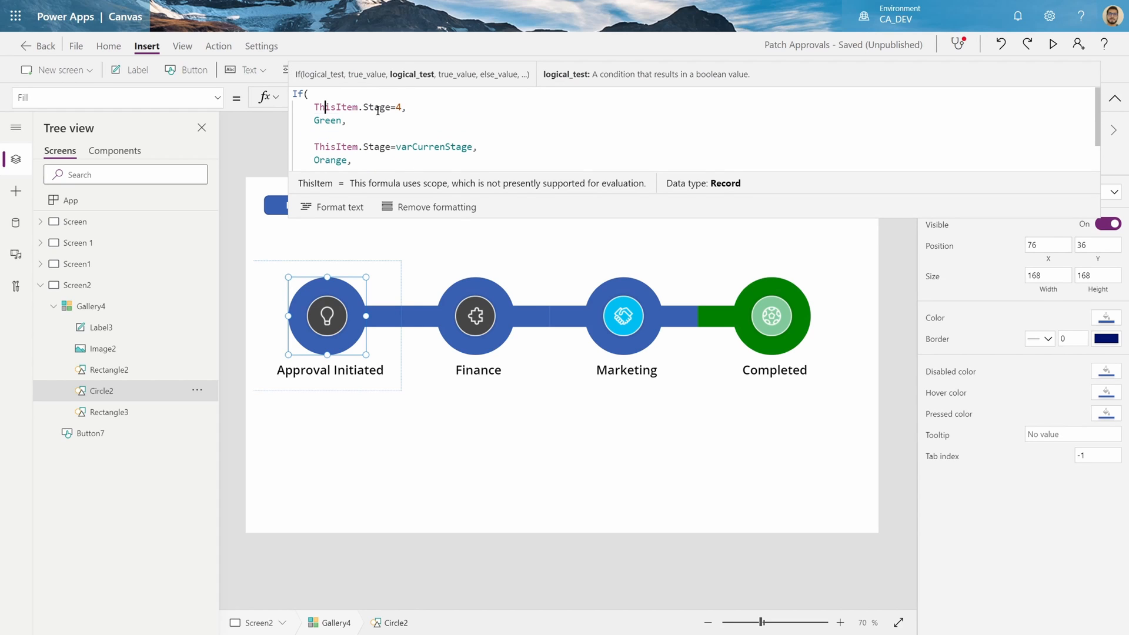
mouse_move(760, 324)
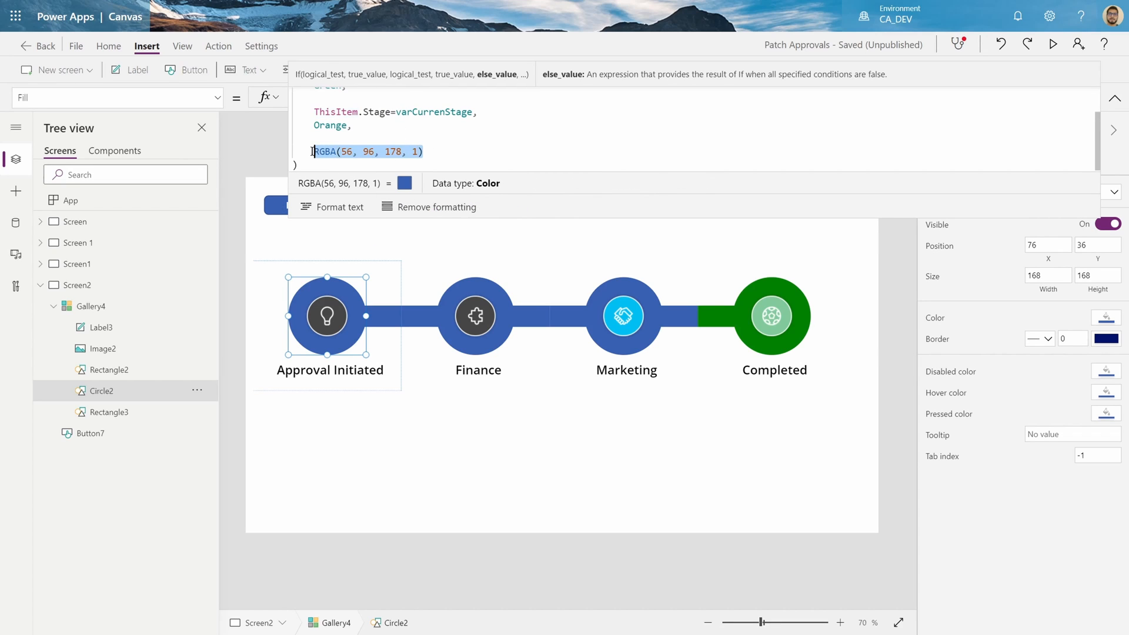
type("Gray")
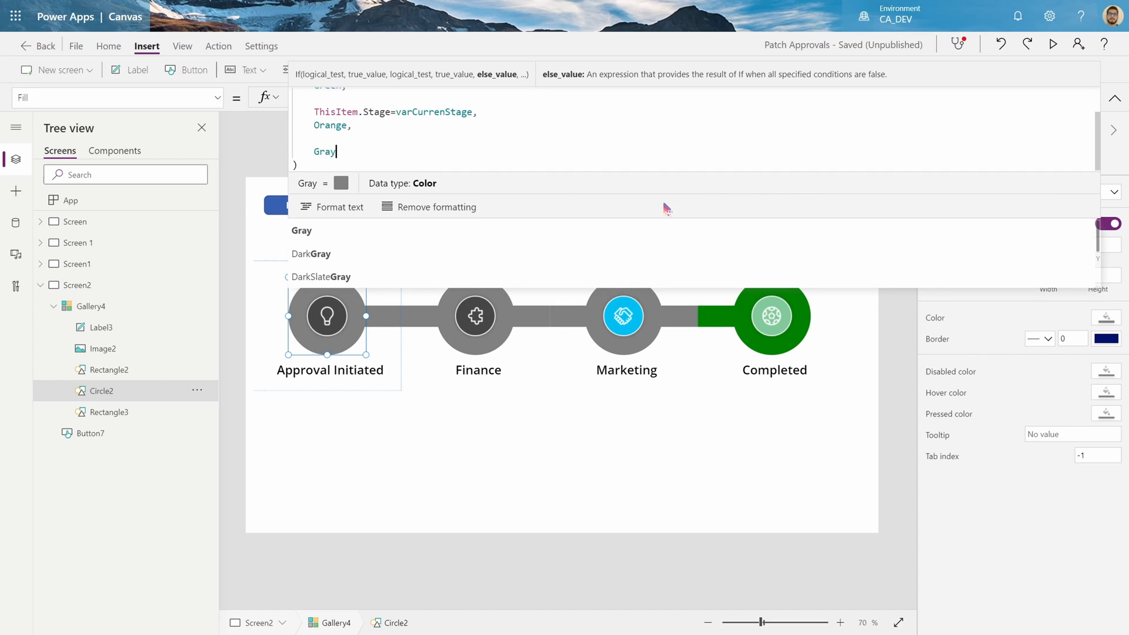
type("light")
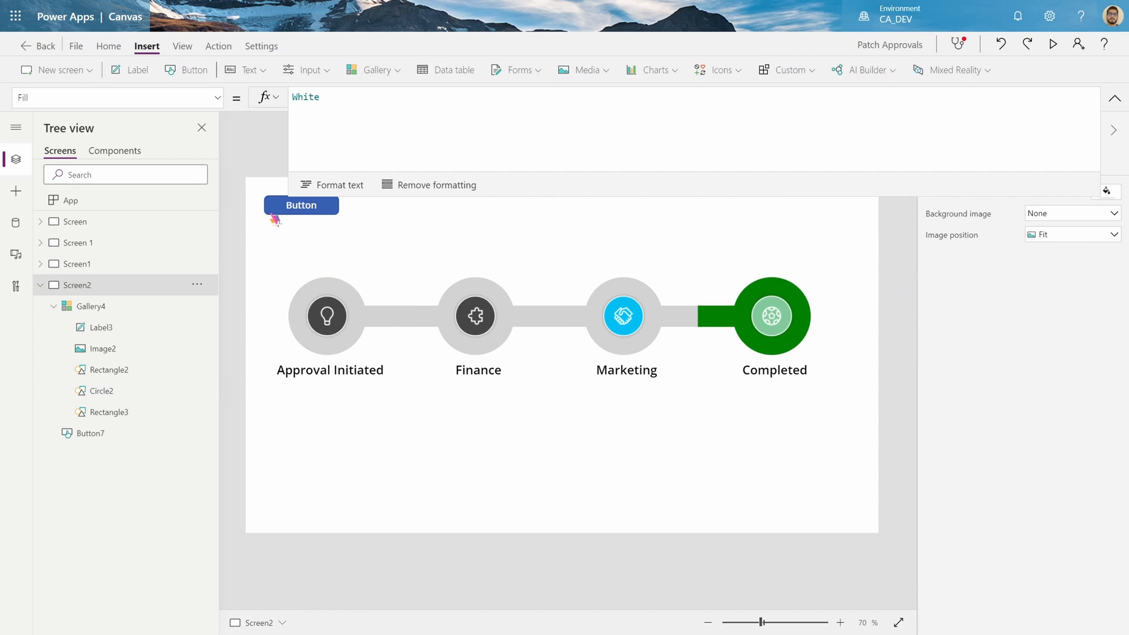
left_click(301, 205)
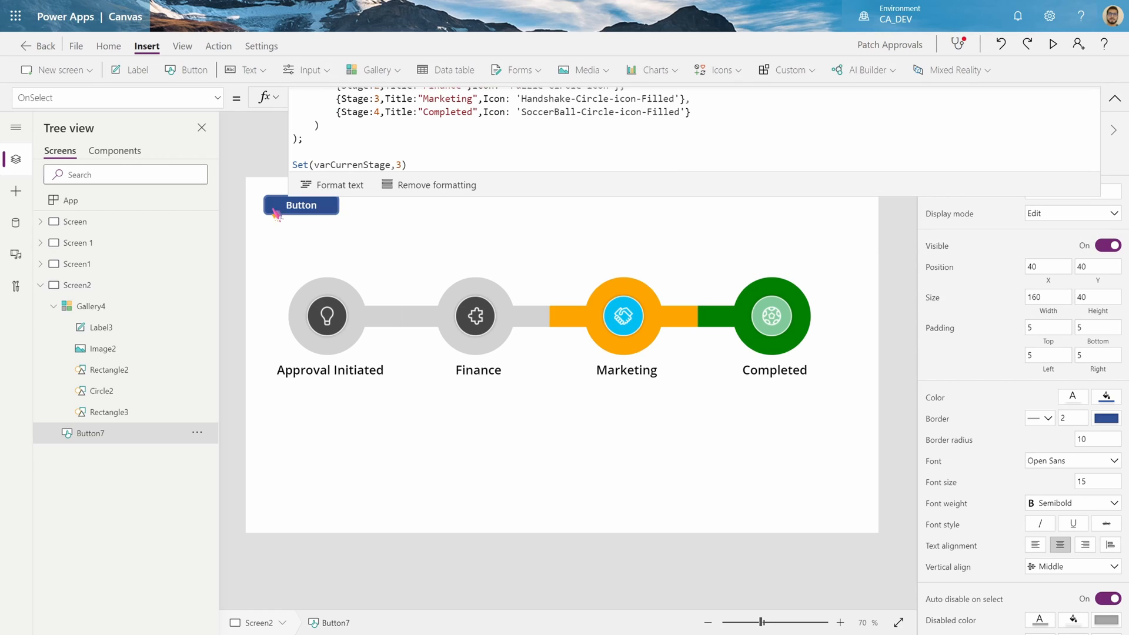
- Make stage 3 current and change the green test to ThisItem.Stage=4 And ThisItem.Stage=varCurrenStage
left_click(301, 206)
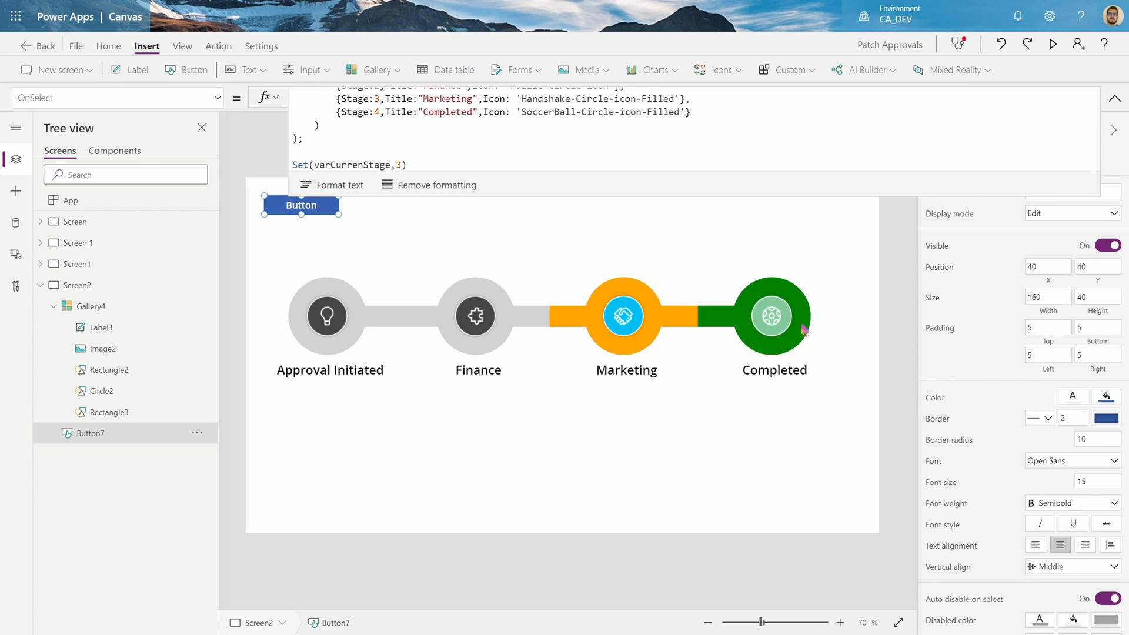
left_click(90, 306)
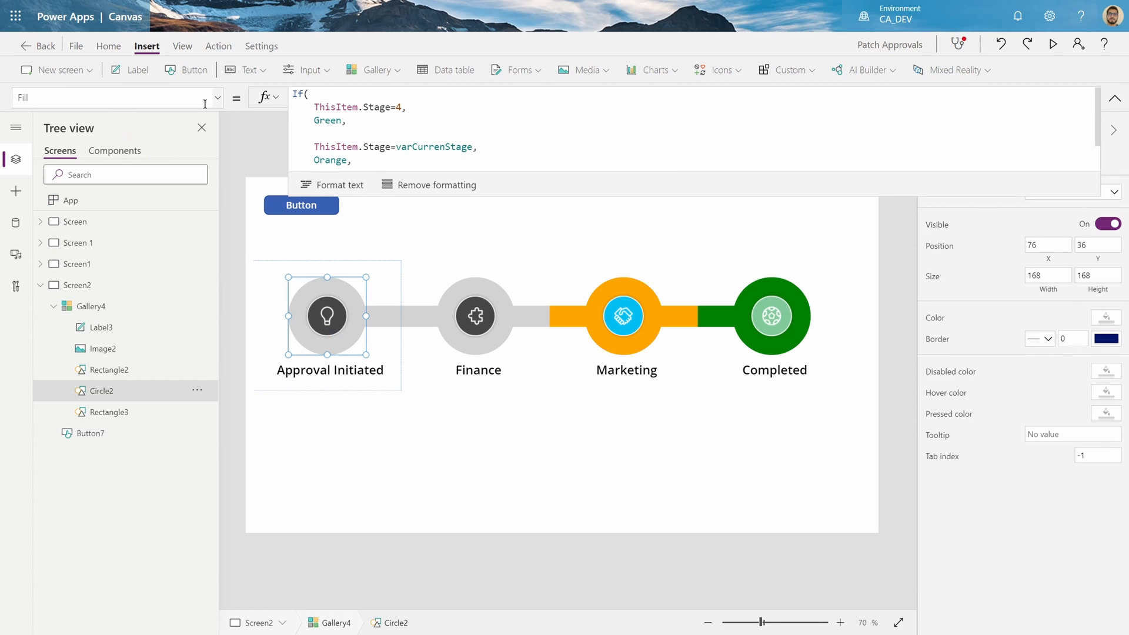
left_click(403, 107)
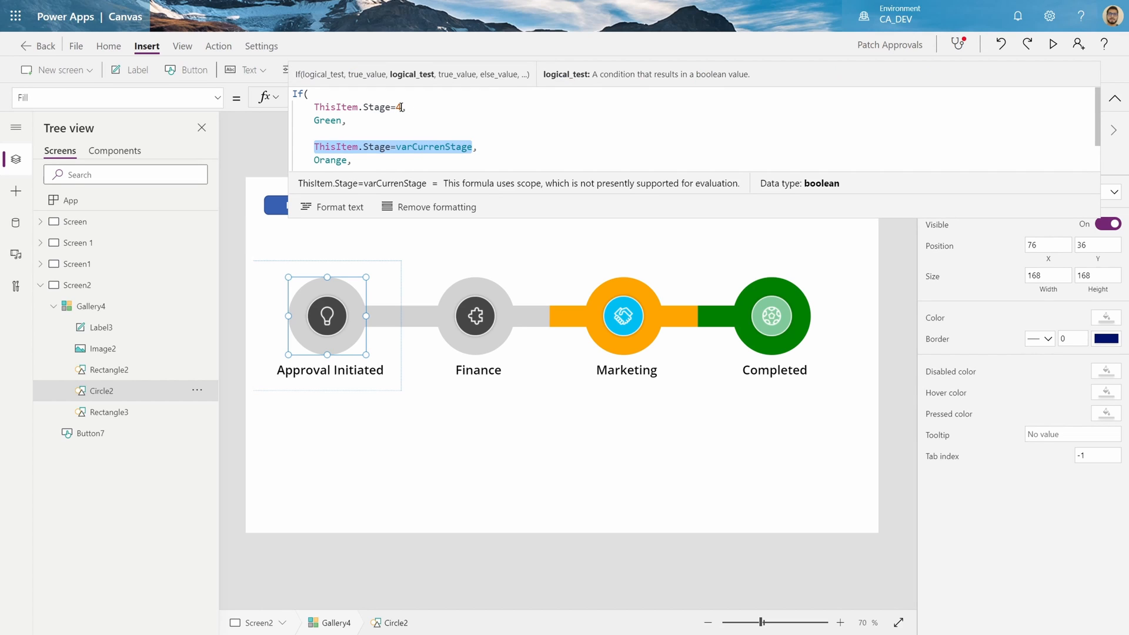
type("And ThisItem.Stage=varCurrenStage")
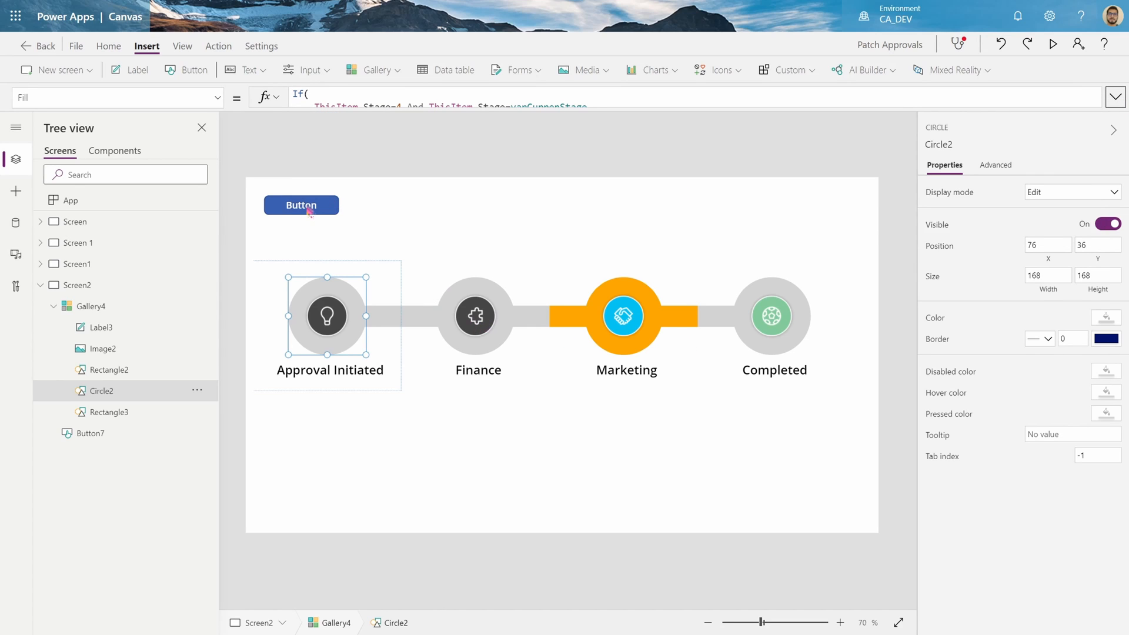
mouse_move(365, 314)
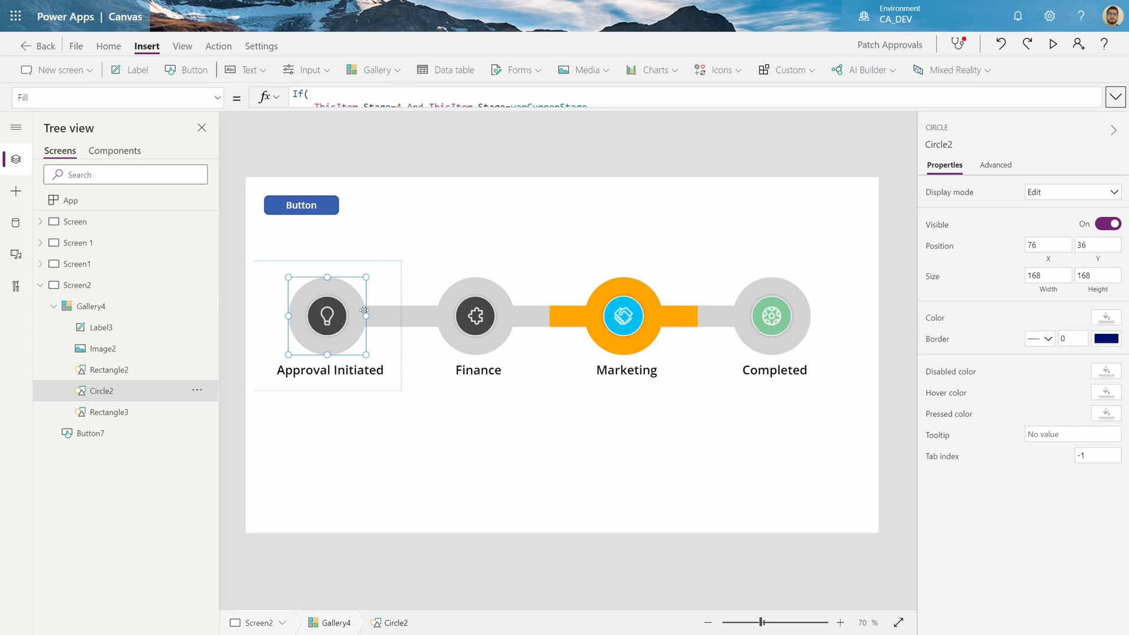
mouse_move(696, 318)
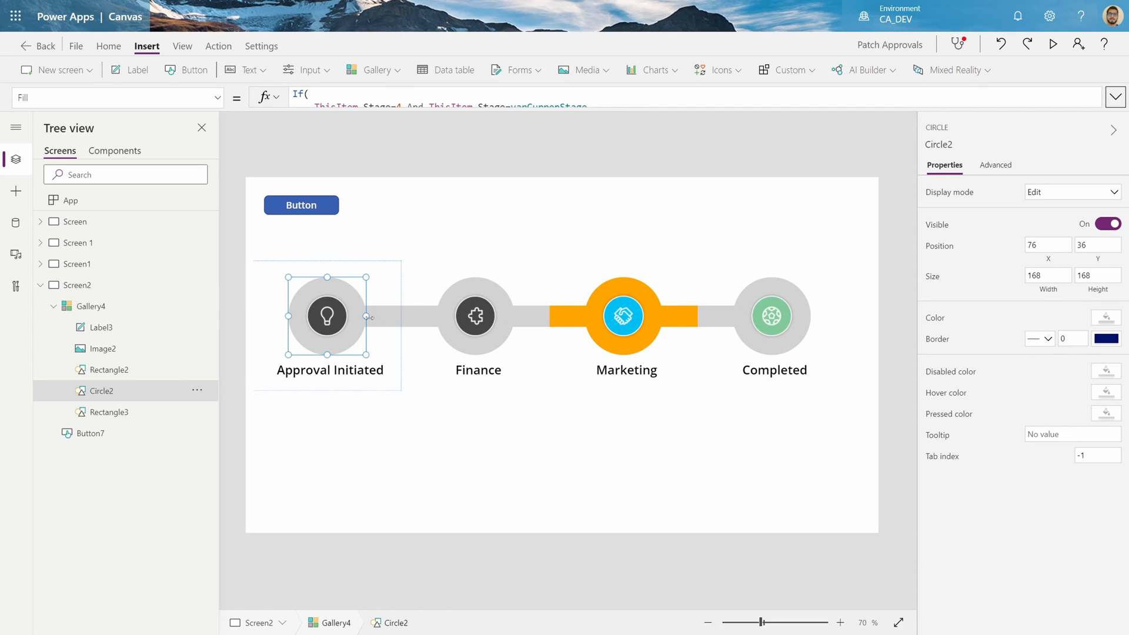
left_click(300, 205)
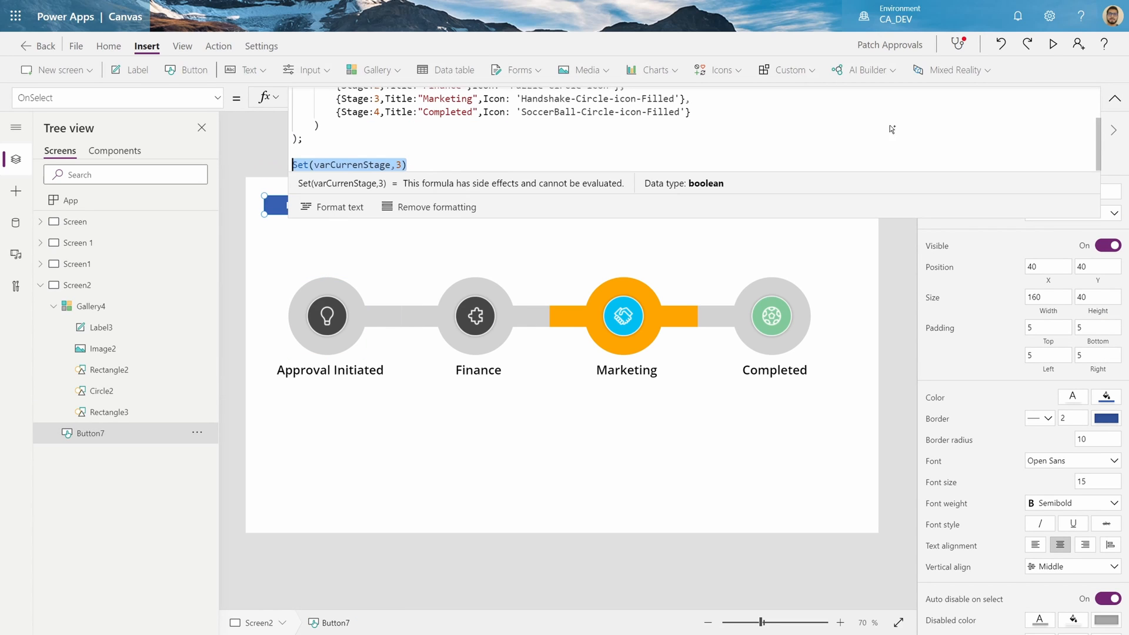
left_click(92, 306)
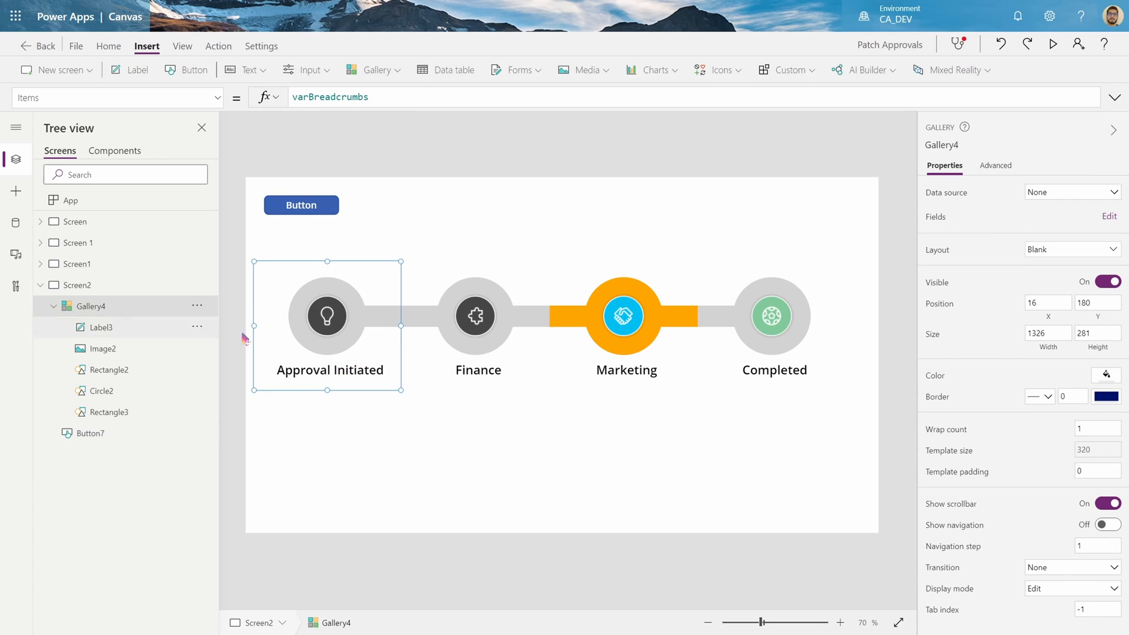
- Set Gallery4's OnSelect to Set(varCurrenStage,ThisItem.Stage) and preview the app
left_click(91, 306)
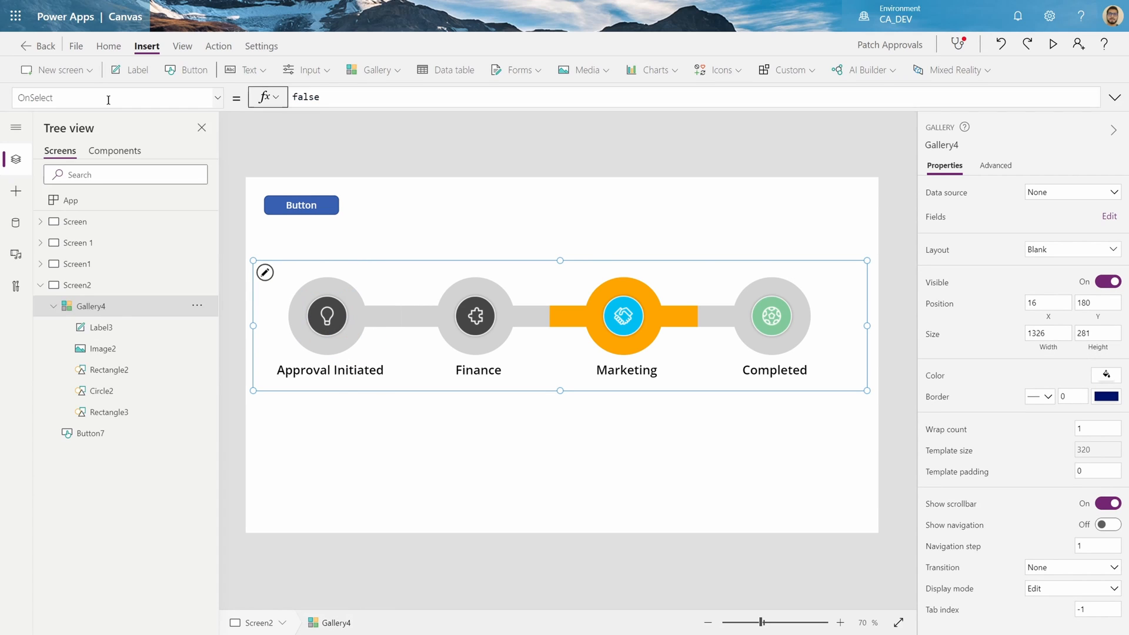
type("Set(varCurrenStage,3)")
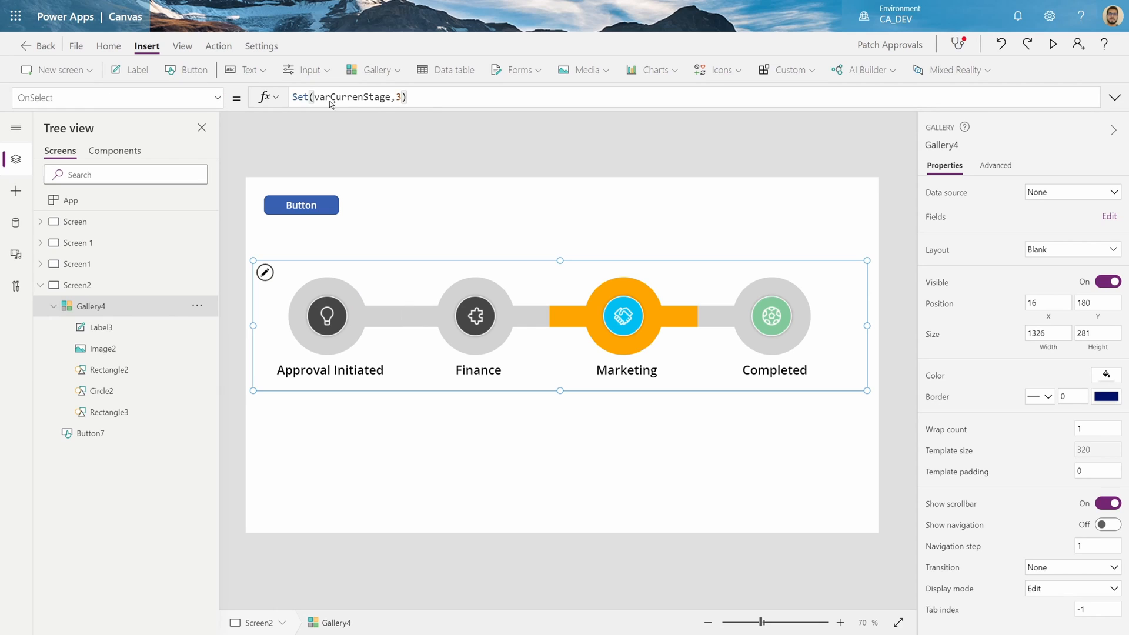
type("ThisItem.Stage")
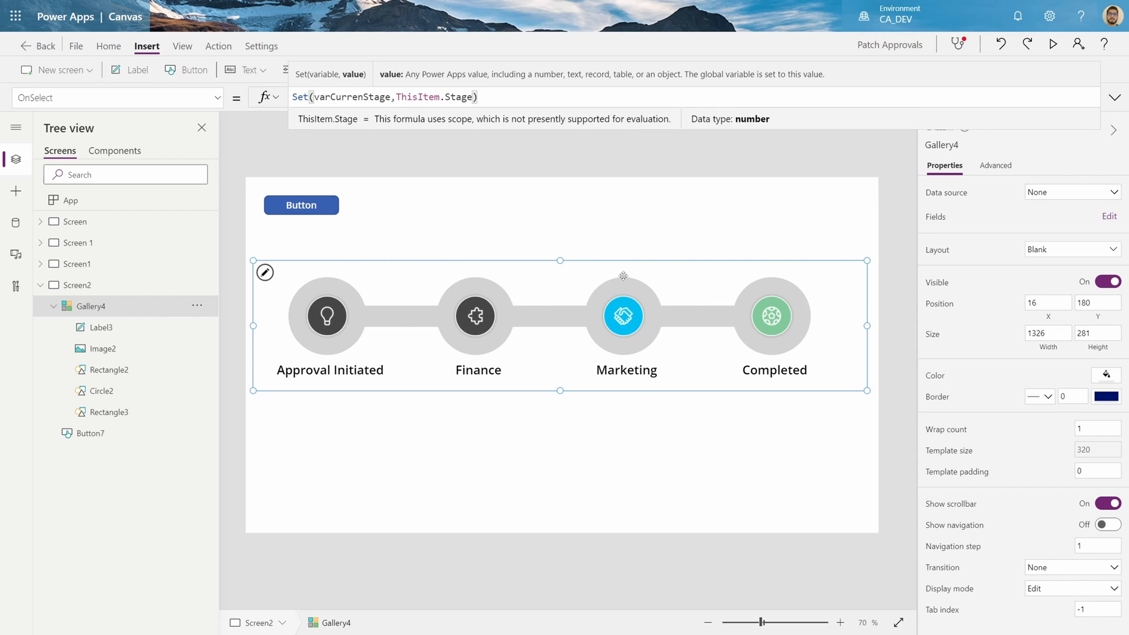
mouse_move(535, 477)
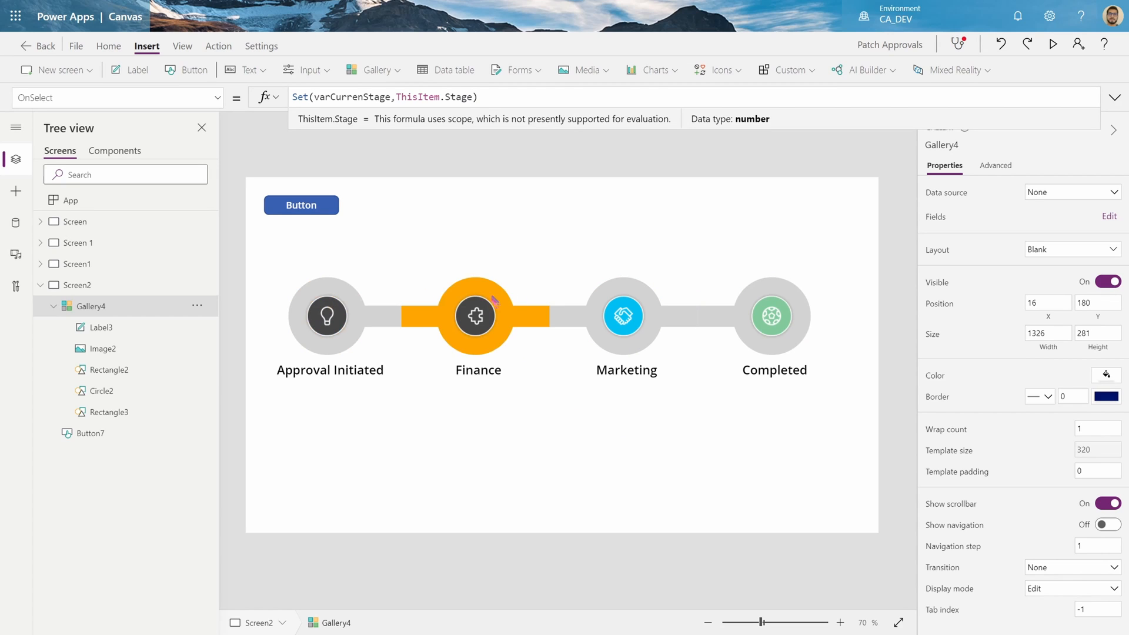
mouse_move(385, 308)
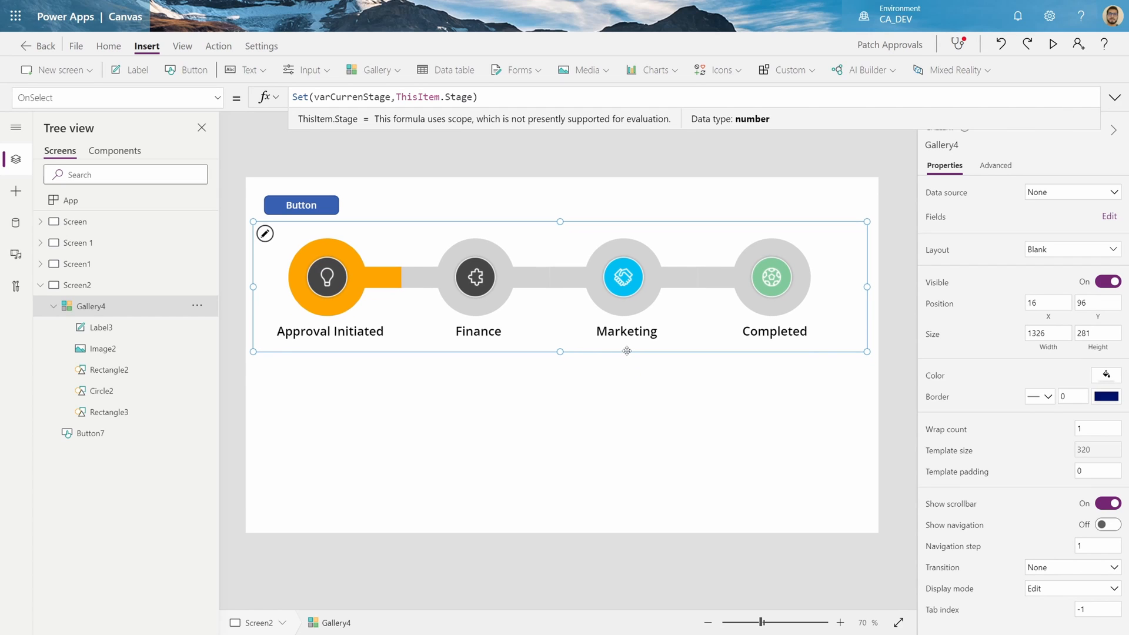
mouse_move(788, 326)
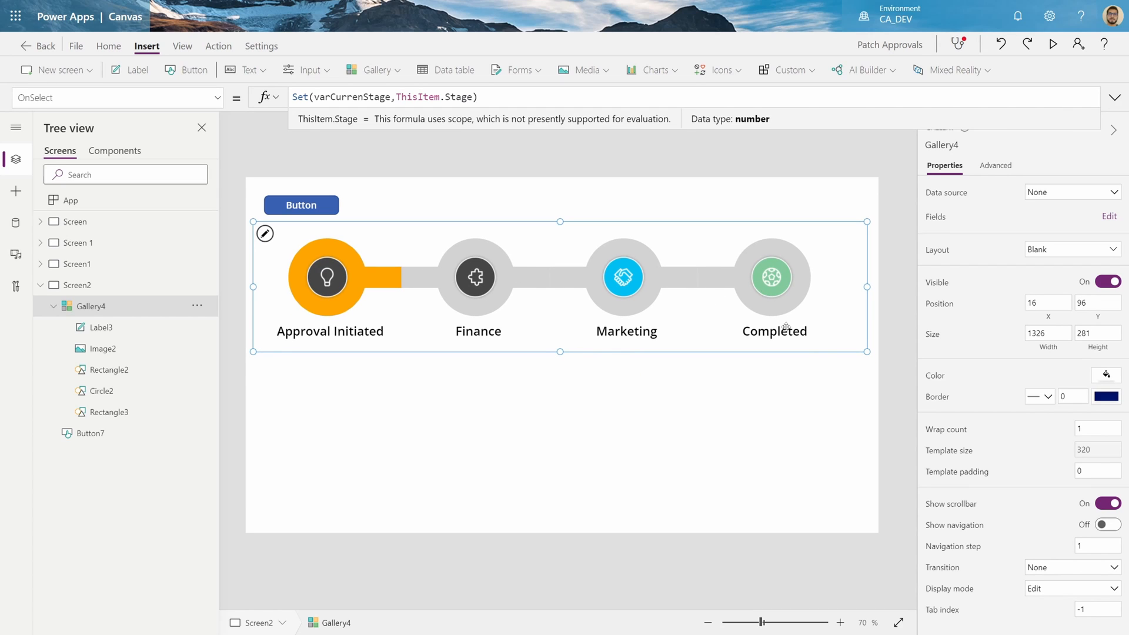
left_click(301, 206)
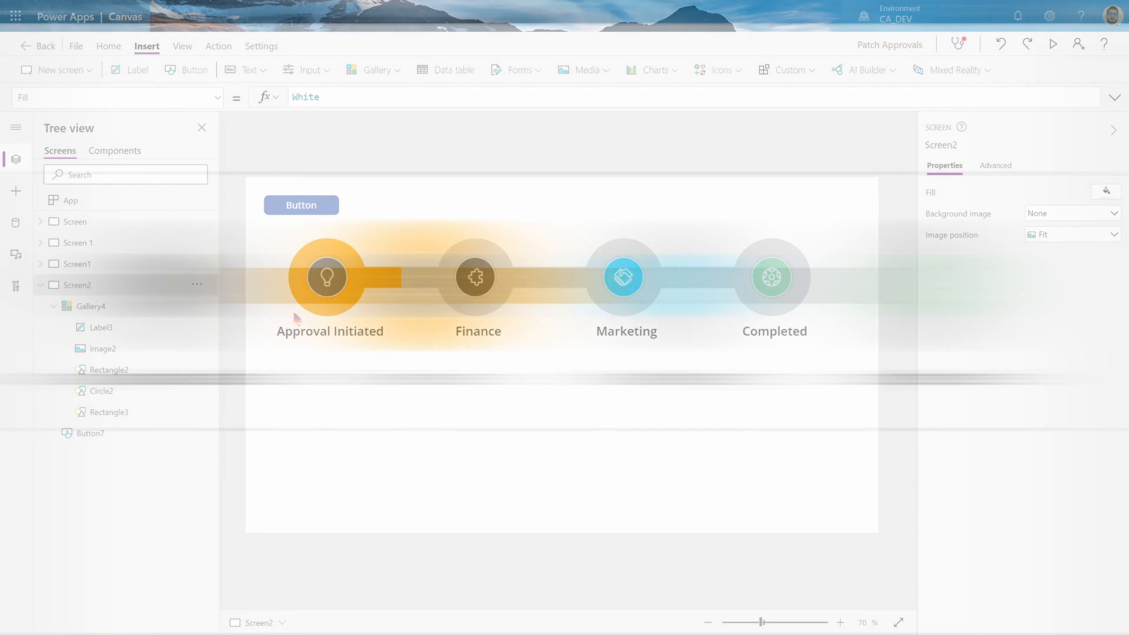
left_click(1055, 44)
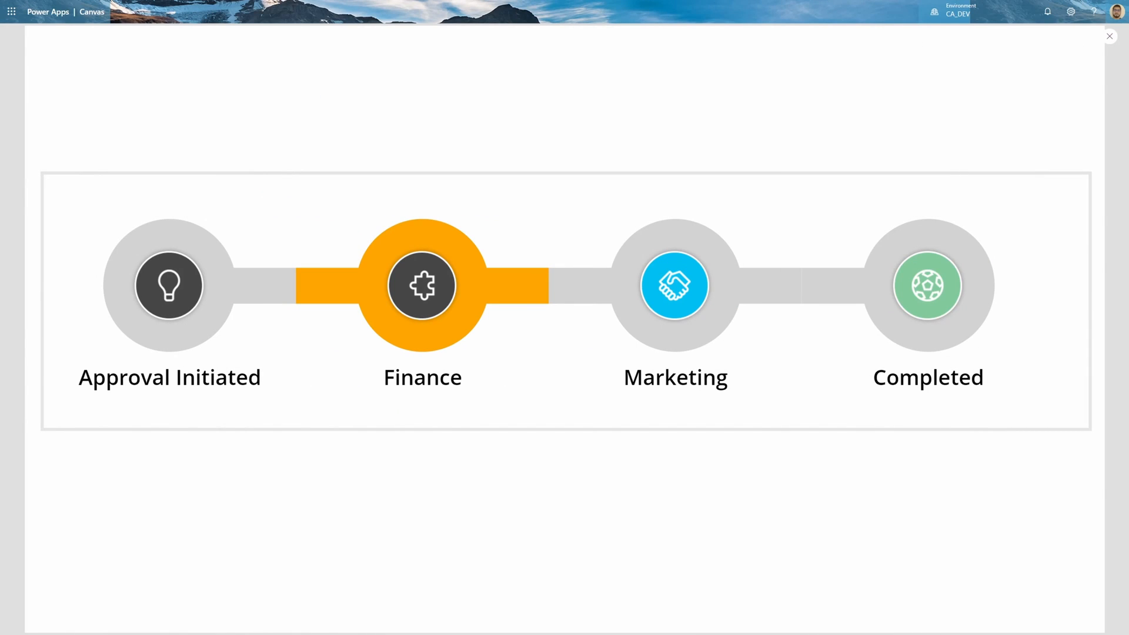